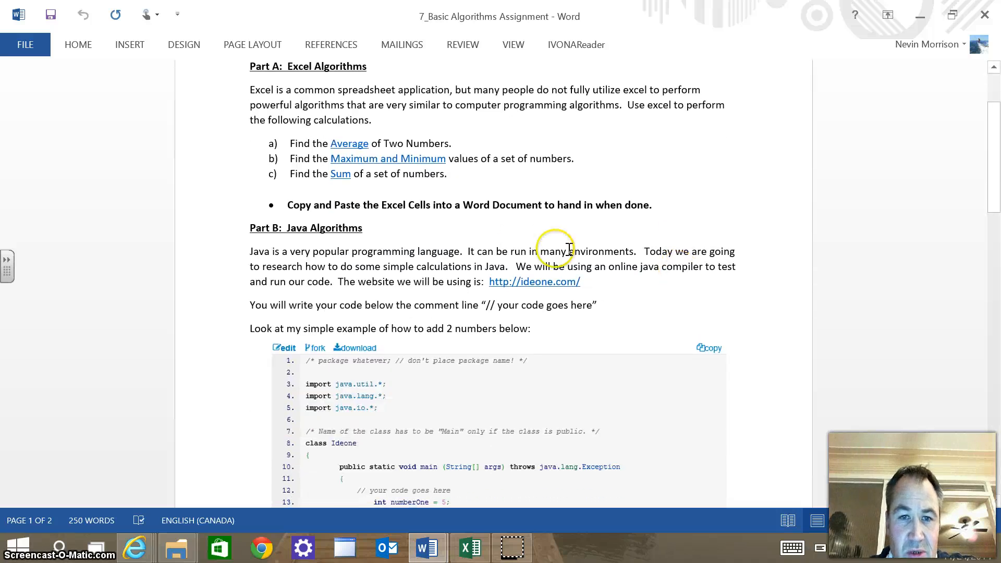
- Highlight the Part B and Part A introduction text while explaining the assignment
{"action": "double_click", "coordinate": [332, 228]}
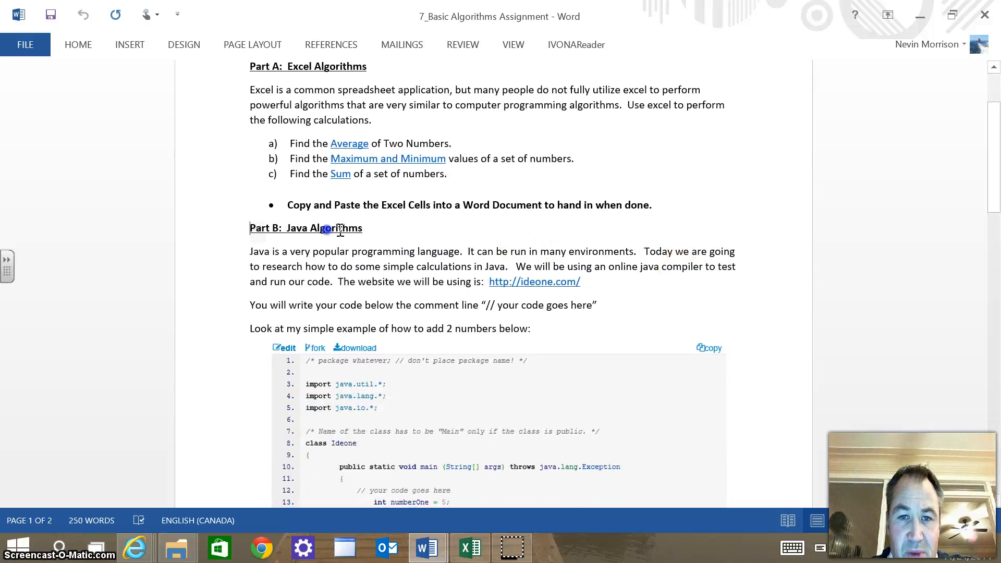
{"action": "left_click_drag", "start_coordinate": [322, 228], "coordinate": [607, 299]}
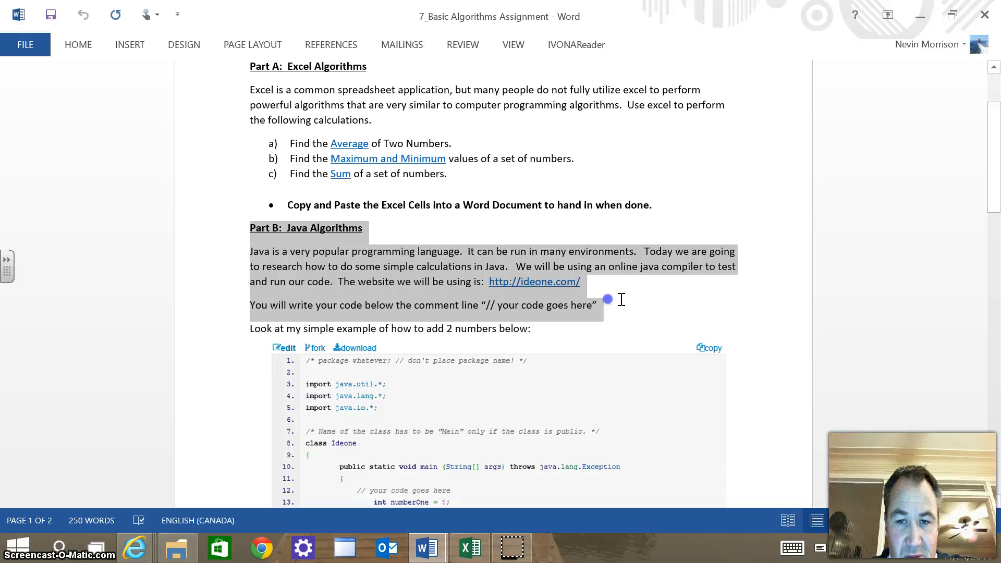
{"action": "left_click_drag", "start_coordinate": [606, 298], "coordinate": [700, 330]}
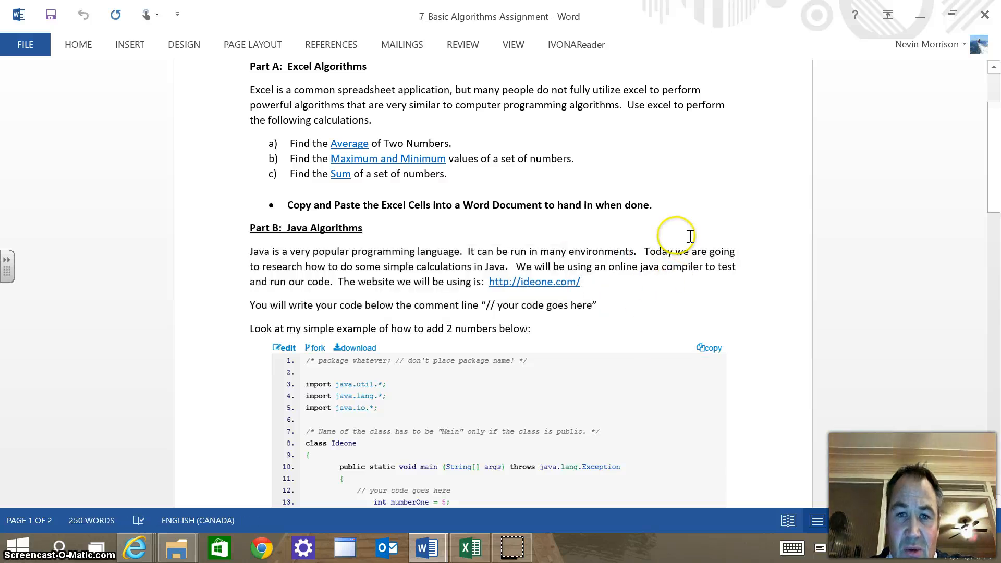
{"action": "scroll", "scroll_direction": "up", "scroll_amount": 3}
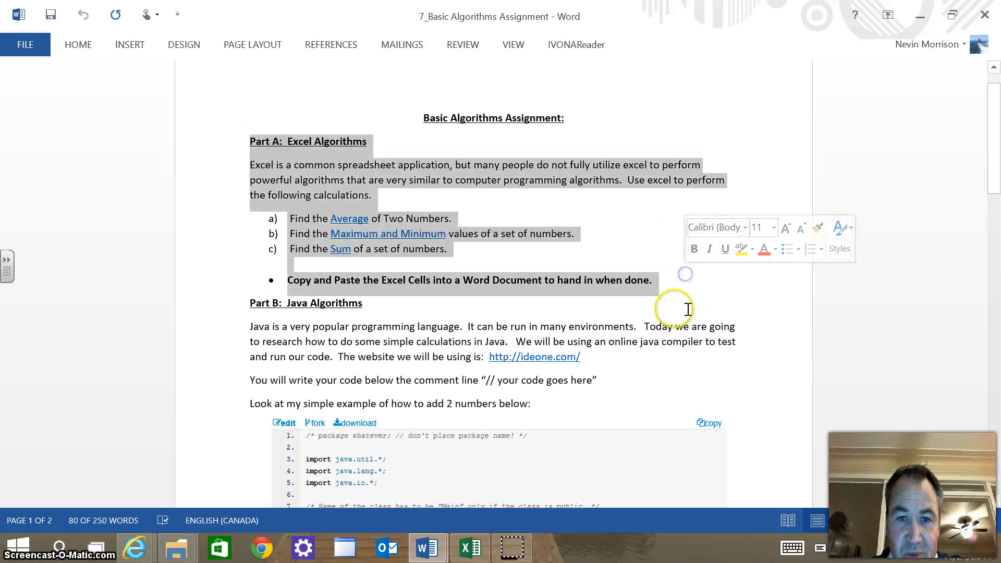
{"action": "left_click", "coordinate": [582, 326]}
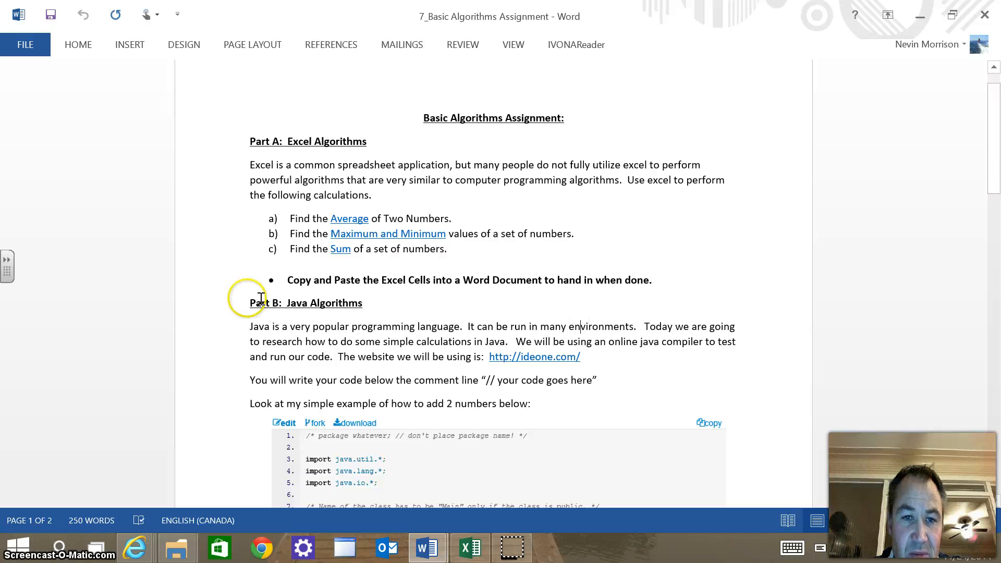
{"action": "left_click_drag", "start_coordinate": [250, 303], "coordinate": [651, 375]}
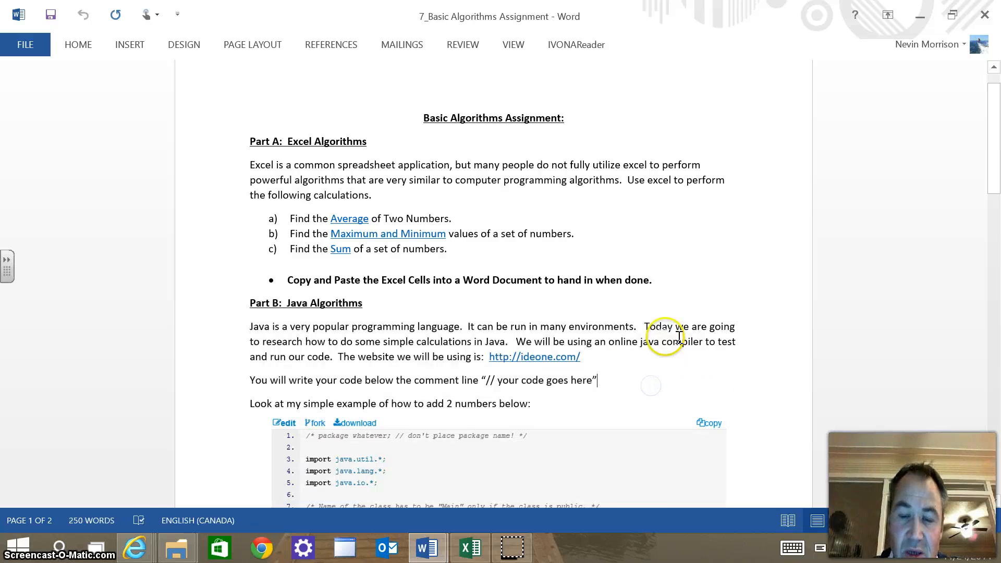
{"action": "scroll", "scroll_direction": "down", "scroll_amount": 3}
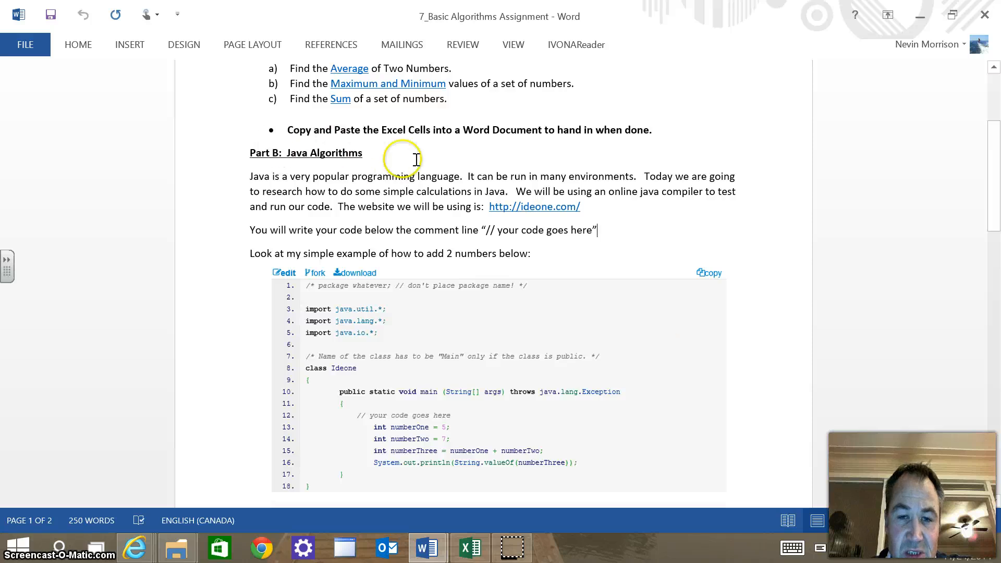
{"action": "mouse_move", "coordinate": [588, 249]}
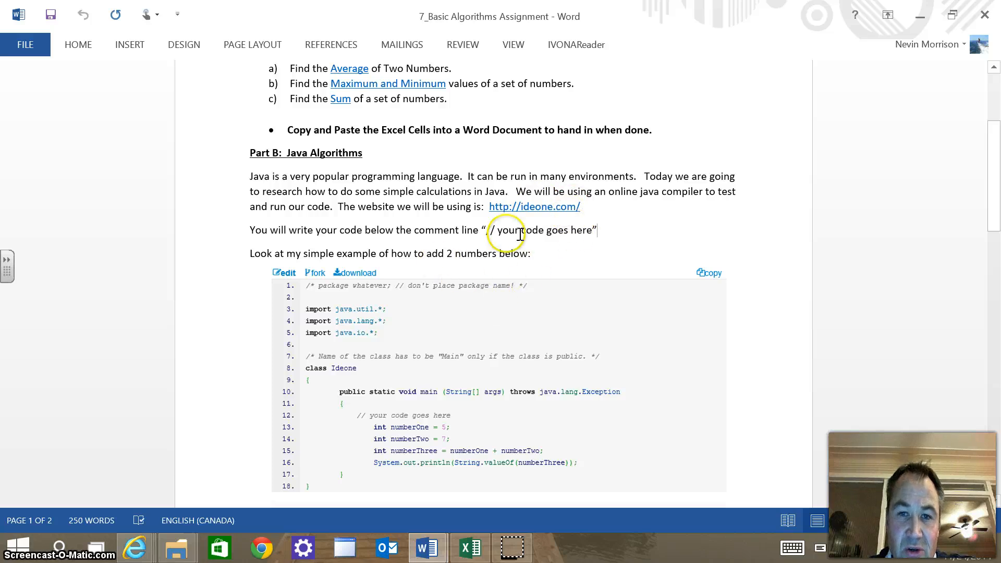
{"action": "scroll", "scroll_direction": "down", "scroll_amount": 3}
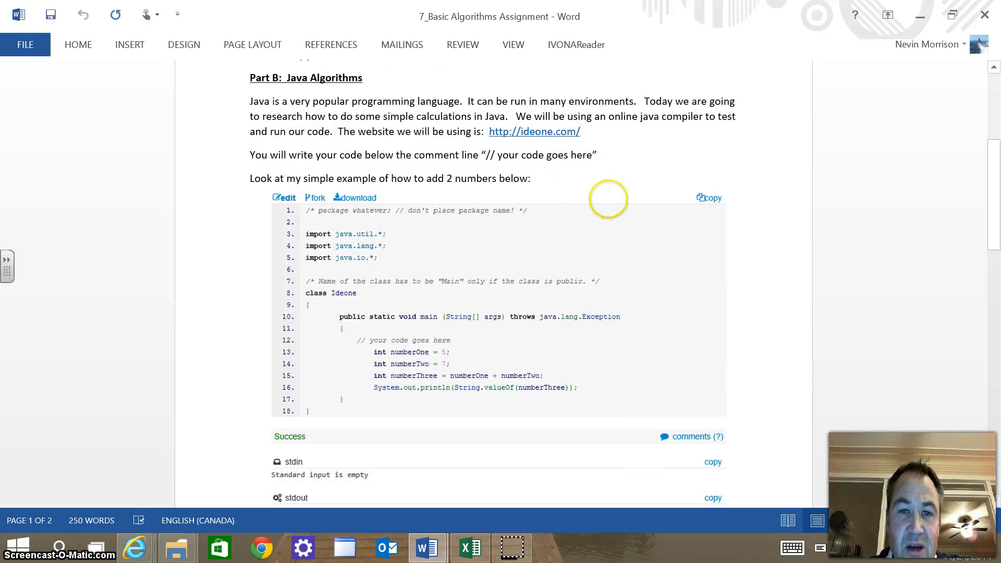
{"action": "right_click", "coordinate": [523, 169]}
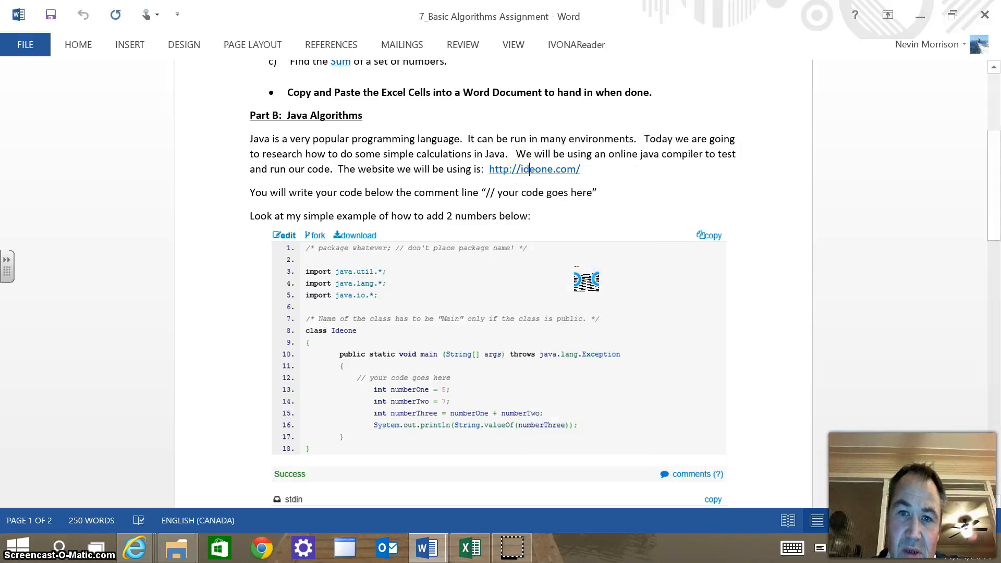
{"action": "left_click", "coordinate": [135, 548]}
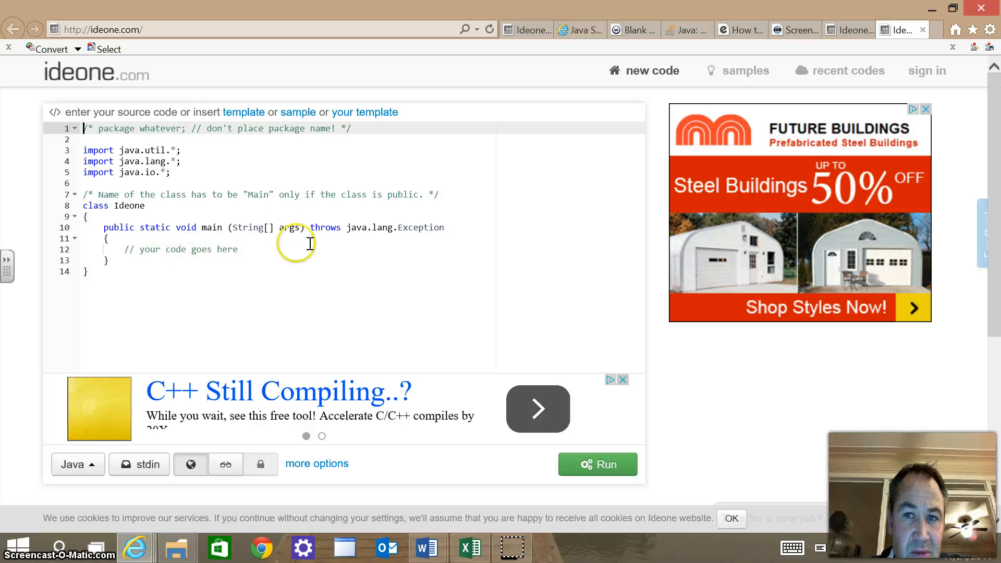
{"action": "mouse_move", "coordinate": [251, 256]}
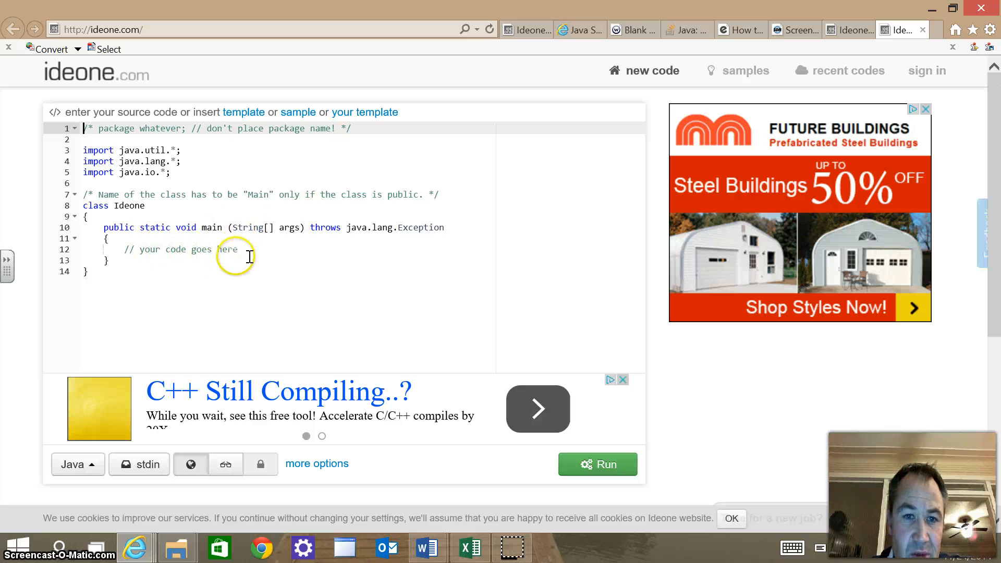
{"action": "mouse_move", "coordinate": [172, 249]}
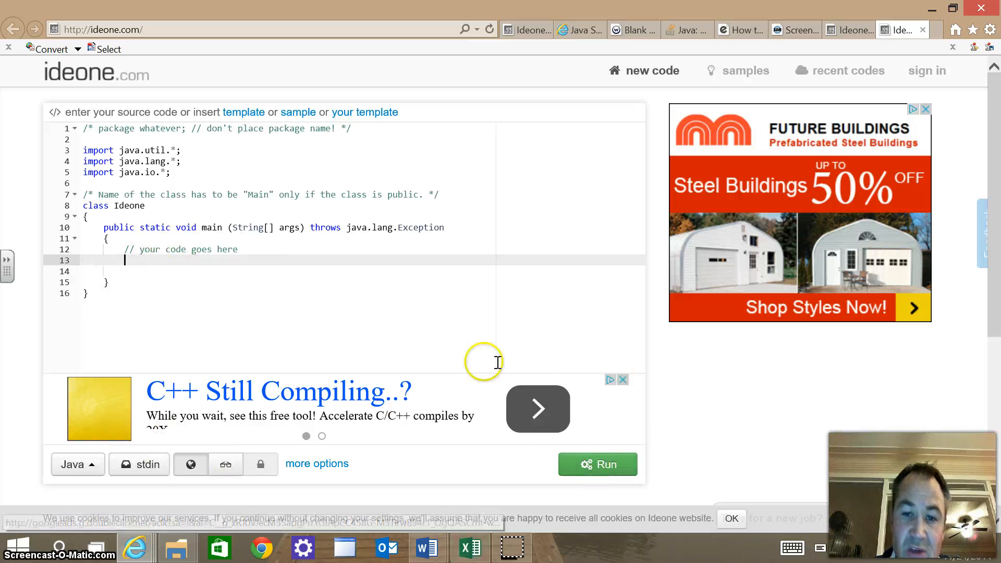
{"action": "mouse_move", "coordinate": [426, 548]}
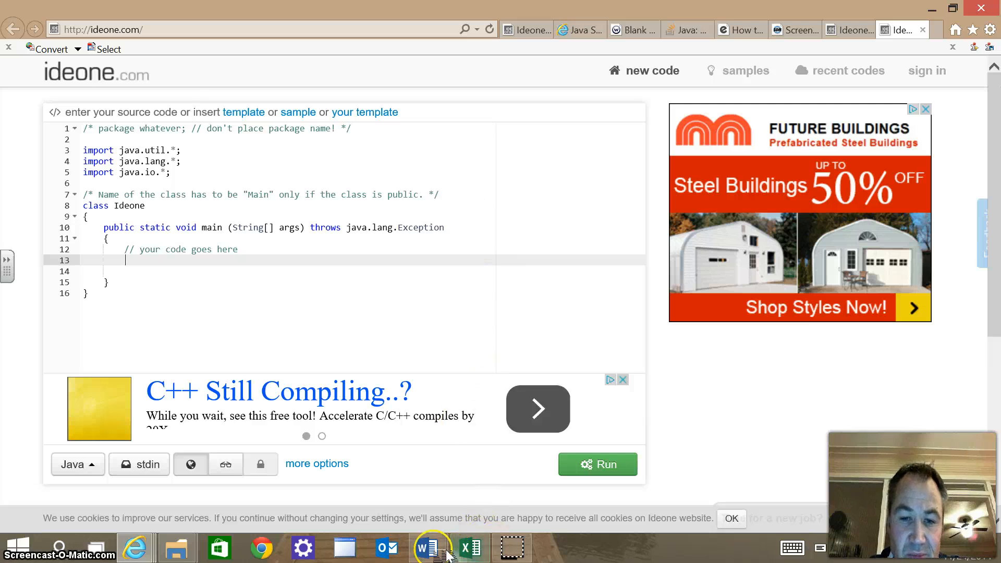
{"action": "mouse_move", "coordinate": [427, 548]}
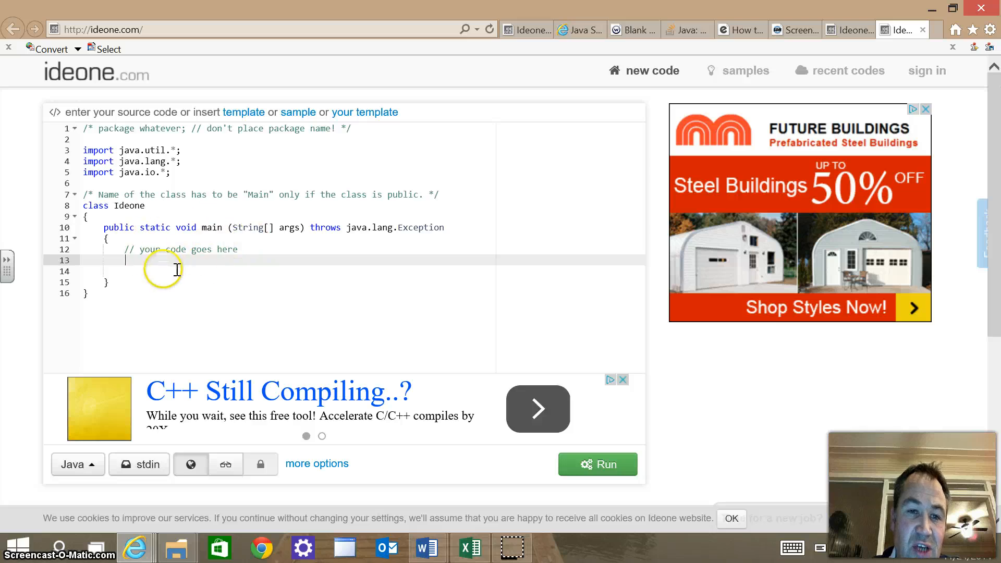
{"action": "mouse_move", "coordinate": [276, 241]}
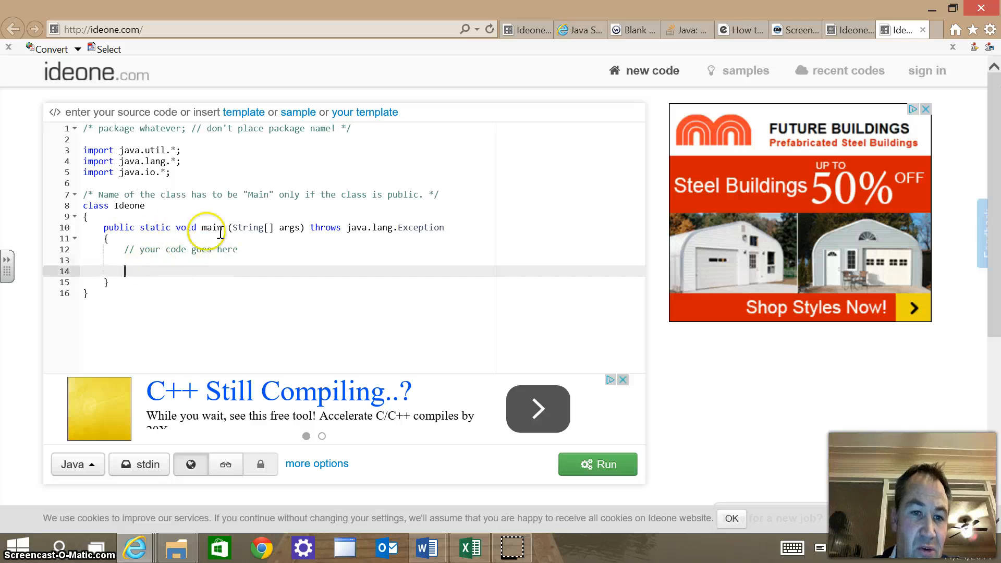
{"action": "mouse_move", "coordinate": [266, 205]}
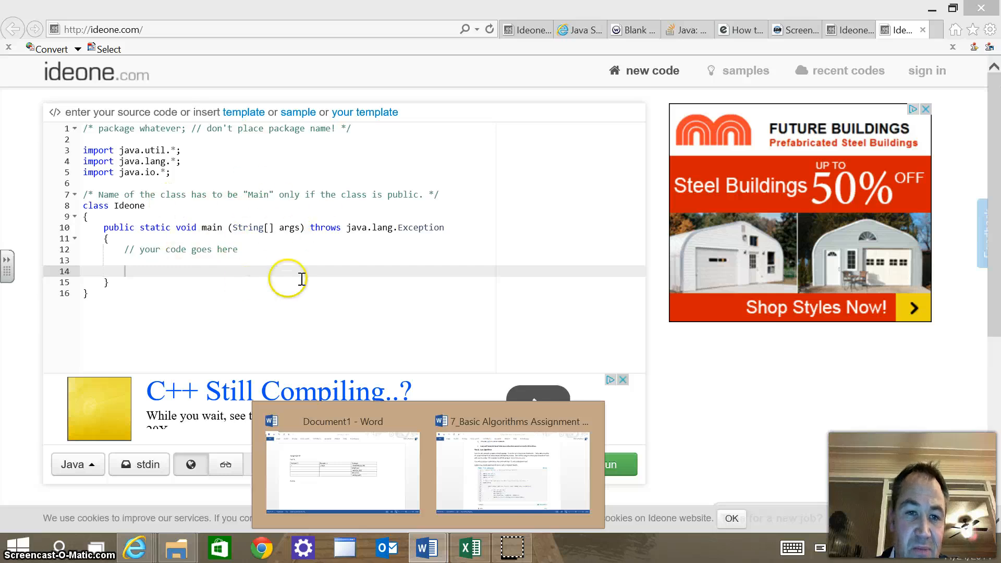
{"action": "mouse_move", "coordinate": [210, 130]}
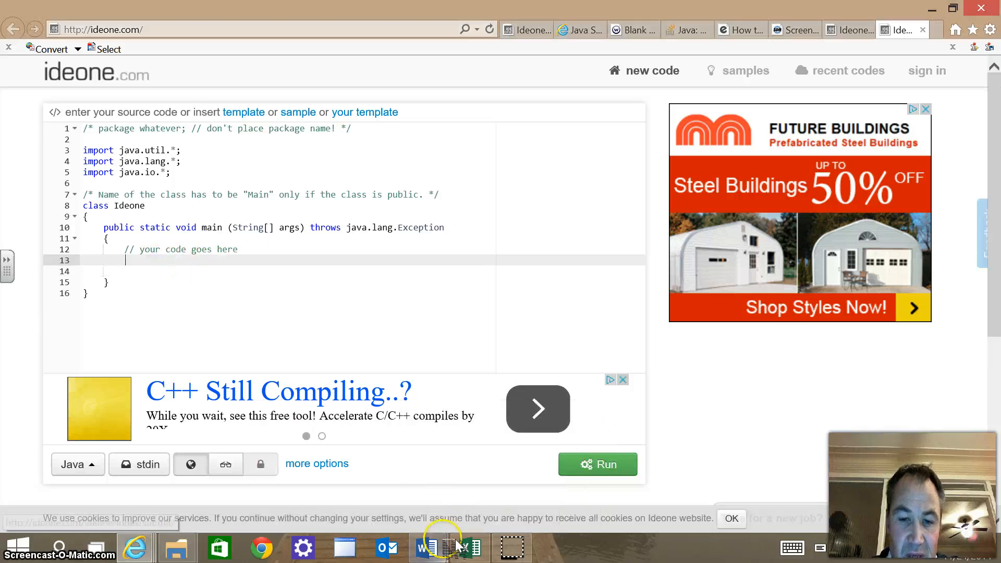
{"action": "mouse_move", "coordinate": [424, 548]}
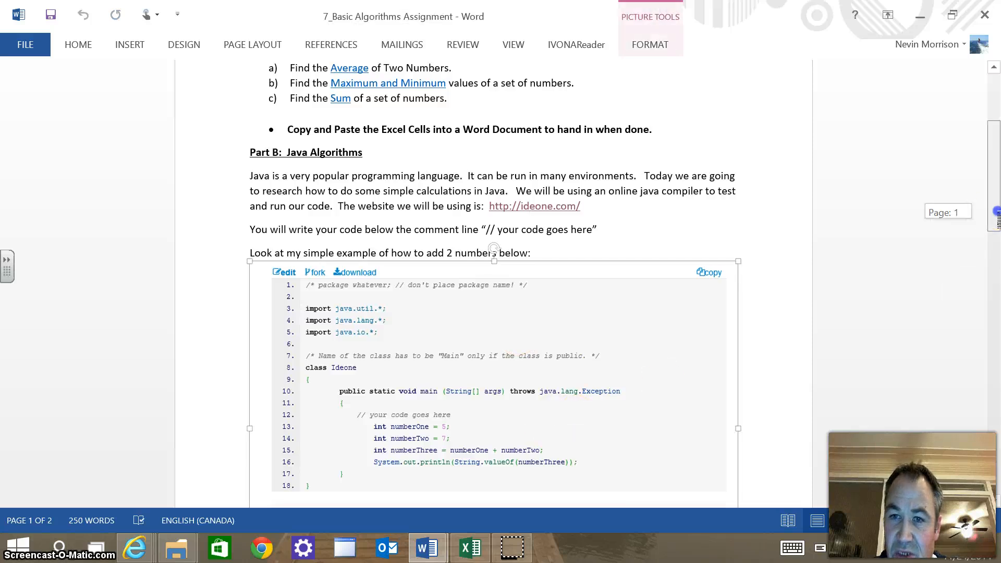
- Scroll down to the addition example's stdout showing Success and 12
{"action": "scroll", "scroll_direction": "down", "scroll_amount": 3}
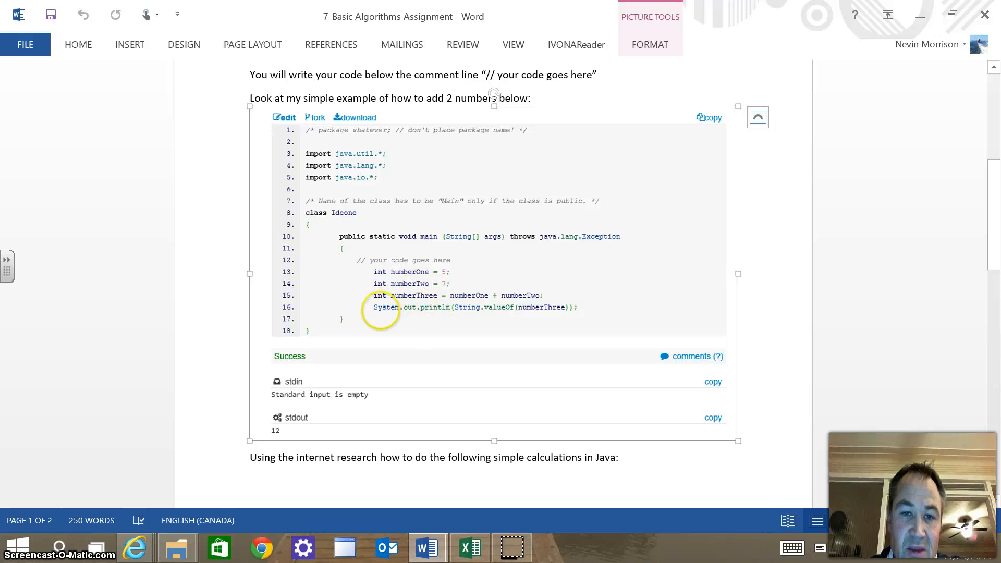
{"action": "mouse_move", "coordinate": [467, 314]}
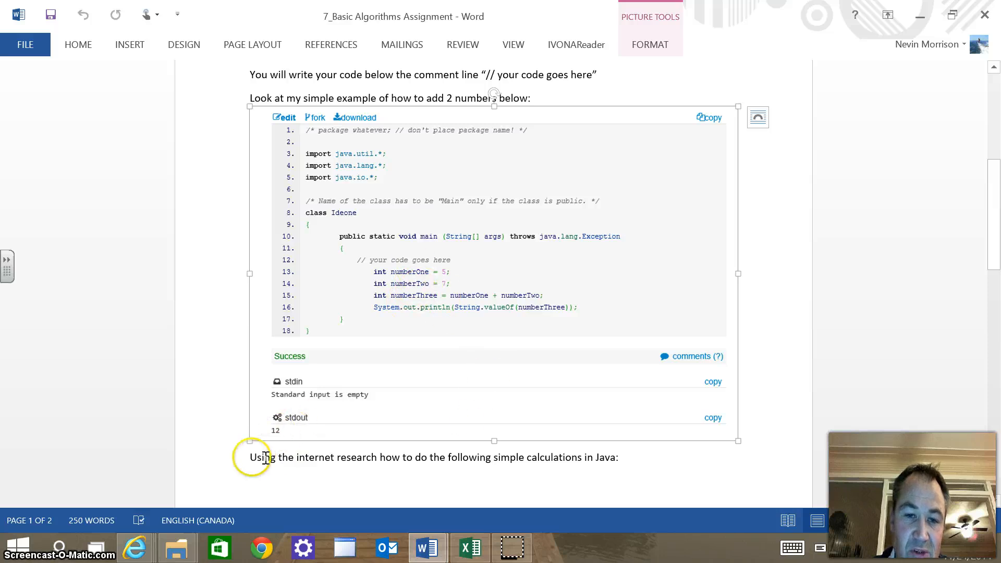
{"action": "mouse_move", "coordinate": [661, 404]}
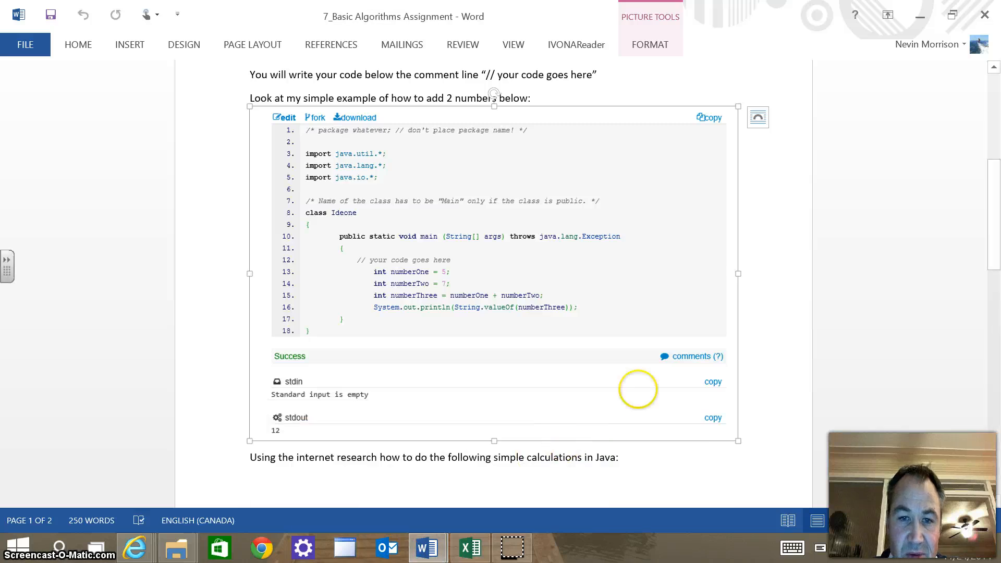
{"action": "mouse_move", "coordinate": [785, 256]}
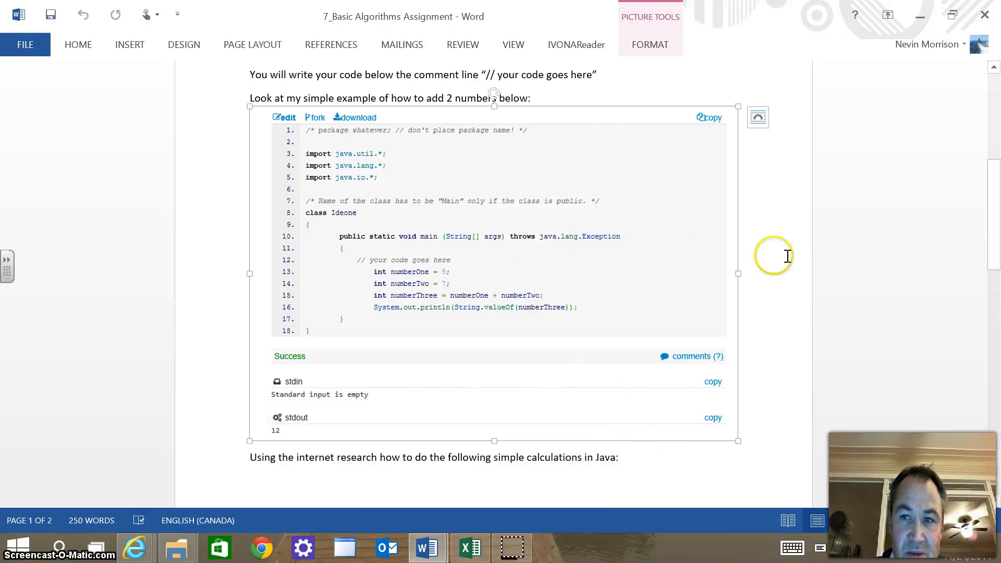
{"action": "scroll", "scroll_direction": "down", "scroll_amount": 3}
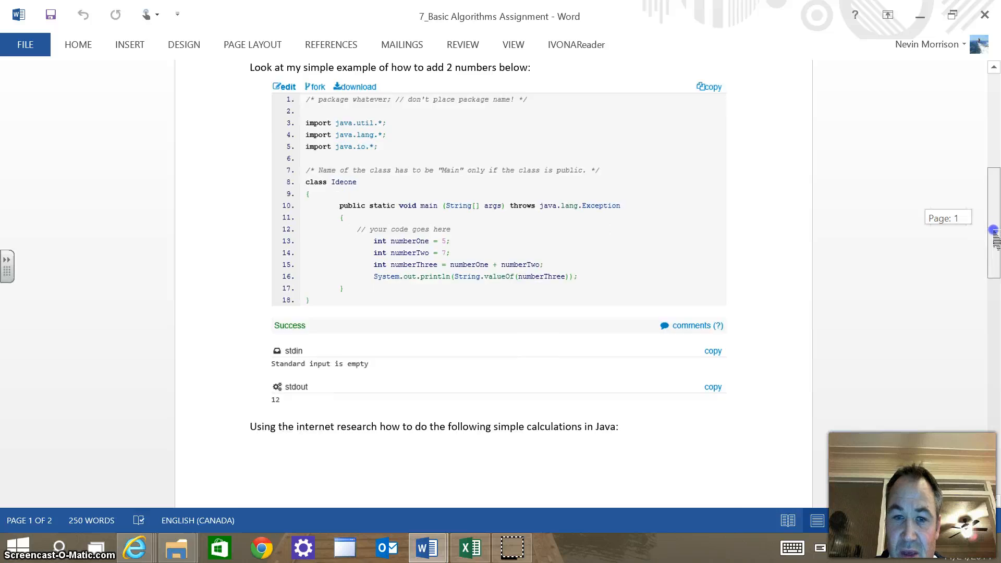
{"action": "scroll", "scroll_direction": "down", "scroll_amount": 3}
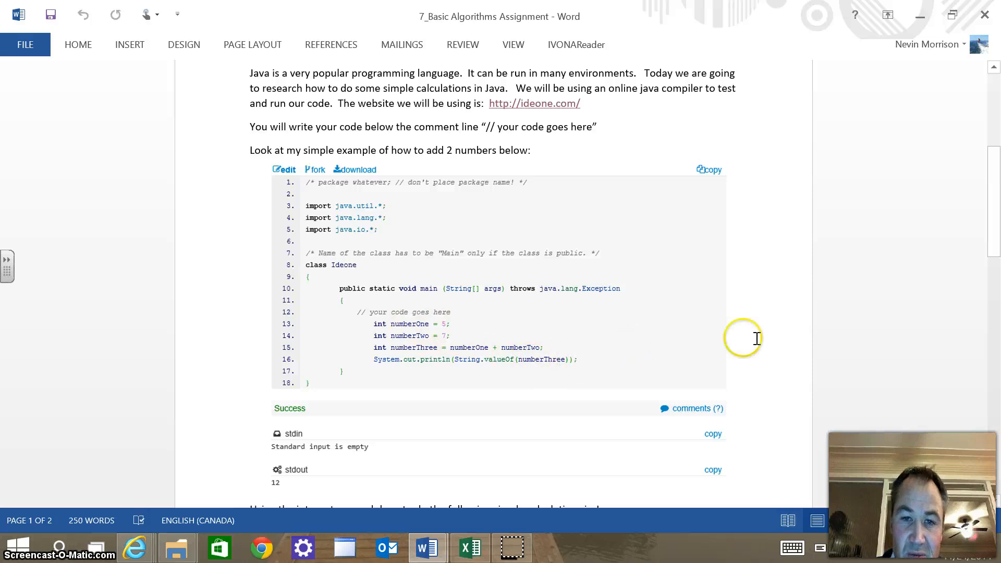
{"action": "mouse_move", "coordinate": [591, 456]}
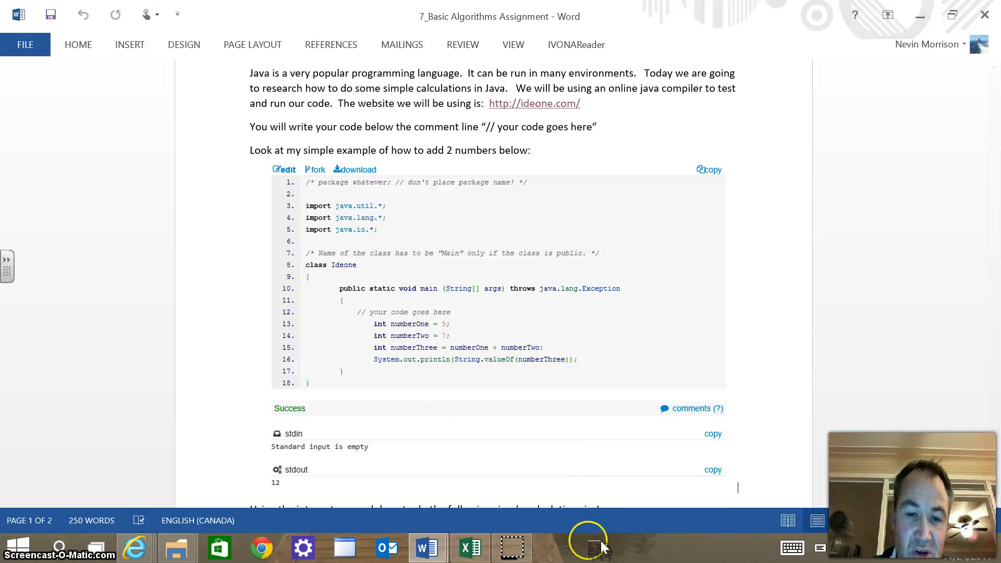
{"action": "mouse_move", "coordinate": [515, 524]}
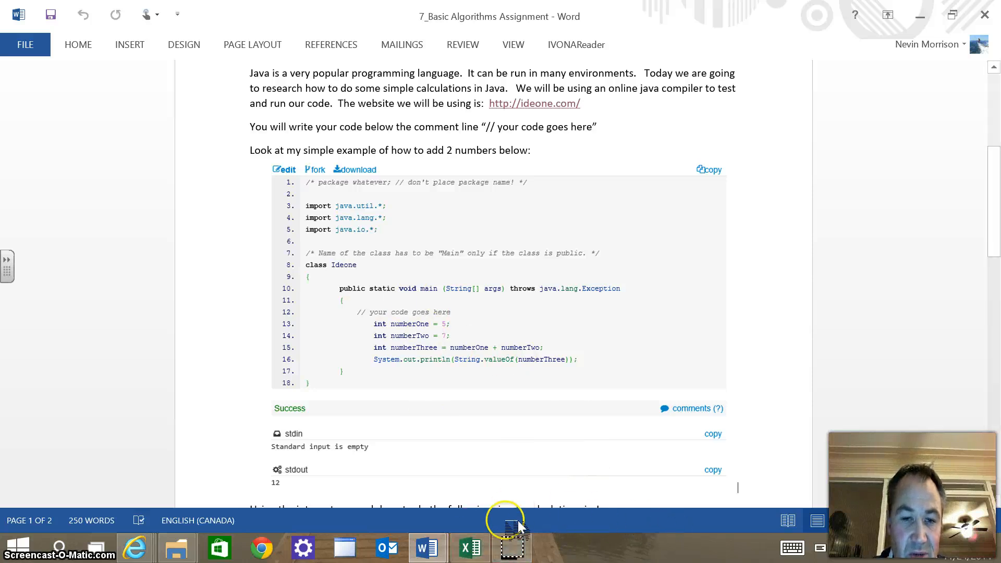
{"action": "mouse_move", "coordinate": [134, 548]}
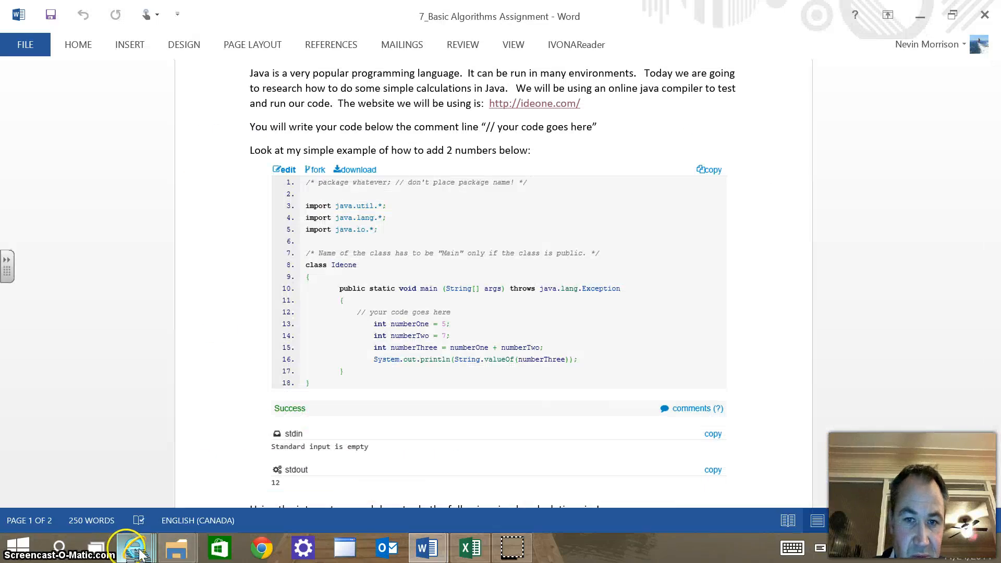
- In the ideone editor, declare int numberOne = 5 and int numberTwo = 7
{"action": "left_click", "coordinate": [132, 548]}
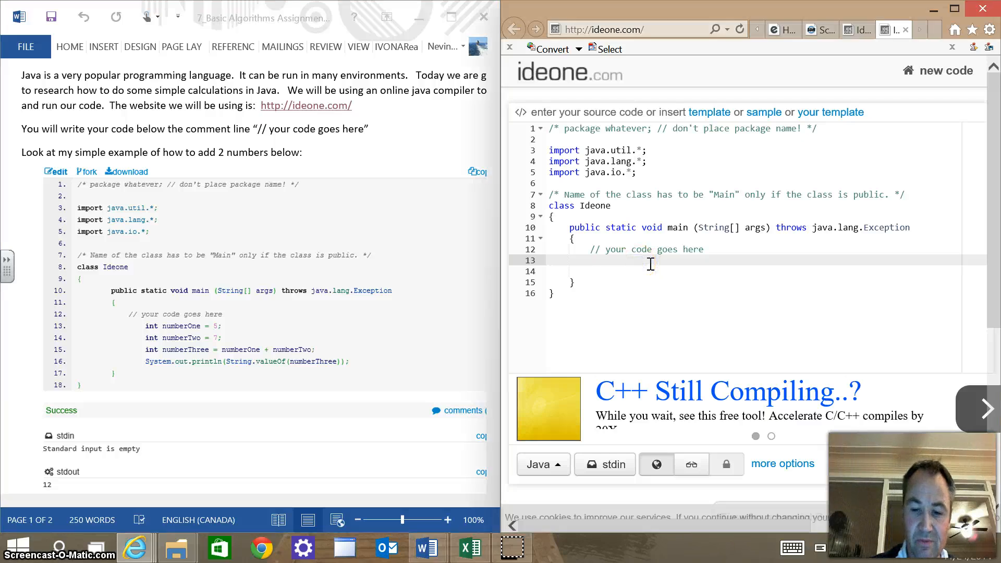
{"action": "type", "text": "int"}
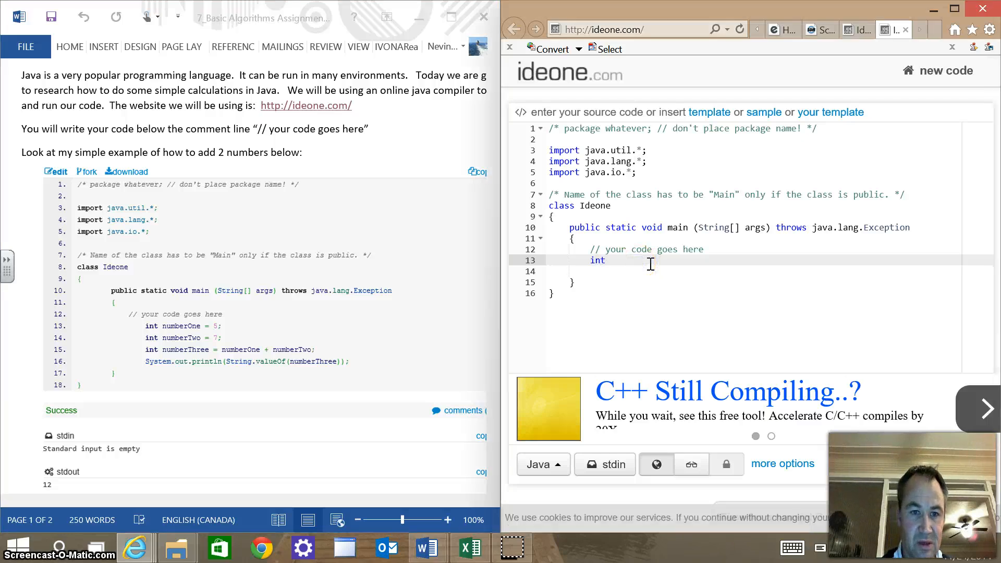
{"action": "type", "text": "numbero"}
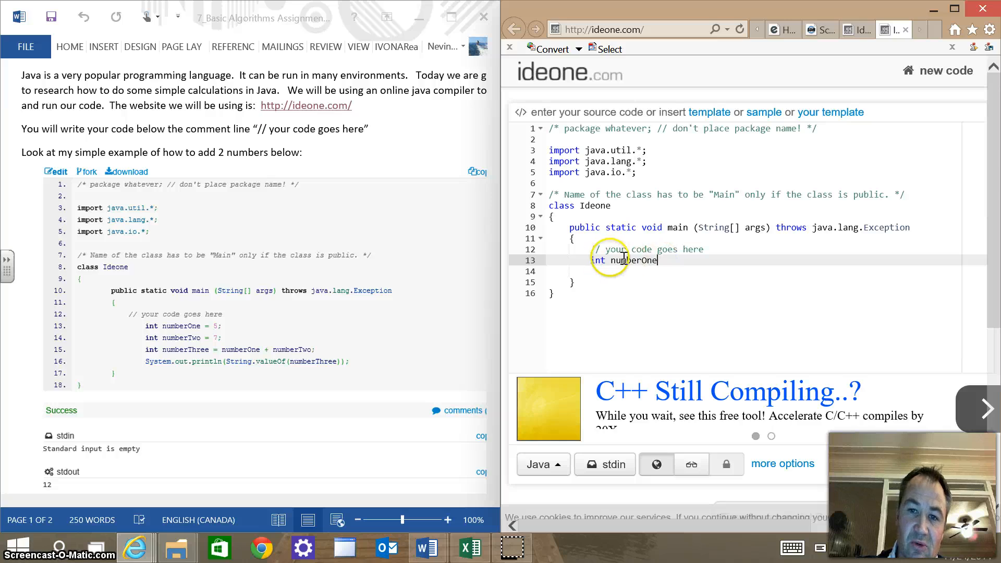
{"action": "mouse_move", "coordinate": [618, 267]}
{"action": "type", "text": " ="}
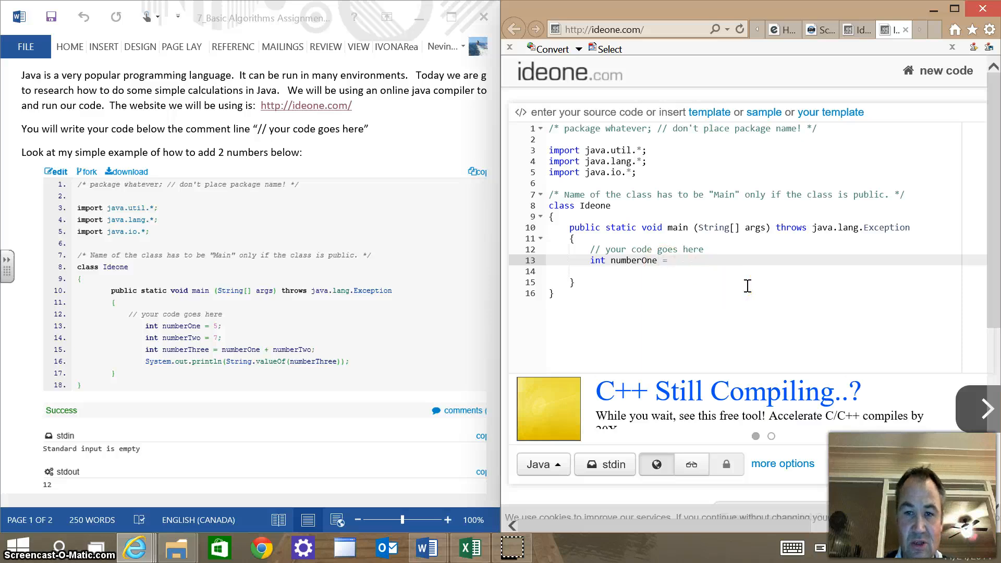
{"action": "type", "text": "5;"}
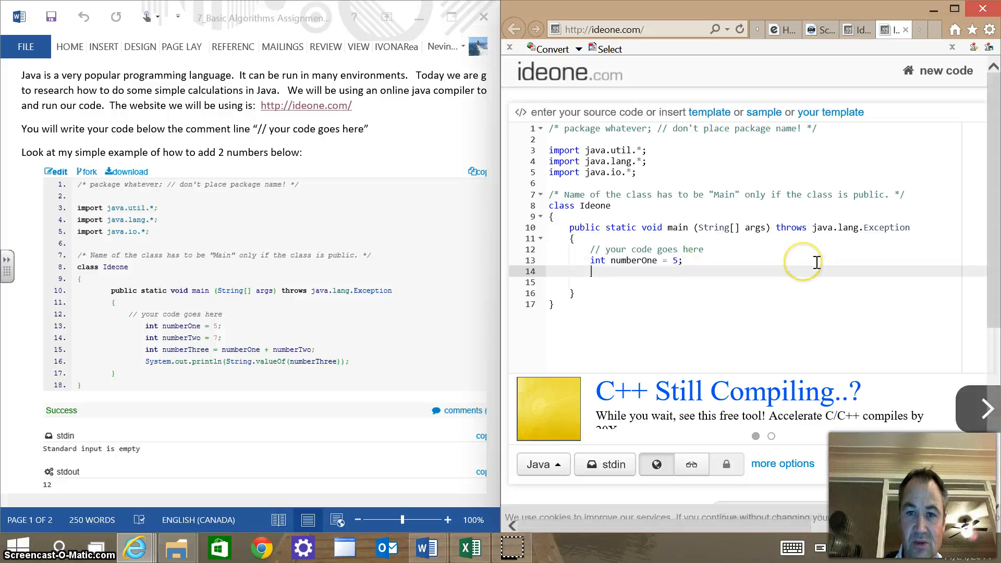
{"action": "type", "text": "int n"}
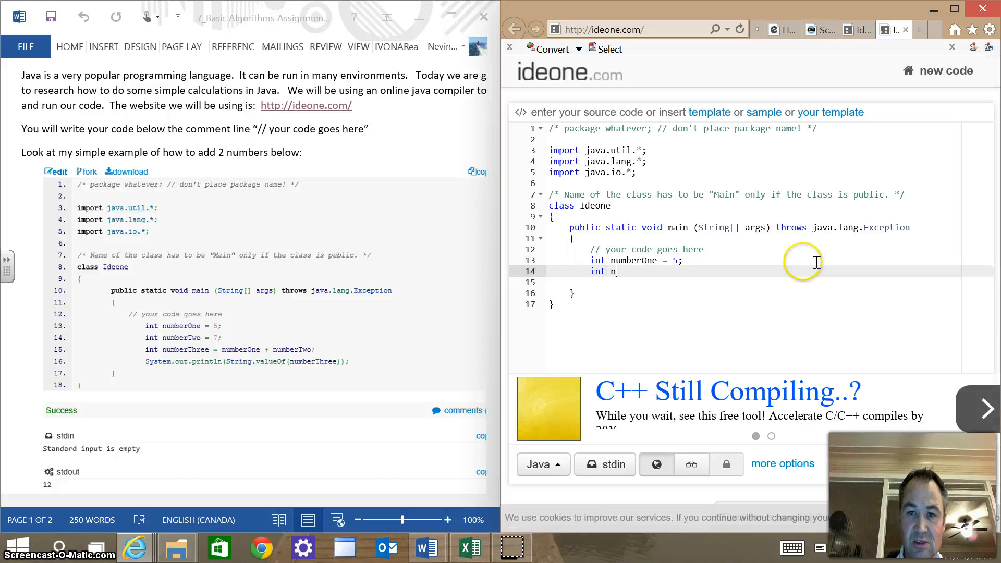
{"action": "type", "text": "umberTwo ="}
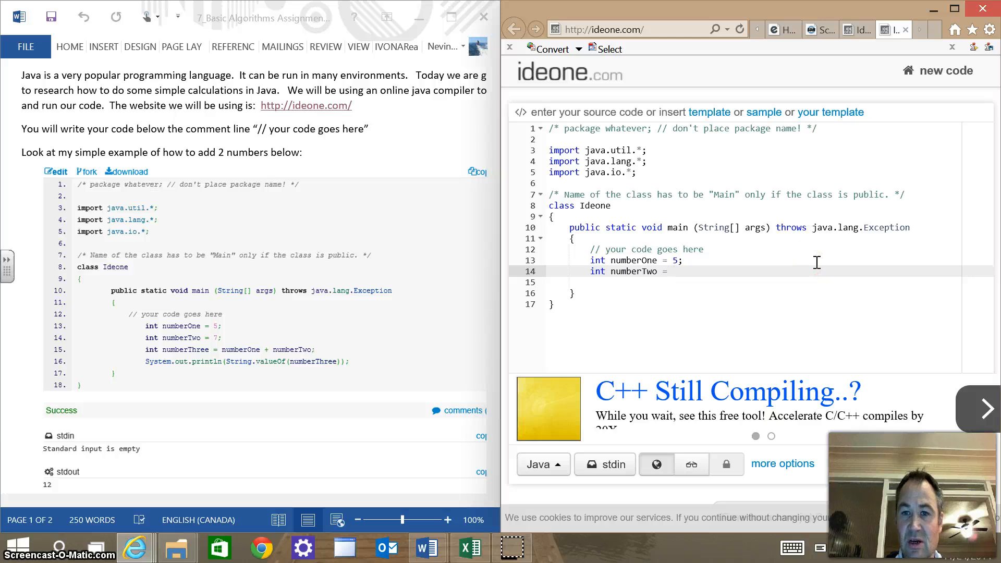
{"action": "type", "text": "7;"}
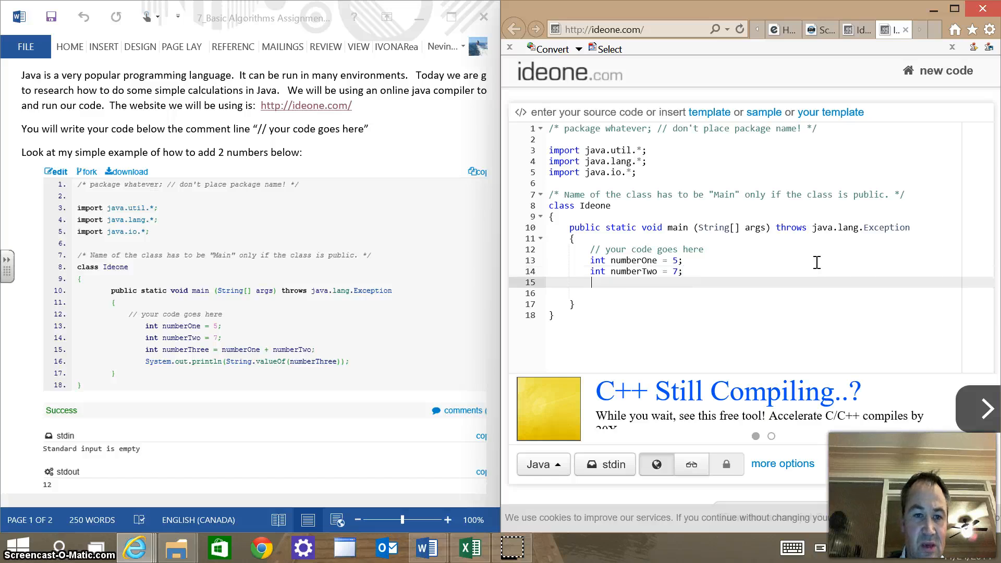
- Declare int numberThree = (numberOne + numberTwo)/2 to compute the average
{"action": "type", "text": "int"}
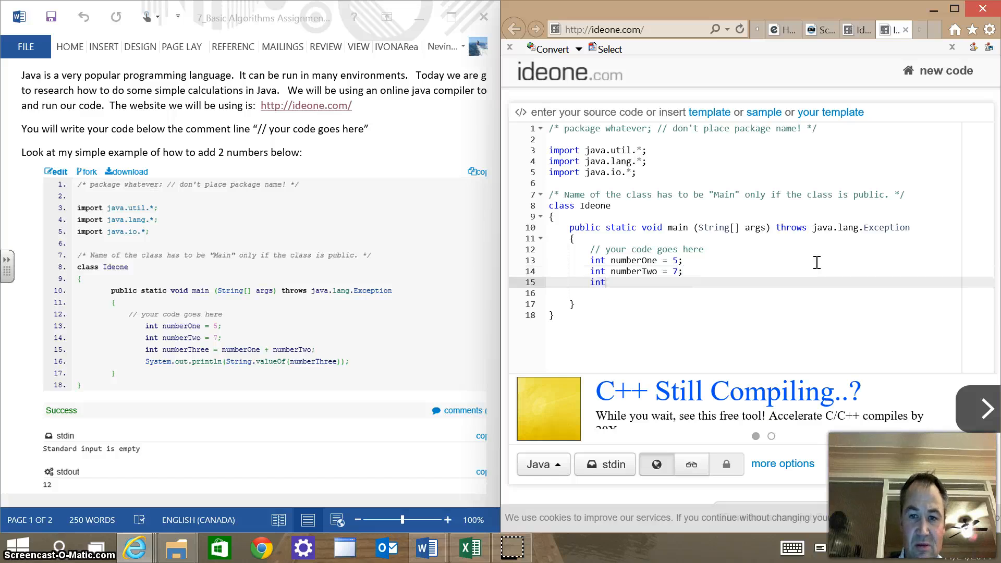
{"action": "type", "text": "nu"}
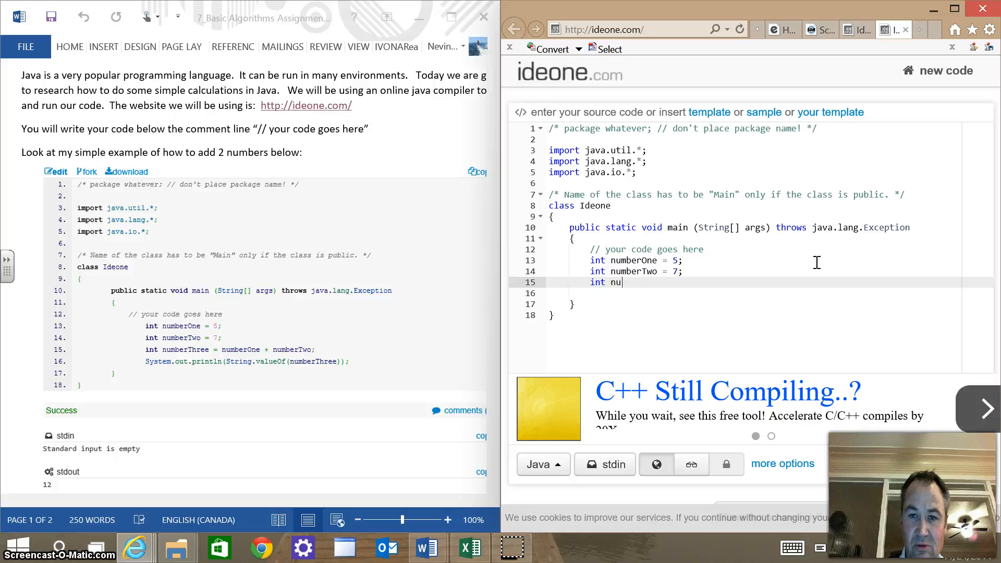
{"action": "type", "text": "mberThree"}
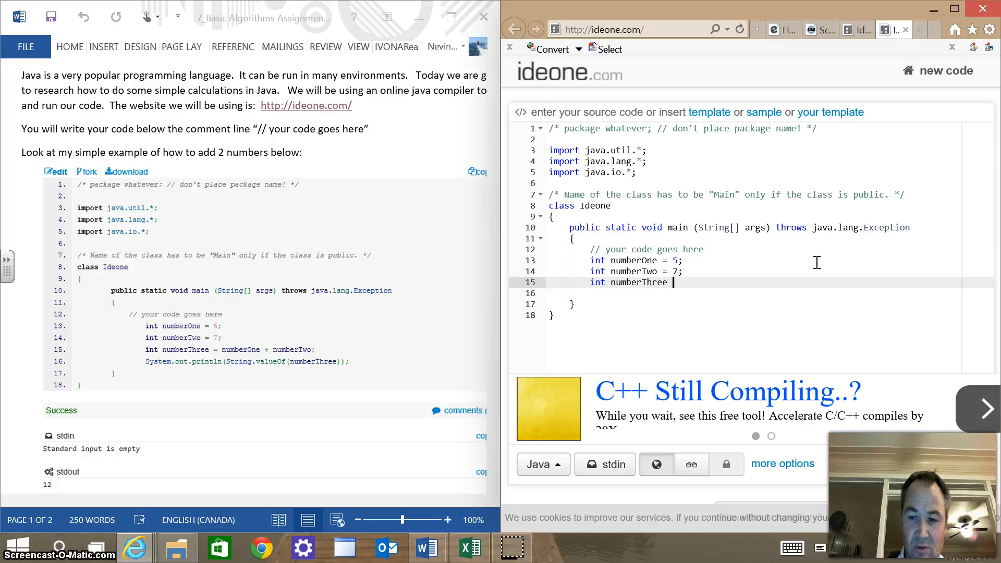
{"action": "type", "text": "="}
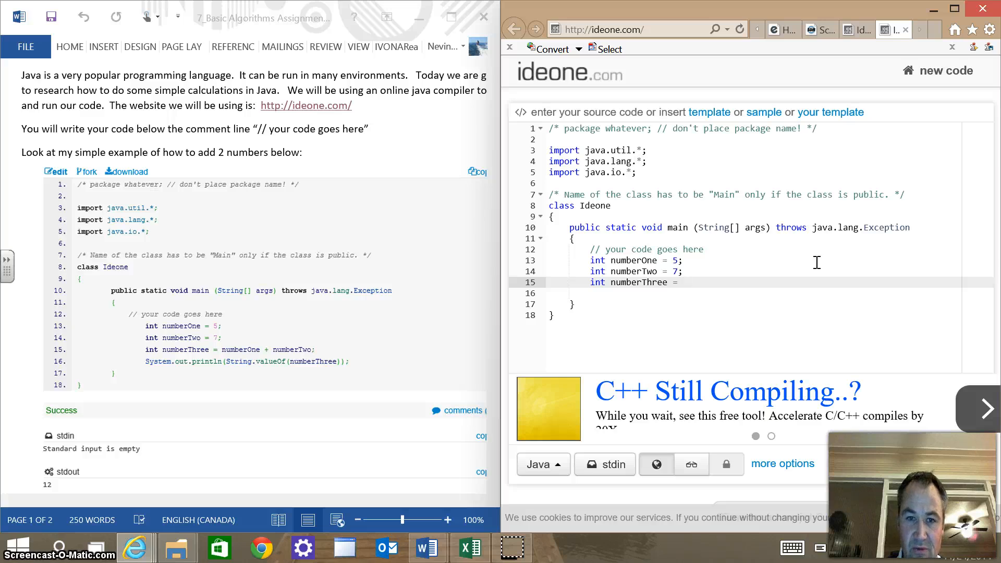
{"action": "type", "text": "num"}
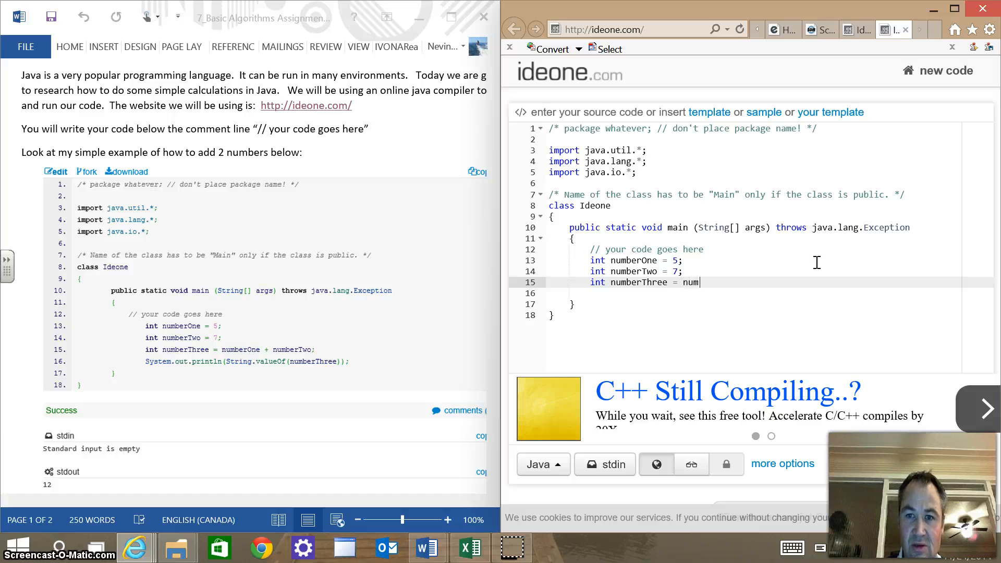
{"action": "type", "text": "berOne +"}
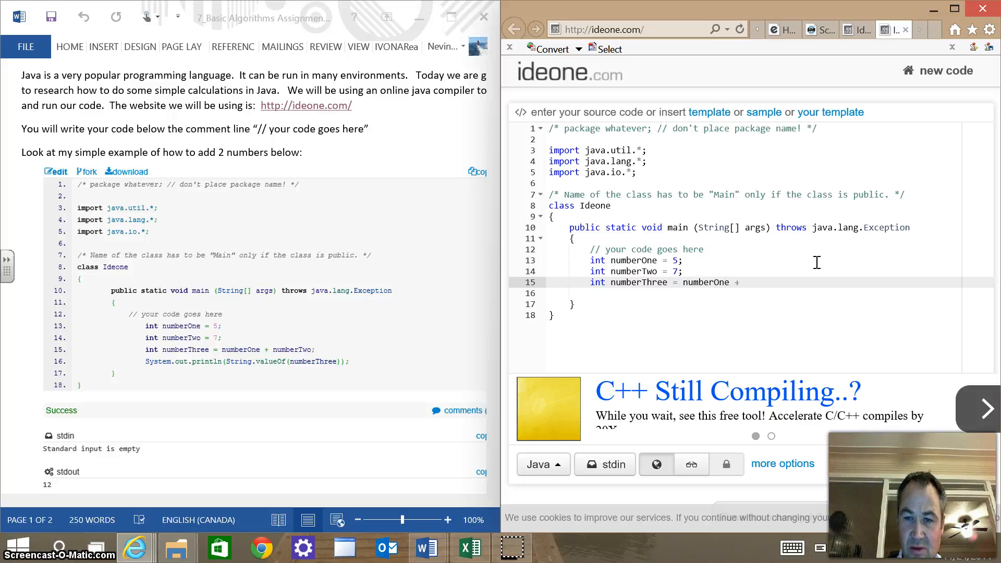
{"action": "type", "text": "nu"}
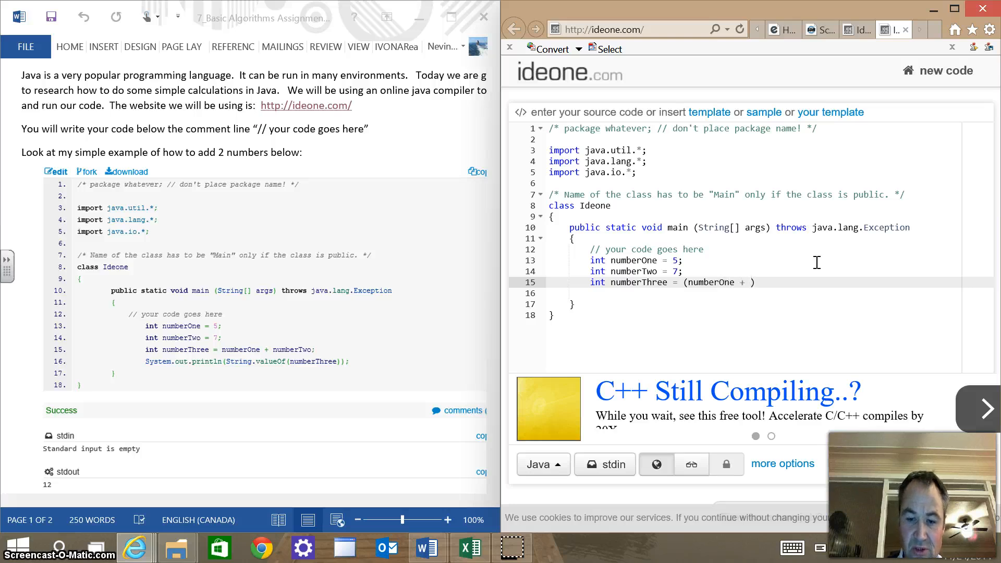
{"action": "type", "text": "number"}
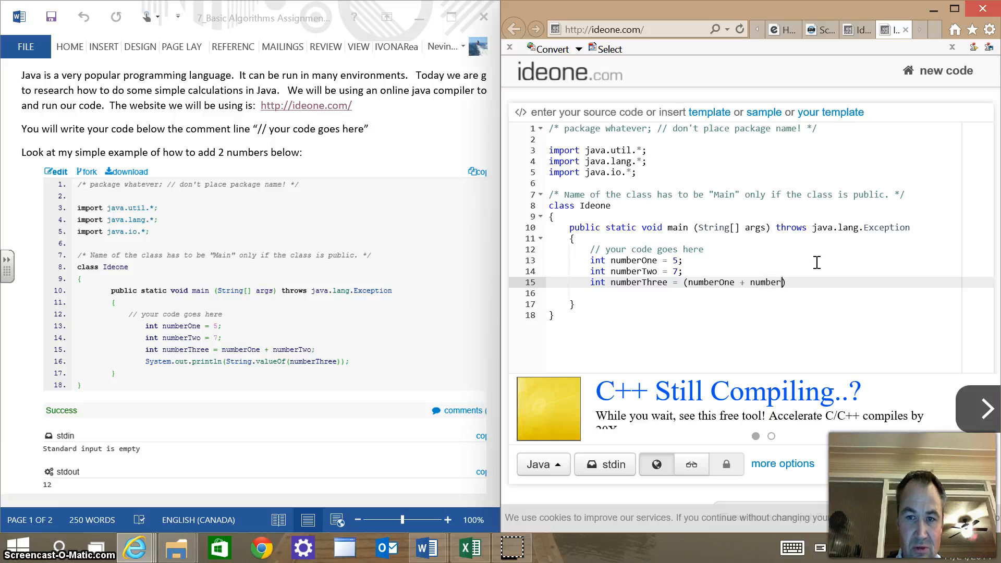
{"action": "type", "text": "Two"}
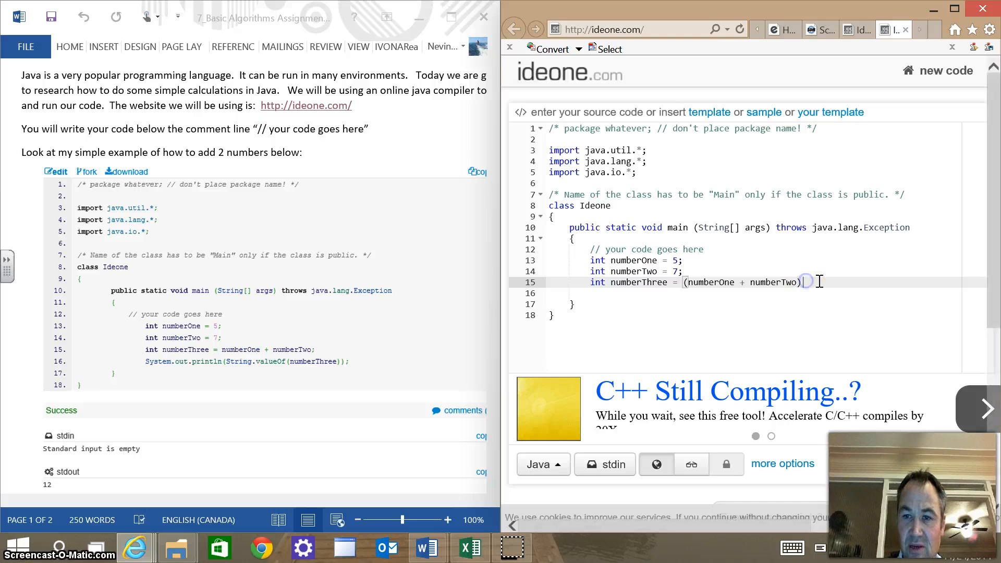
{"action": "type", "text": "/"}
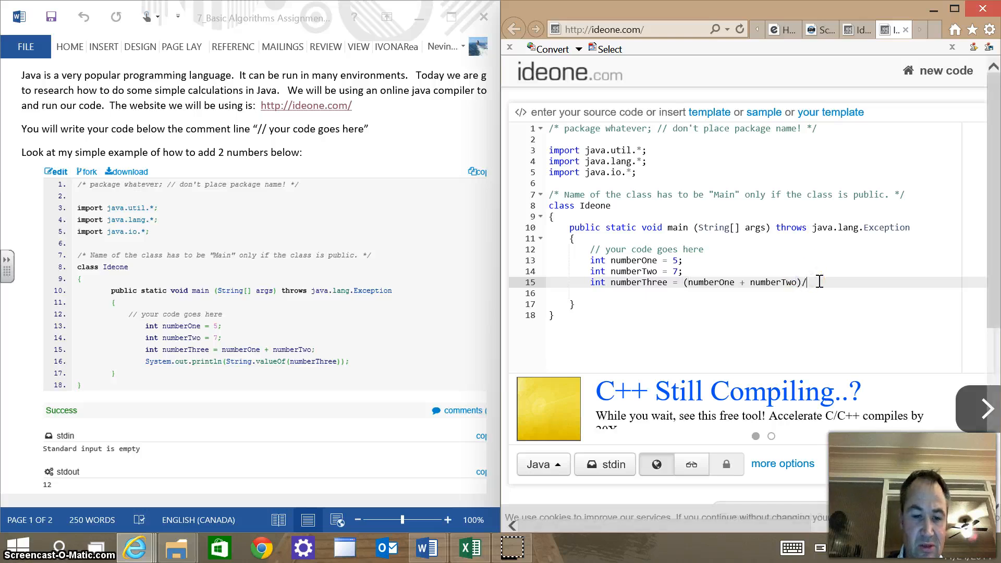
{"action": "type", "text": "2;"}
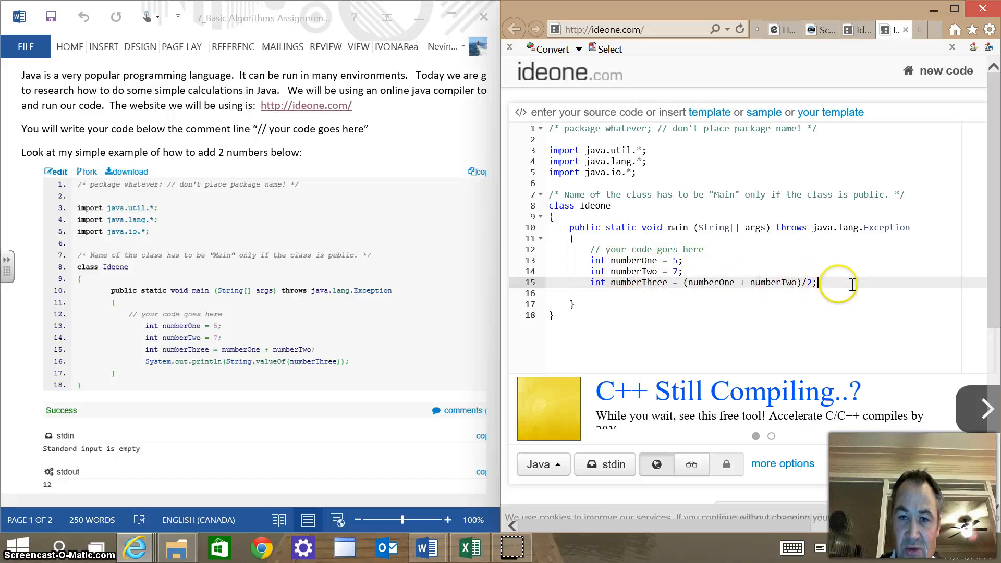
- Add a System.out.println(String.valueOf(numberThree)) line below the average calculation
{"action": "key", "text": "Enter"}
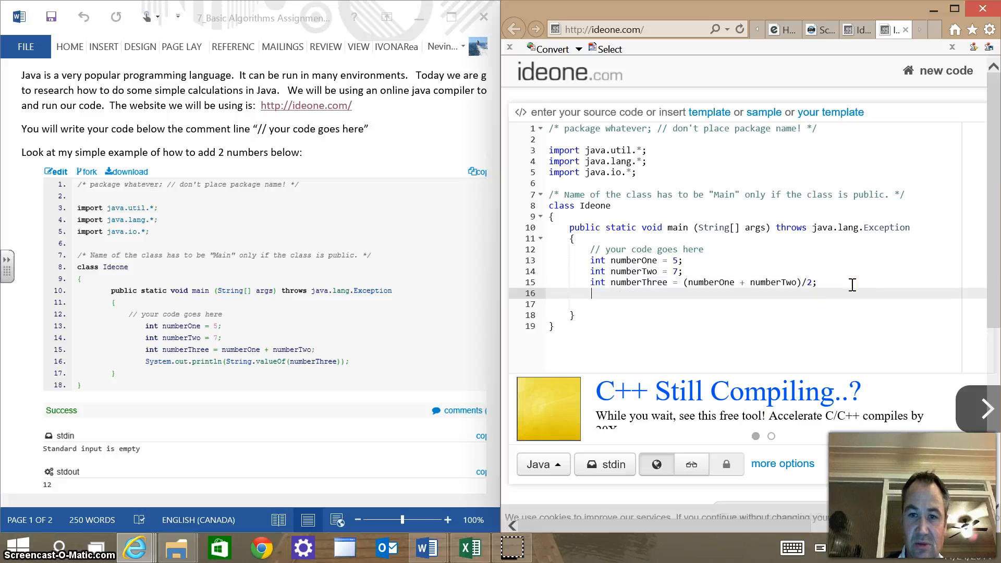
{"action": "type", "text": "Syst"}
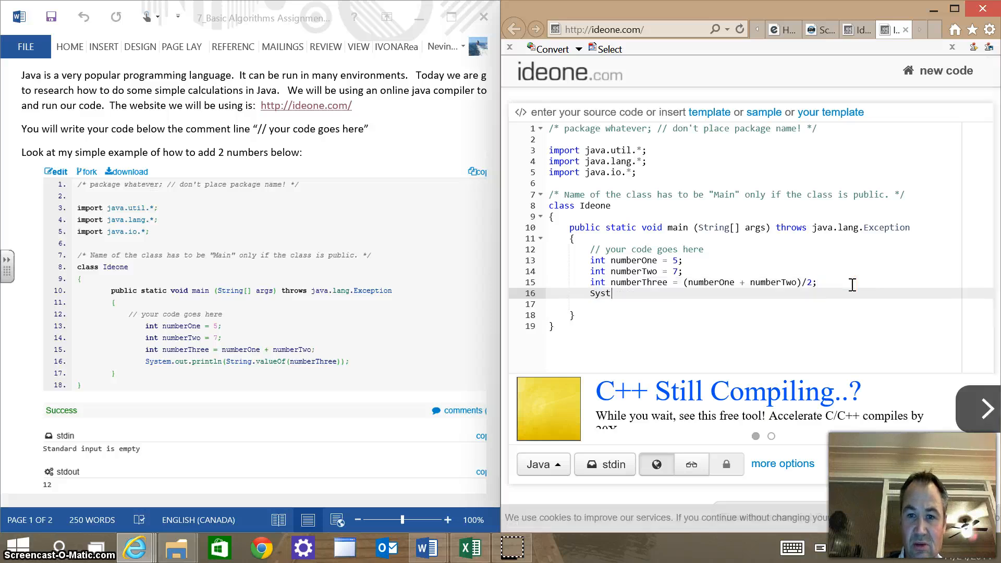
{"action": "type", "text": "em.out"}
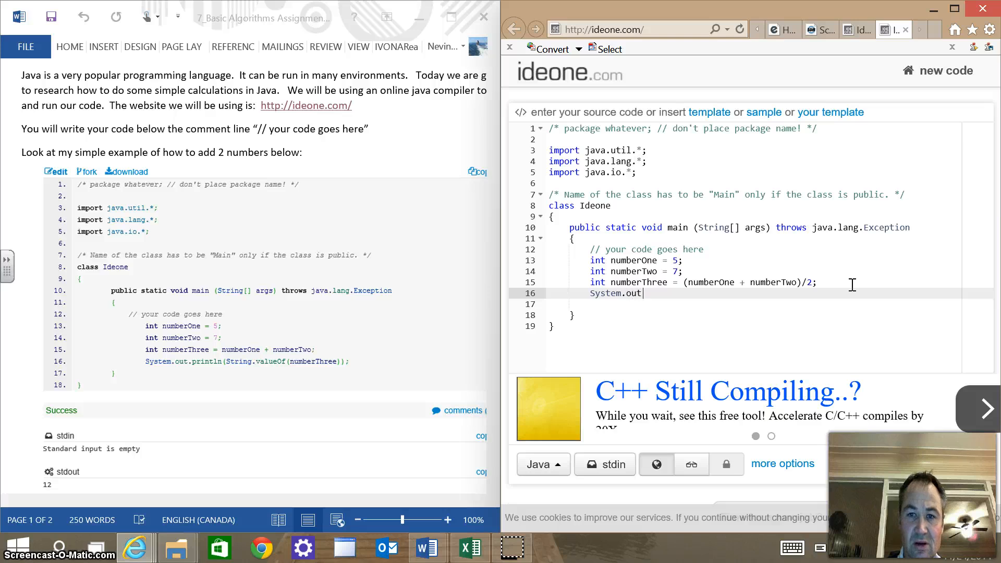
{"action": "type", "text": ".pri"}
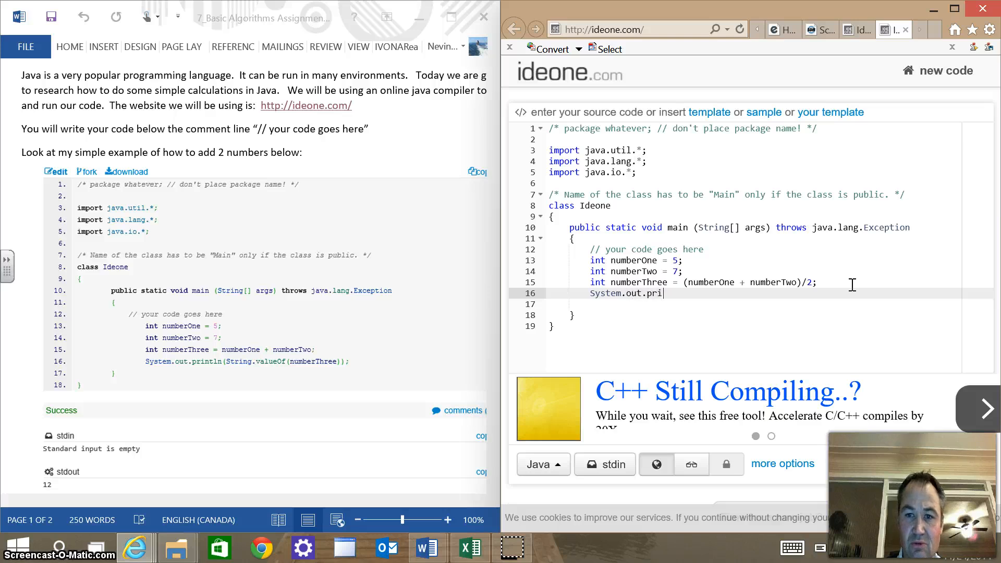
{"action": "type", "text": "ntln"}
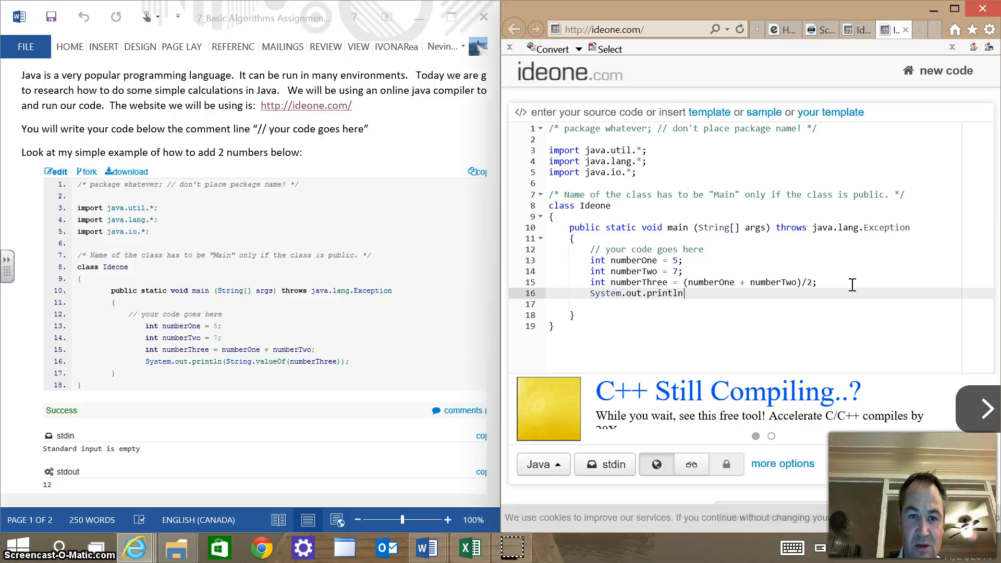
{"action": "type", "text": "(S"}
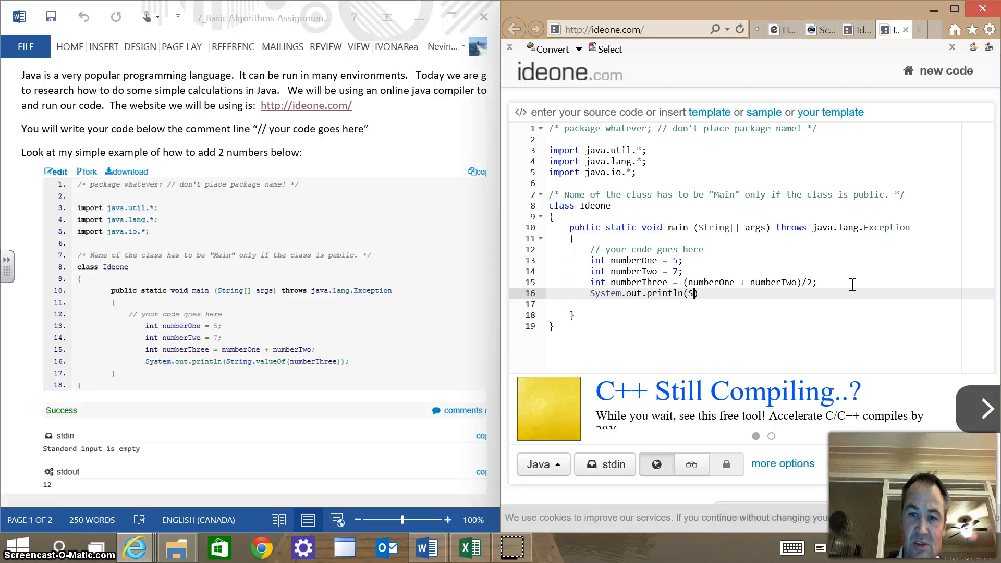
{"action": "type", "text": "tring"}
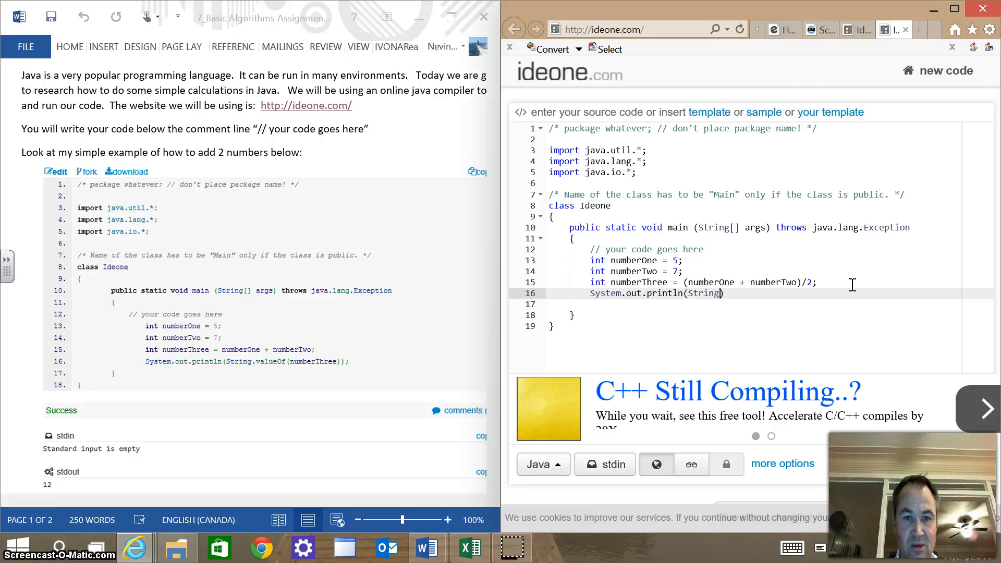
{"action": "type", "text": ".valueOf(numberThr"}
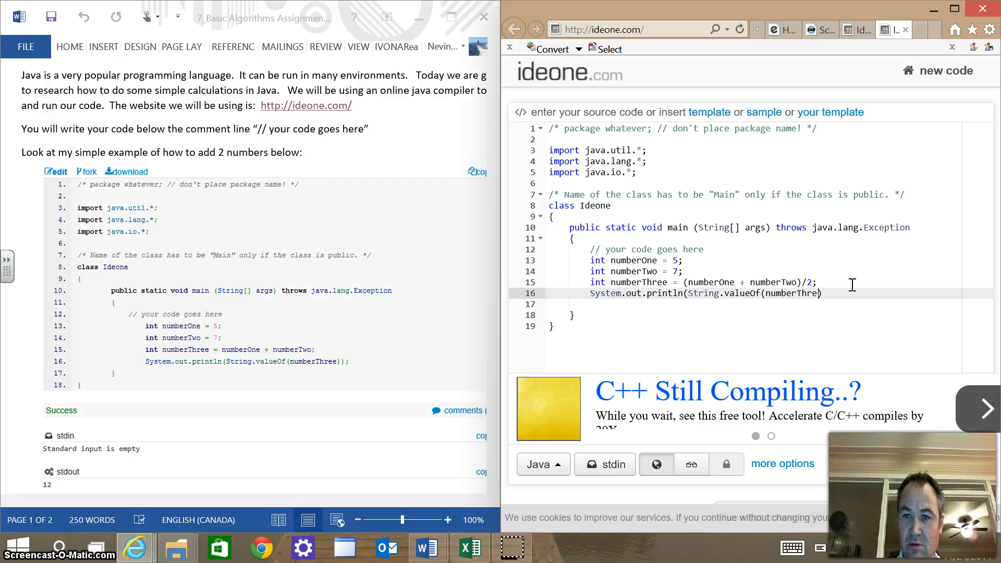
{"action": "type", "text": "e"}
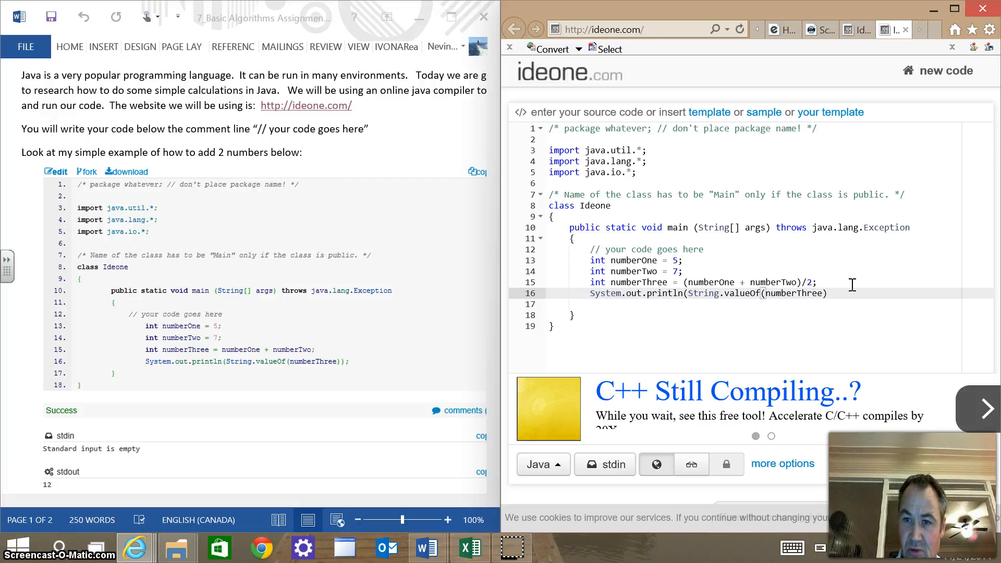
{"action": "type", "text": ");"}
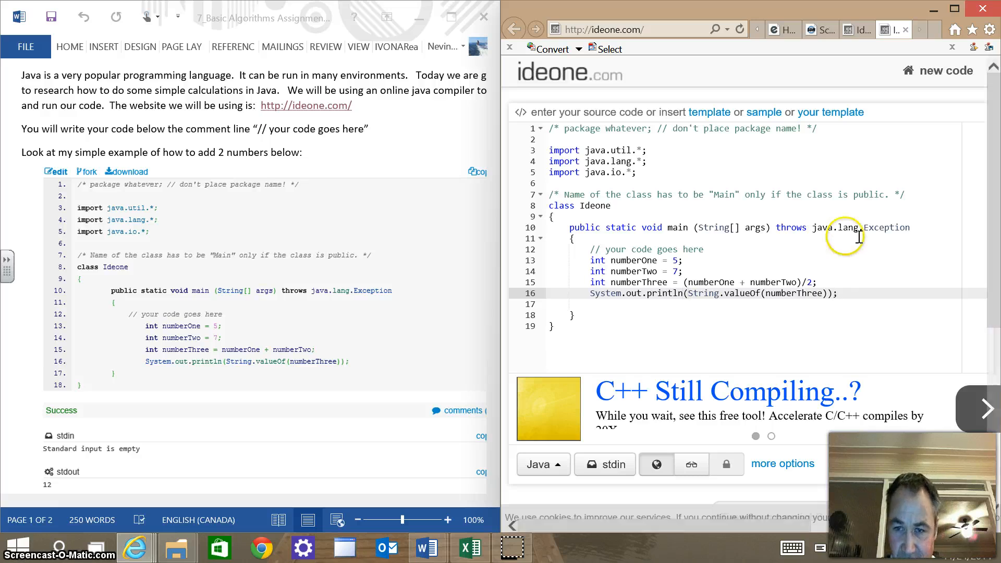
{"action": "mouse_move", "coordinate": [698, 293]}
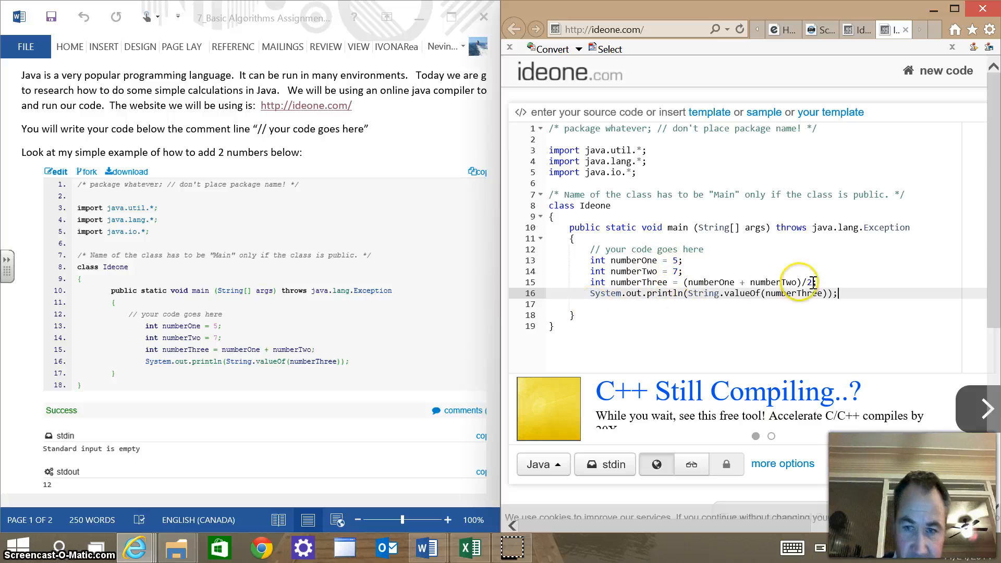
{"action": "mouse_move", "coordinate": [841, 282]}
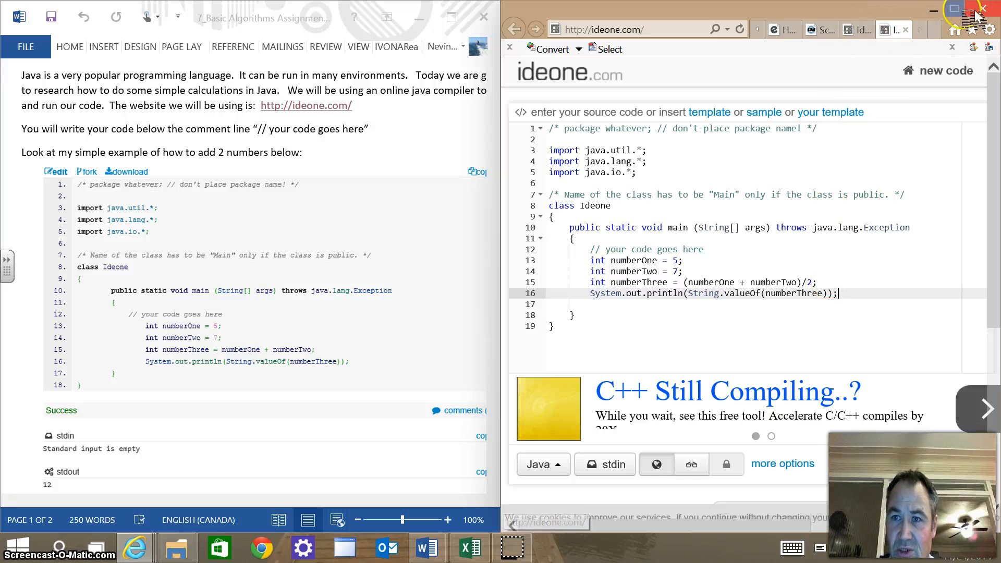
- Maximize the browser window and run the average program, which outputs 6
{"action": "left_click", "coordinate": [955, 9]}
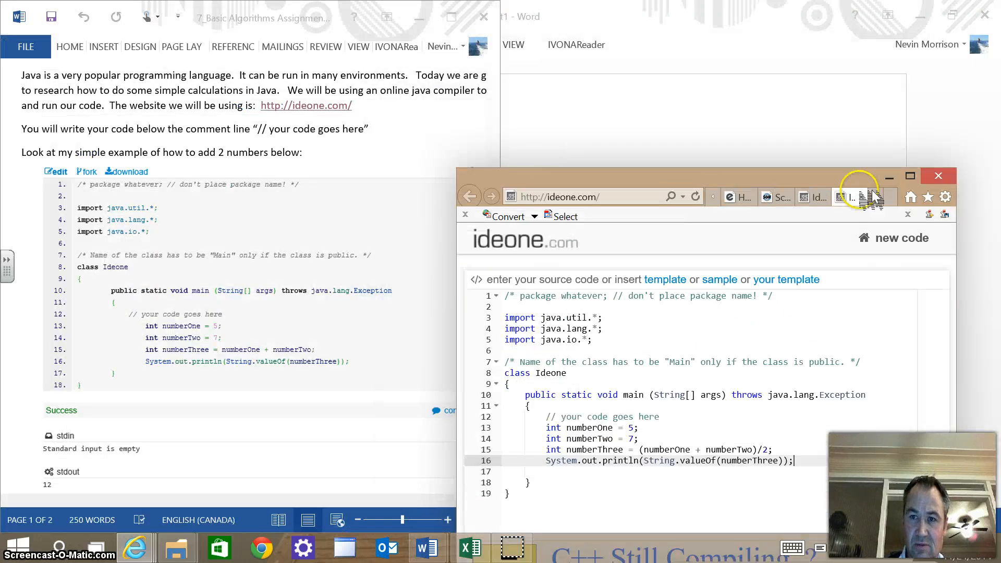
{"action": "left_click", "coordinate": [910, 176]}
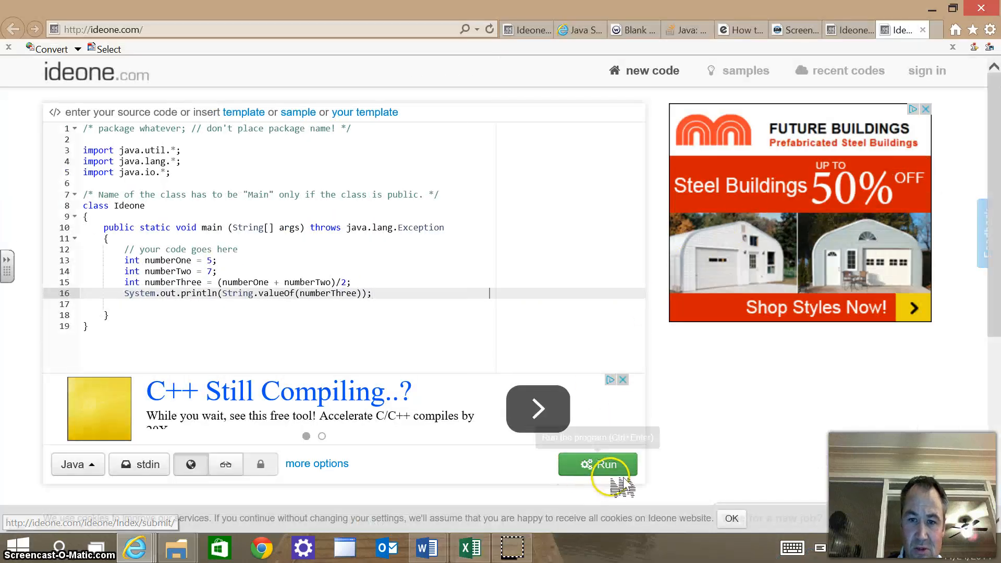
{"action": "left_click", "coordinate": [606, 464]}
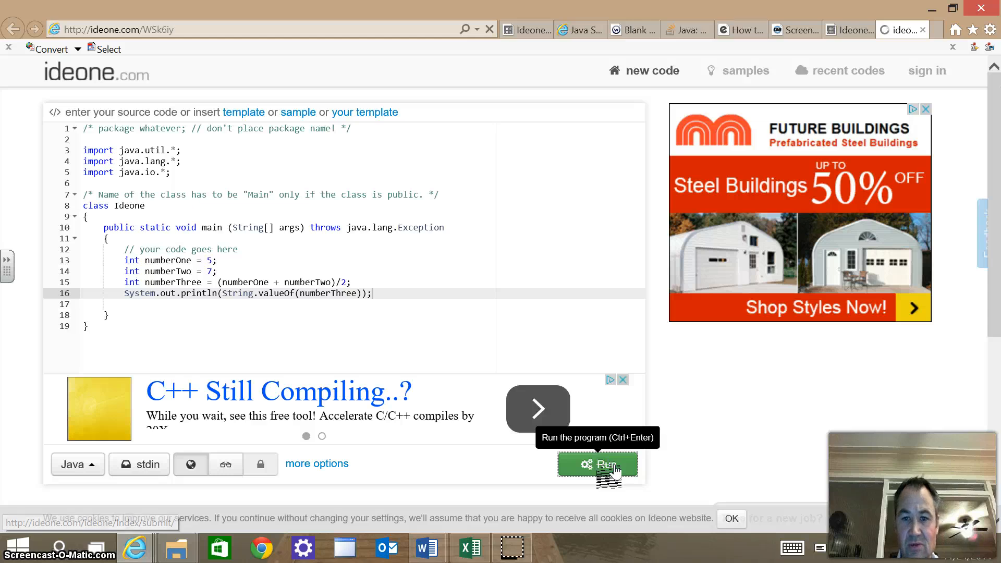
{"action": "left_click", "coordinate": [606, 464]}
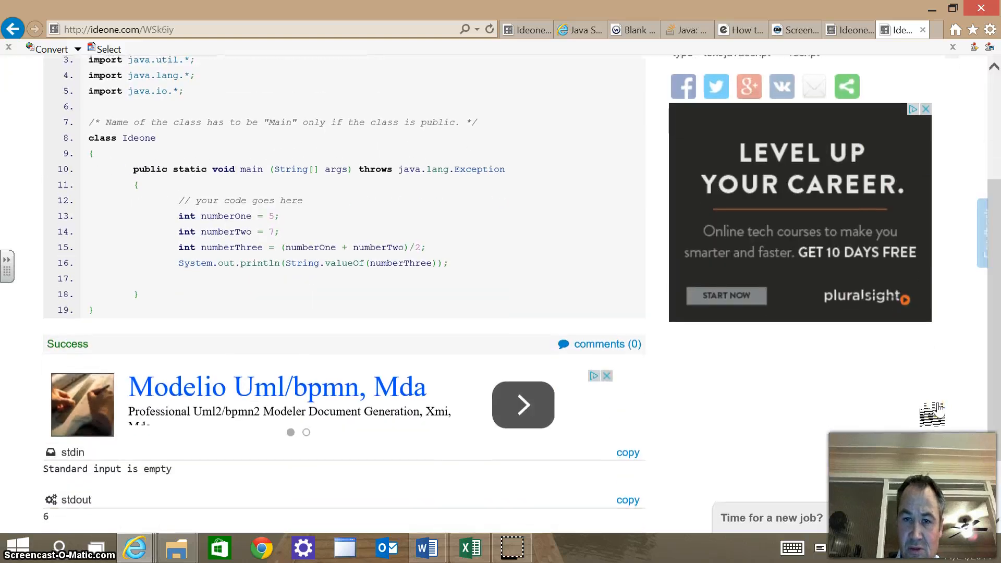
{"action": "scroll", "scroll_direction": "down", "scroll_amount": 3}
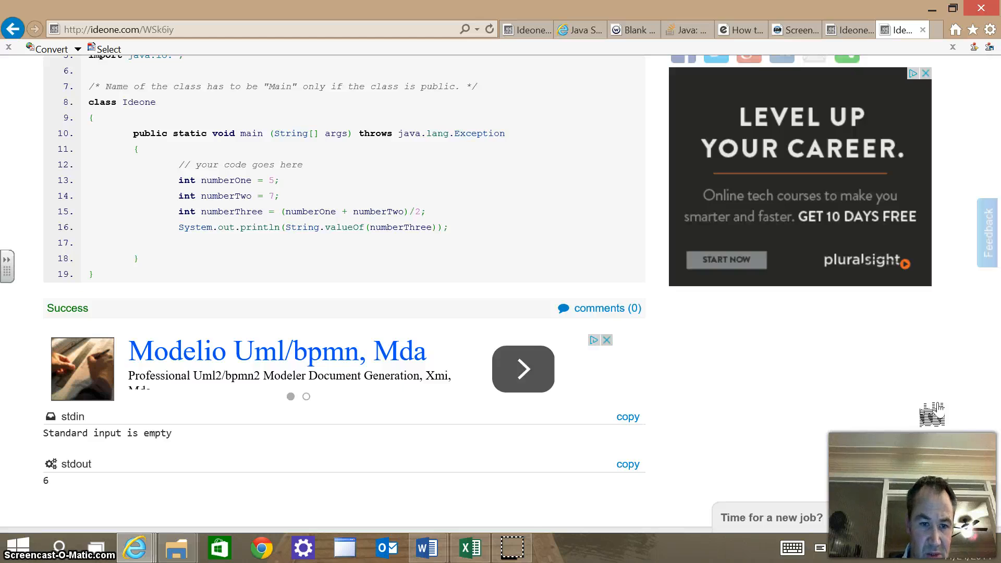
{"action": "scroll", "scroll_direction": "down", "scroll_amount": 3}
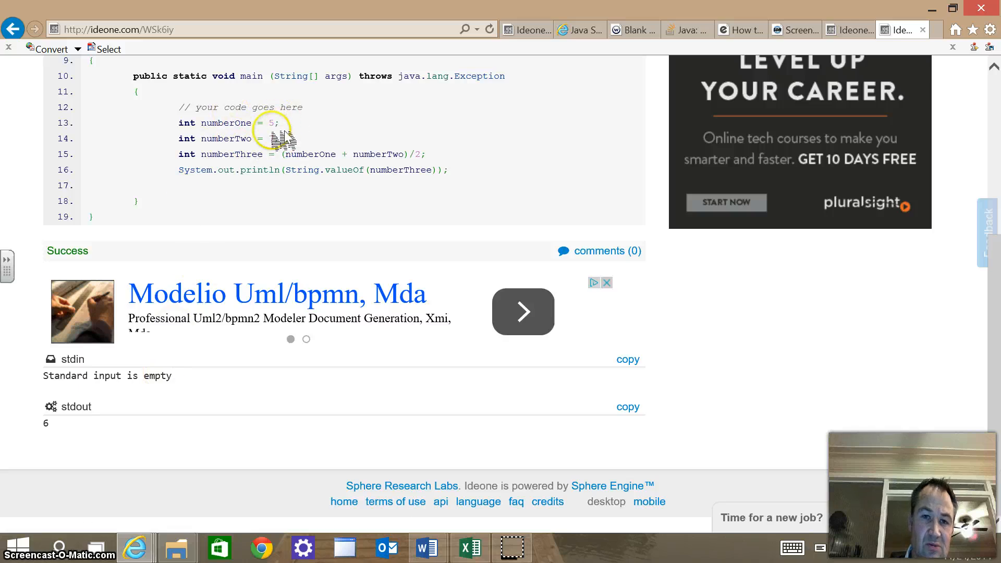
{"action": "type", "text": "7;"}
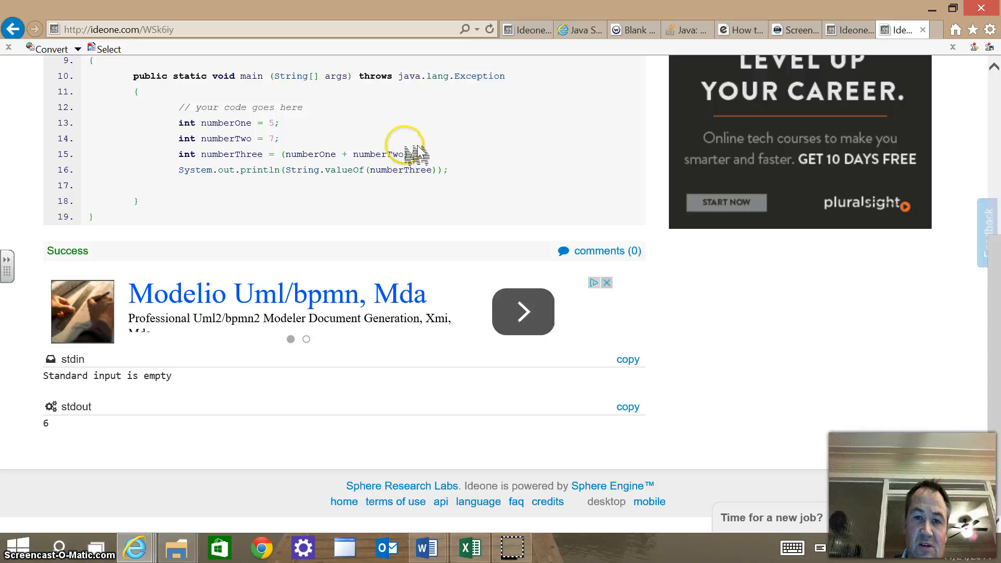
{"action": "type", "text": "/2"}
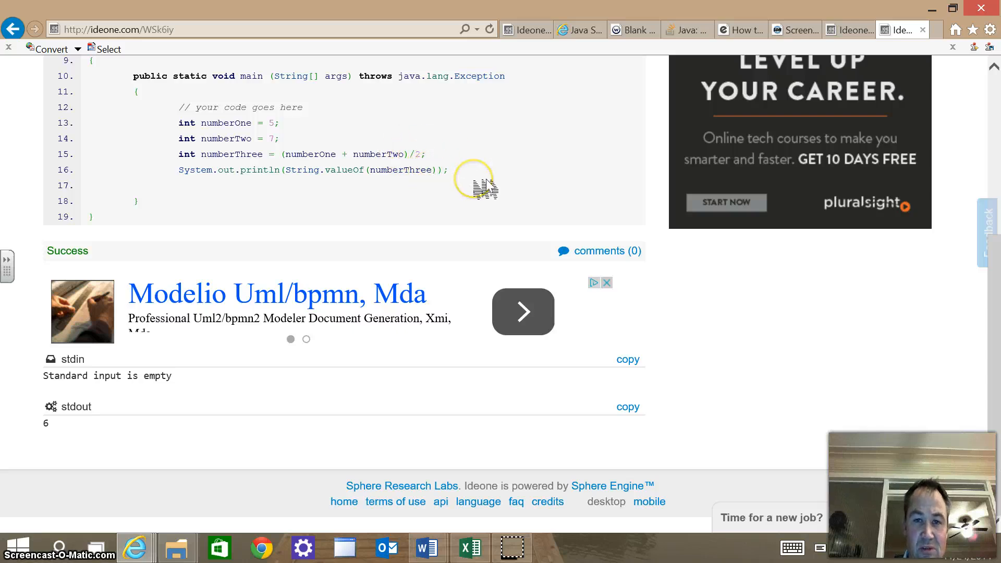
{"action": "mouse_move", "coordinate": [553, 185]}
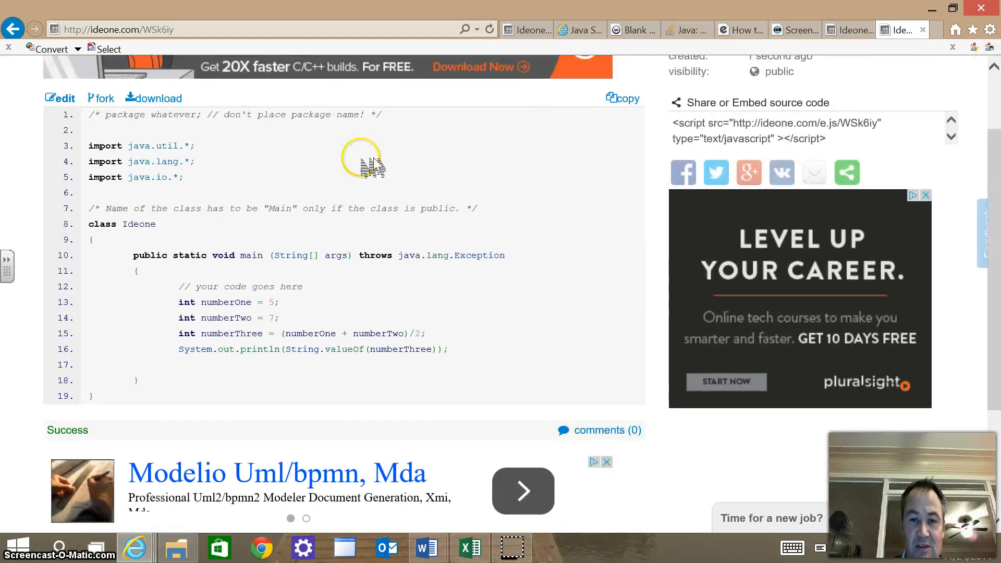
{"action": "mouse_move", "coordinate": [54, 497]}
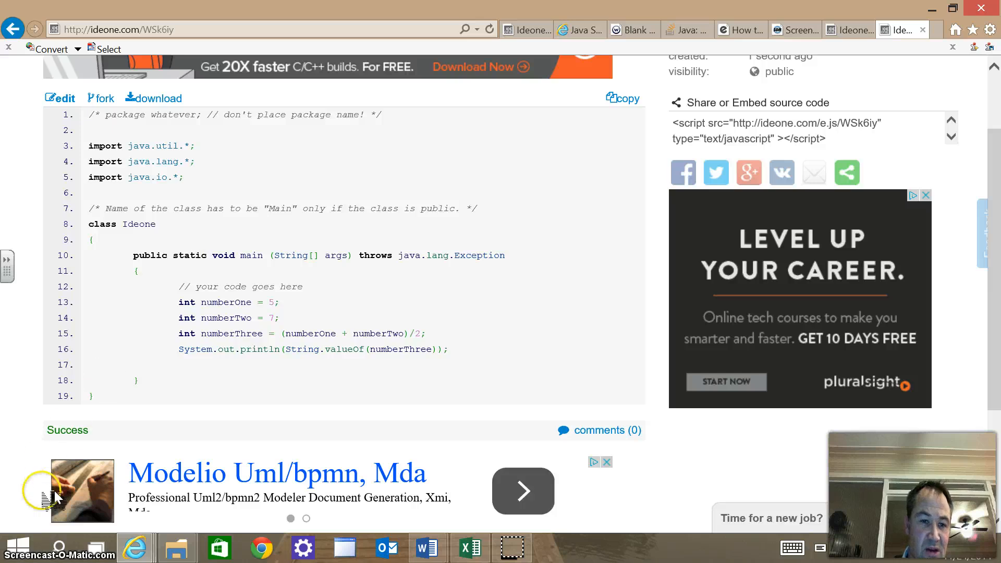
{"action": "mouse_move", "coordinate": [36, 549]}
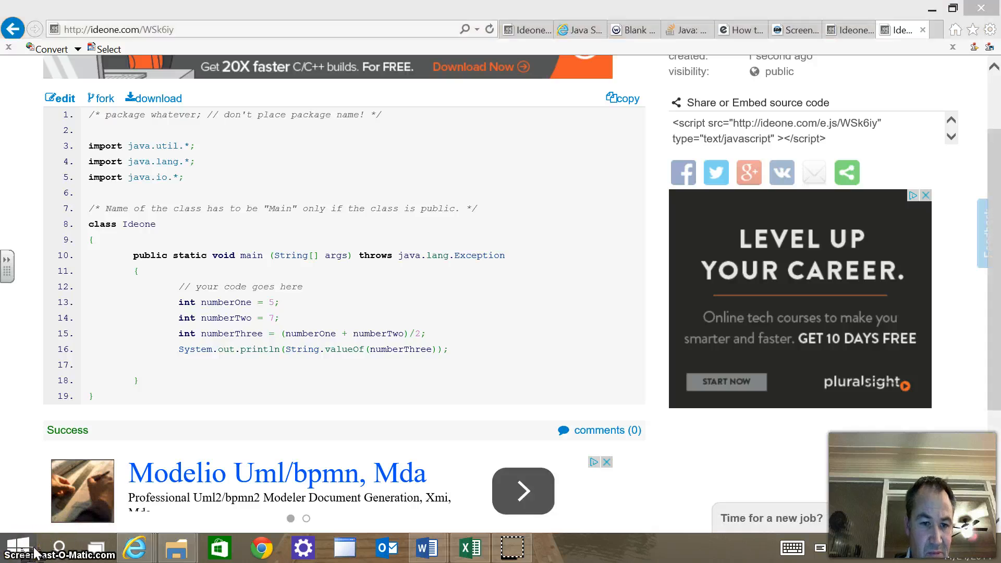
- Launch Snipping Tool by searching 'sni' and bring it over the ideone results
{"action": "left_click", "coordinate": [20, 548]}
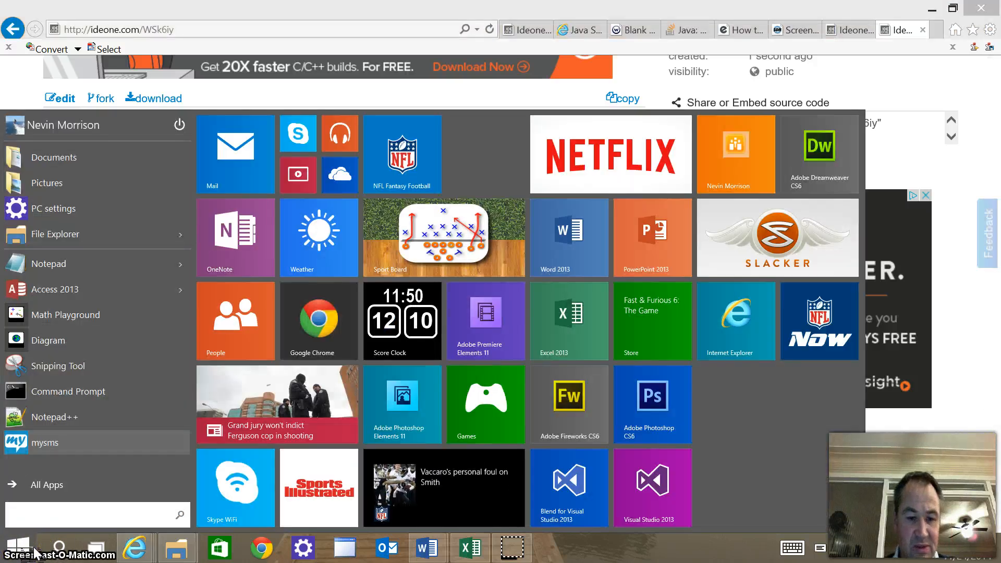
{"action": "type", "text": "sni"}
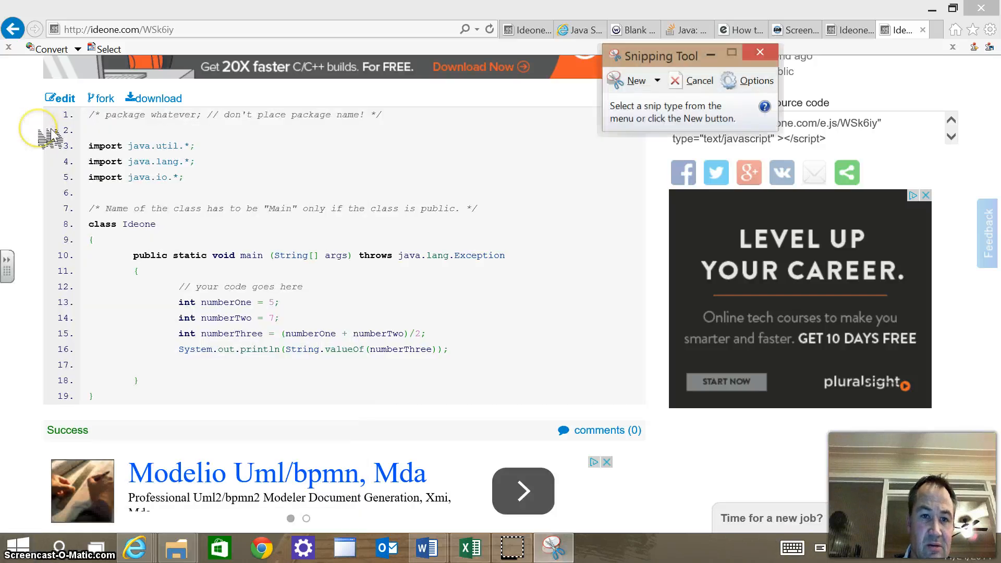
{"action": "mouse_move", "coordinate": [467, 100]}
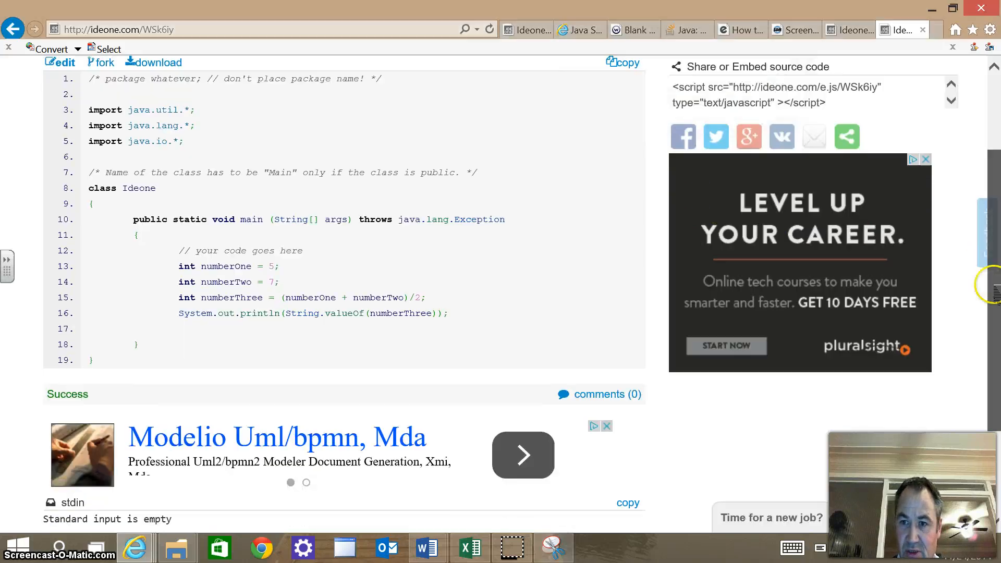
{"action": "scroll", "scroll_direction": "down", "scroll_amount": 3}
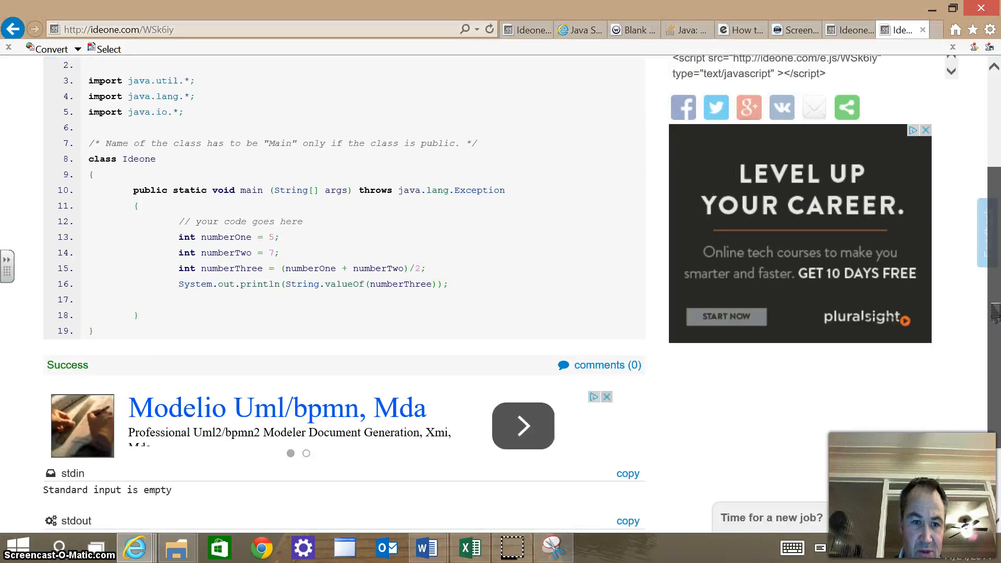
{"action": "scroll", "scroll_direction": "down", "scroll_amount": 3}
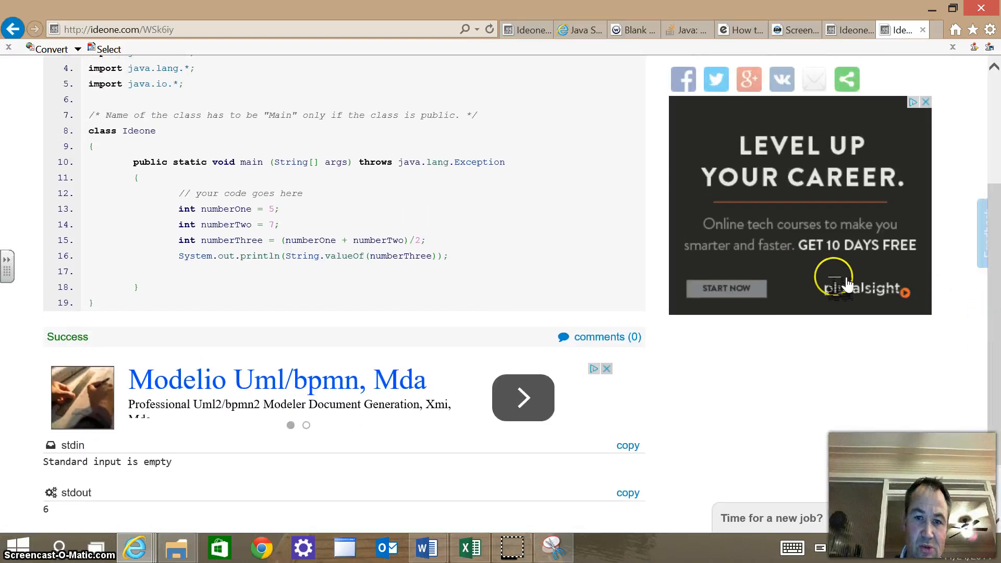
{"action": "mouse_move", "coordinate": [259, 483]}
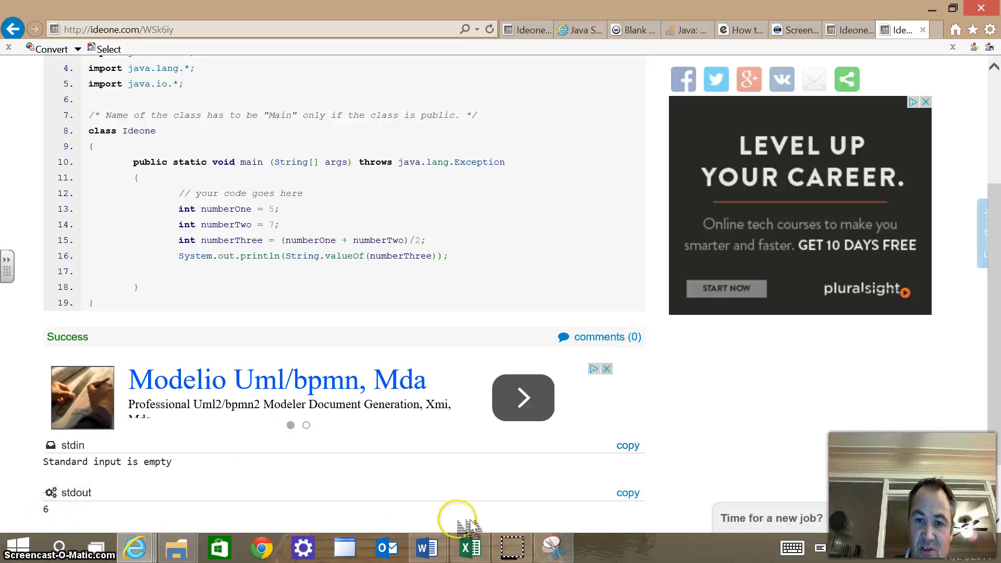
{"action": "left_click", "coordinate": [554, 548]}
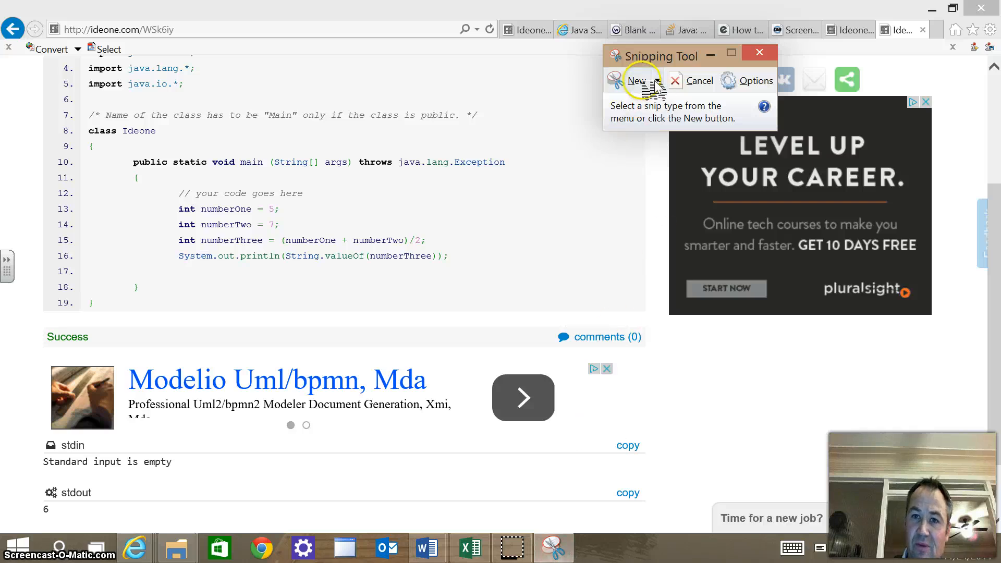
- Snip the ideone code lines 7–19 together with the Success result
{"action": "left_click", "coordinate": [638, 80]}
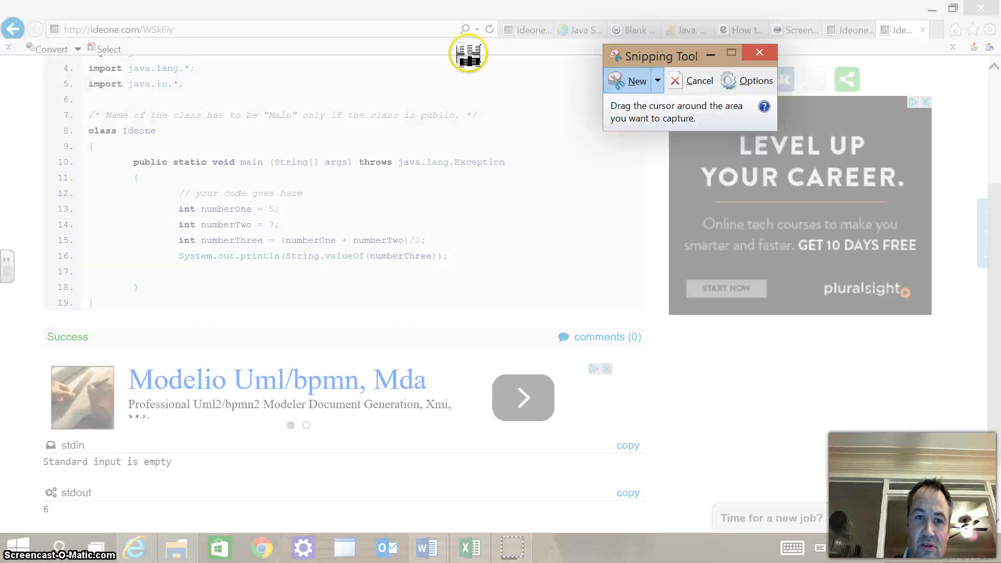
{"action": "mouse_move", "coordinate": [74, 102]}
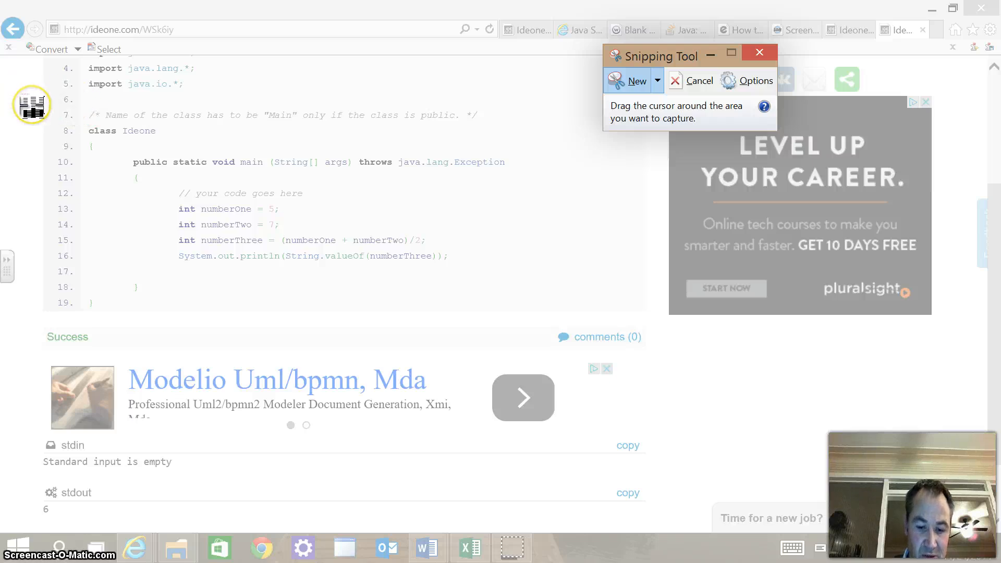
{"action": "left_click_drag", "start_coordinate": [32, 102], "coordinate": [398, 313]}
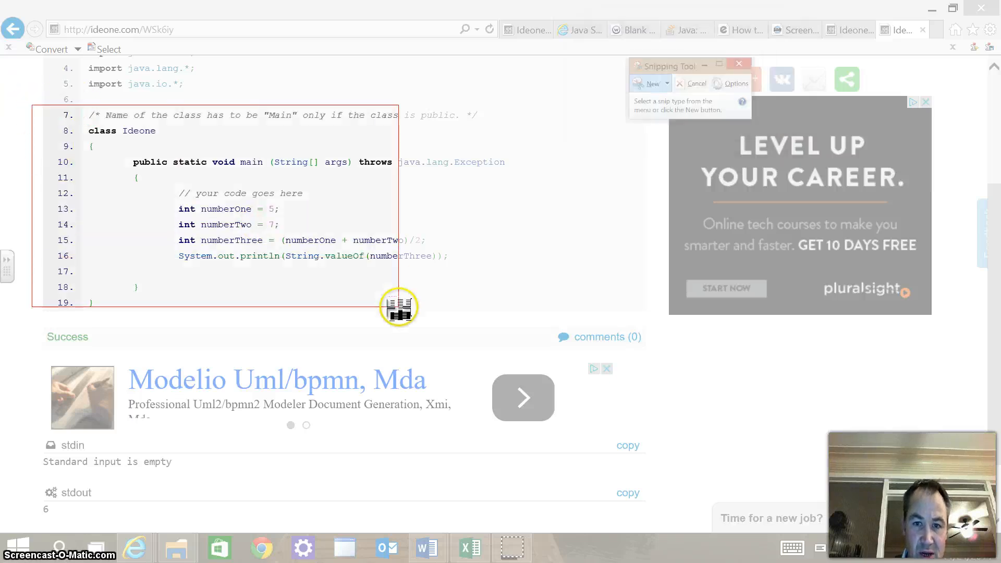
{"action": "left_click_drag", "start_coordinate": [398, 307], "coordinate": [512, 507]}
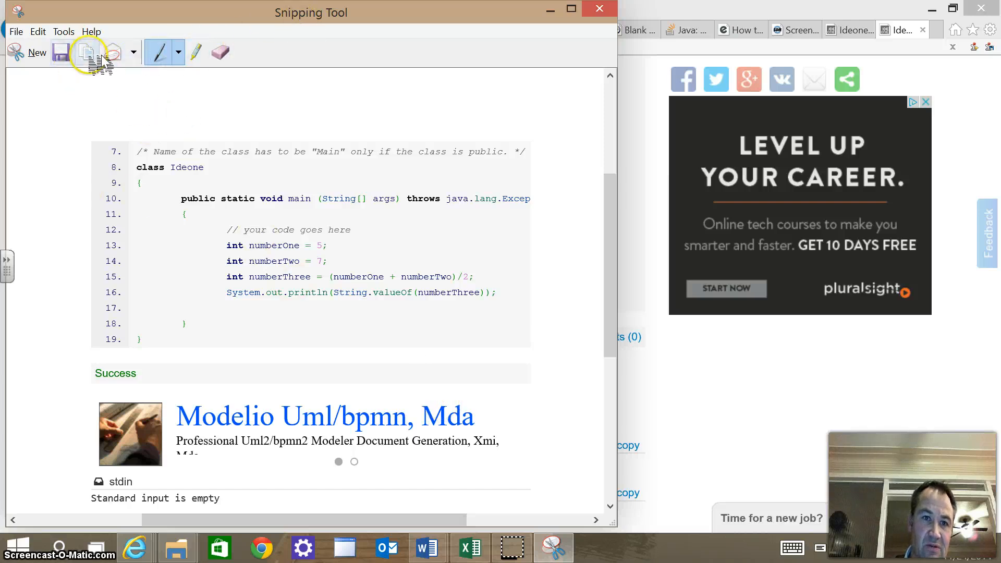
{"action": "mouse_move", "coordinate": [86, 55]}
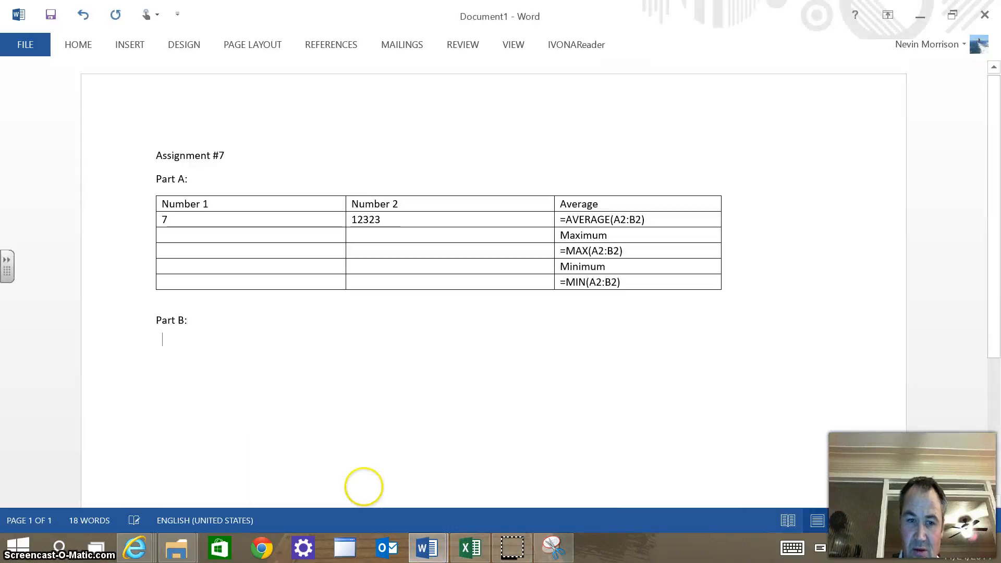
- Type the a) label under Part B for the average-code snip
{"action": "type", "text": "a)"}
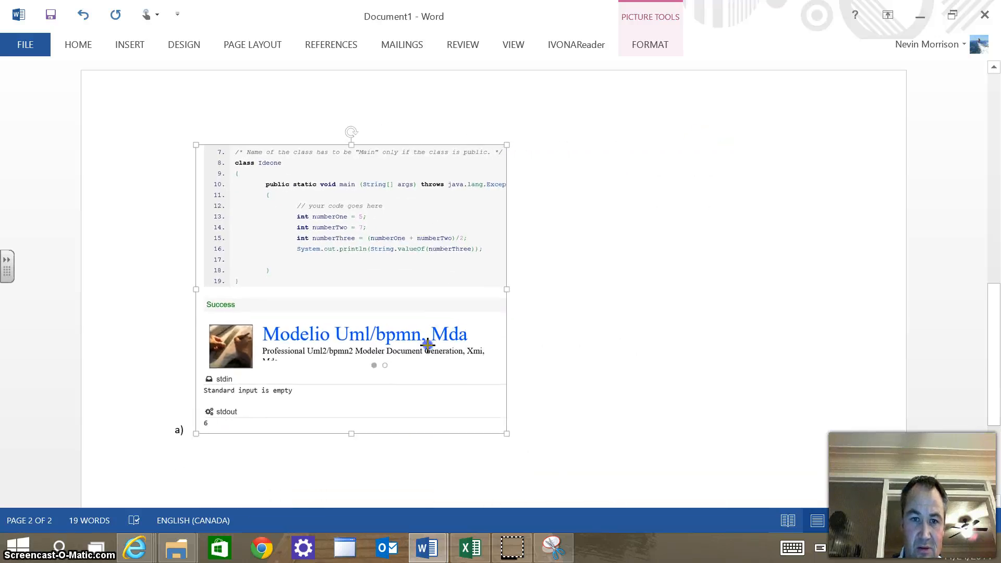
{"action": "scroll", "scroll_direction": "down", "scroll_amount": 3}
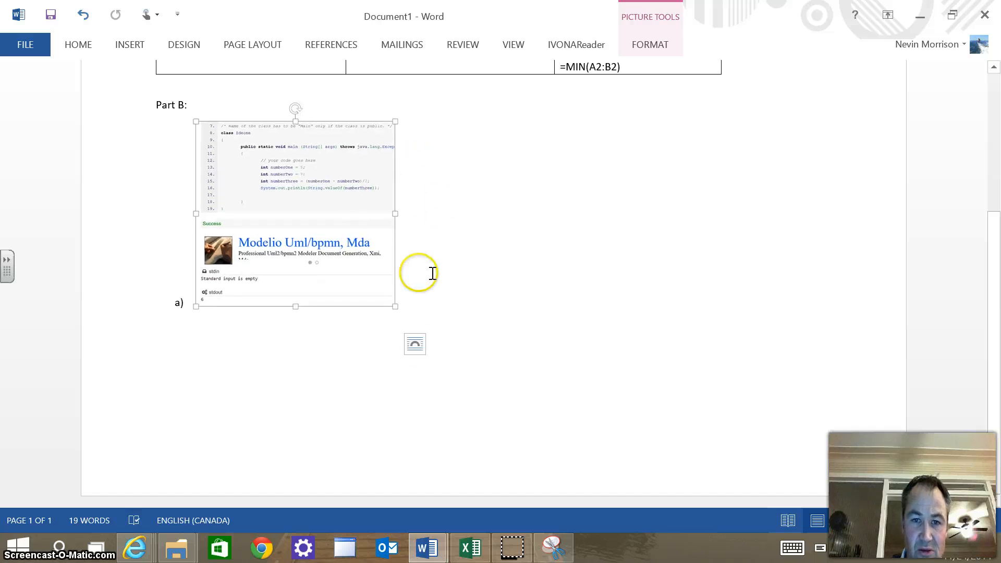
- Set the screenshot to In Line with Text and type a b) label after it
{"action": "left_click", "coordinate": [415, 344]}
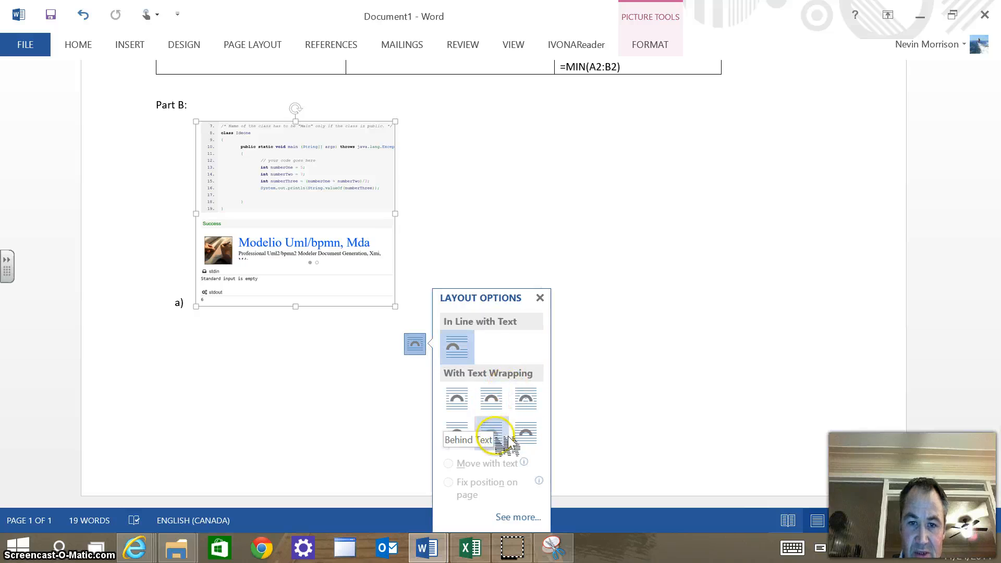
{"action": "left_click", "coordinate": [492, 267]}
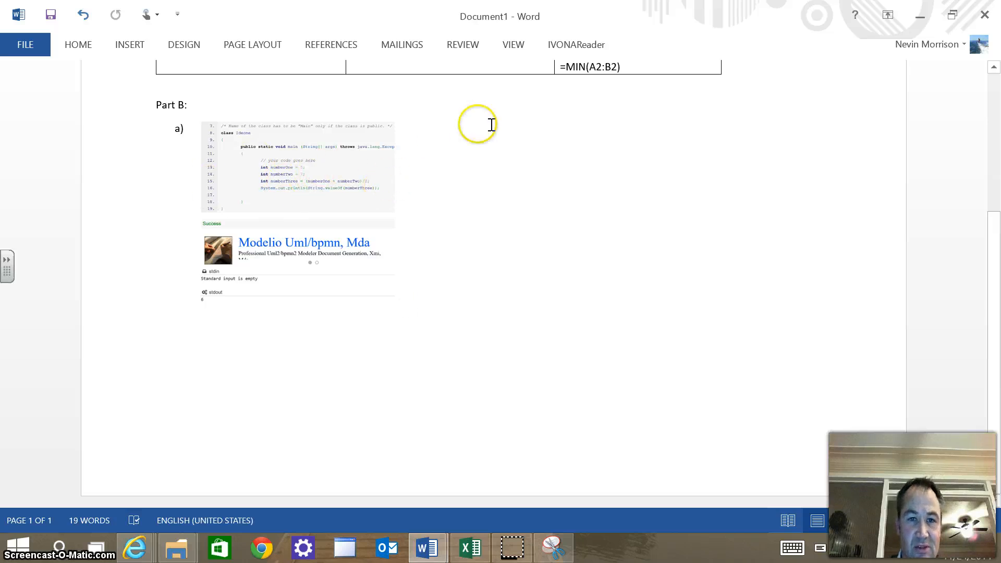
{"action": "mouse_move", "coordinate": [467, 142]}
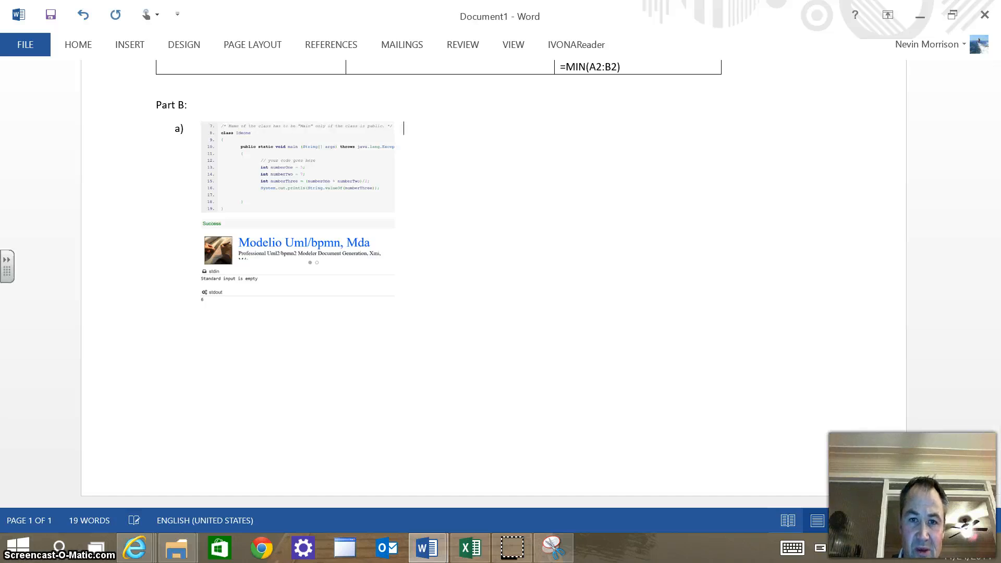
{"action": "type", "text": "b"}
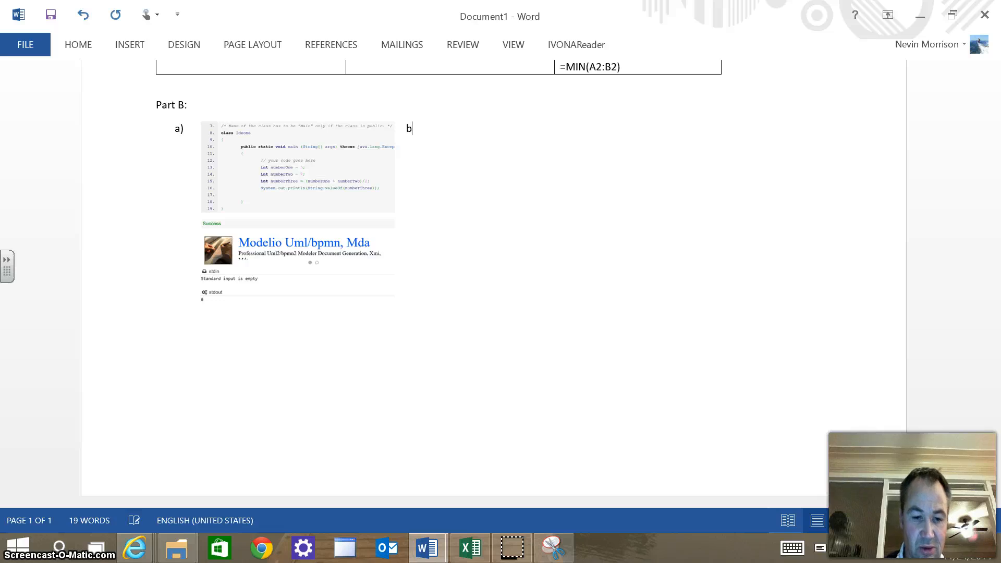
{"action": "type", "text": ")"}
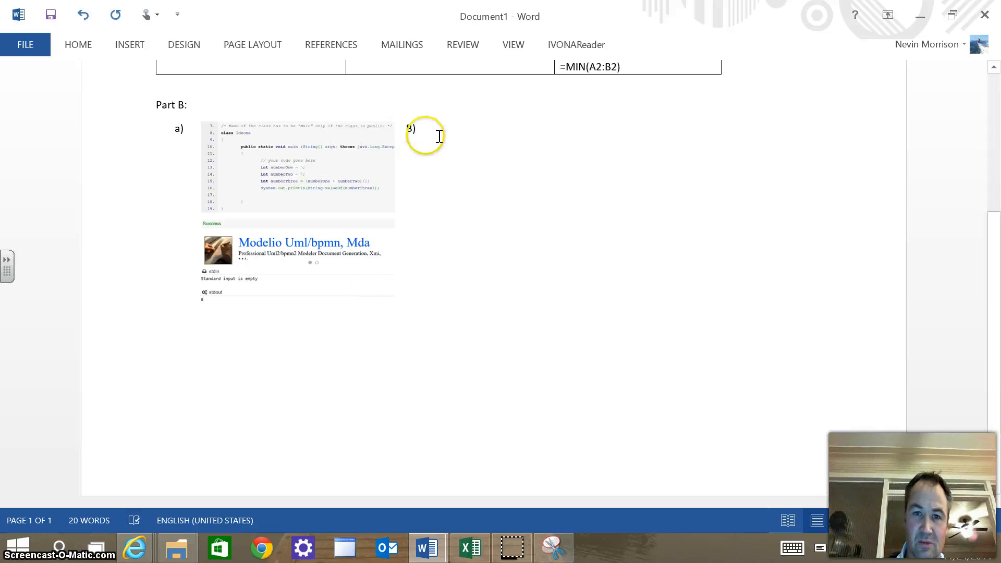
{"action": "key", "text": "Backspace"}
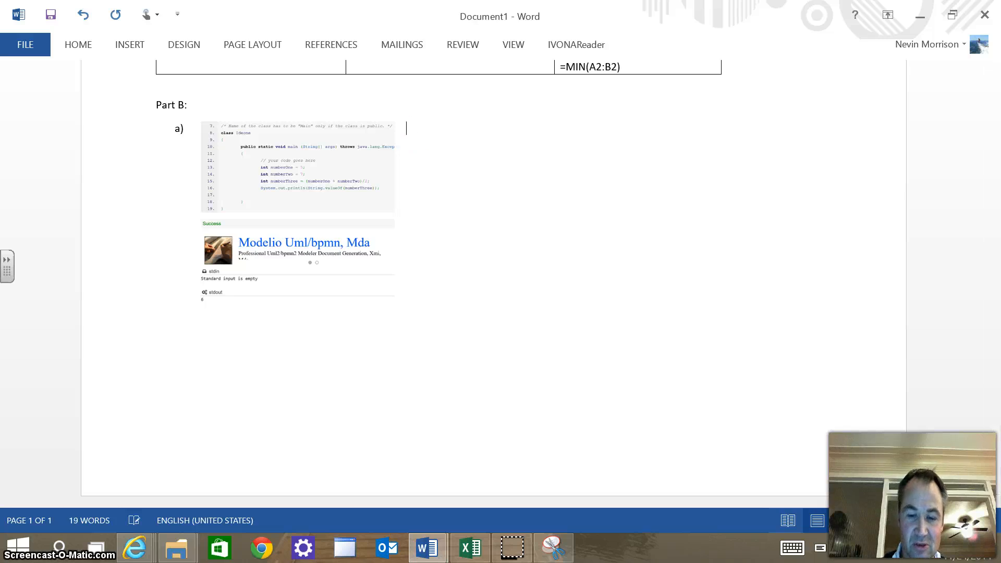
{"action": "type", "text": "b)"}
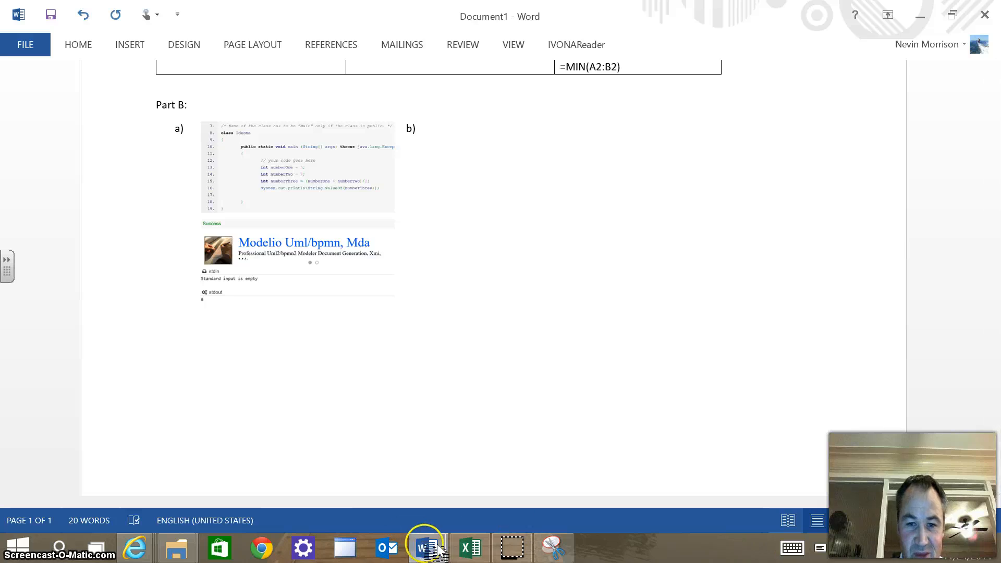
{"action": "mouse_move", "coordinate": [427, 548]}
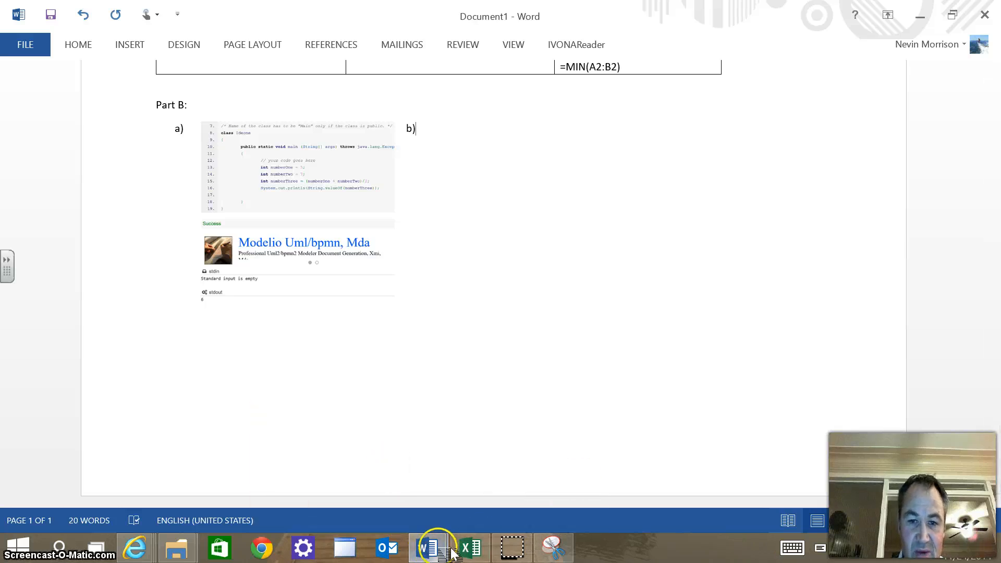
- Switch to 7_Basic Algorithms Assignment and scroll to the Sum of three numbers task
{"action": "left_click", "coordinate": [428, 547]}
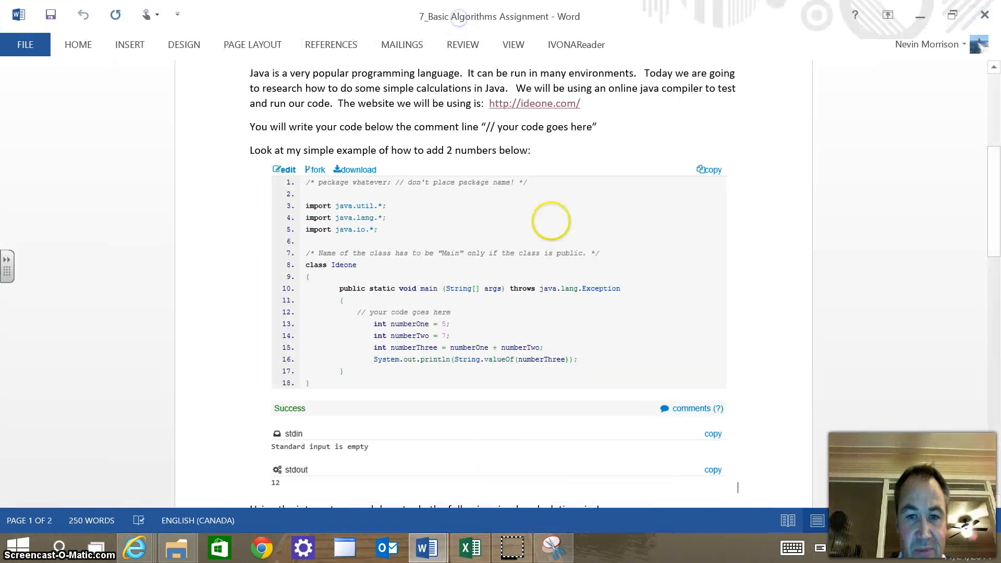
{"action": "scroll", "scroll_direction": "down", "scroll_amount": 3}
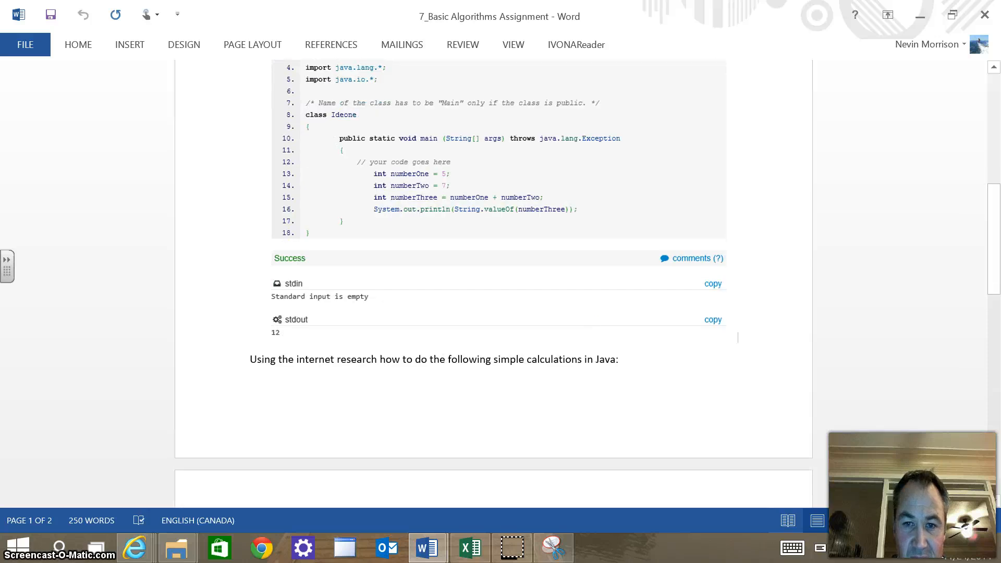
{"action": "scroll", "scroll_direction": "down", "scroll_amount": 3}
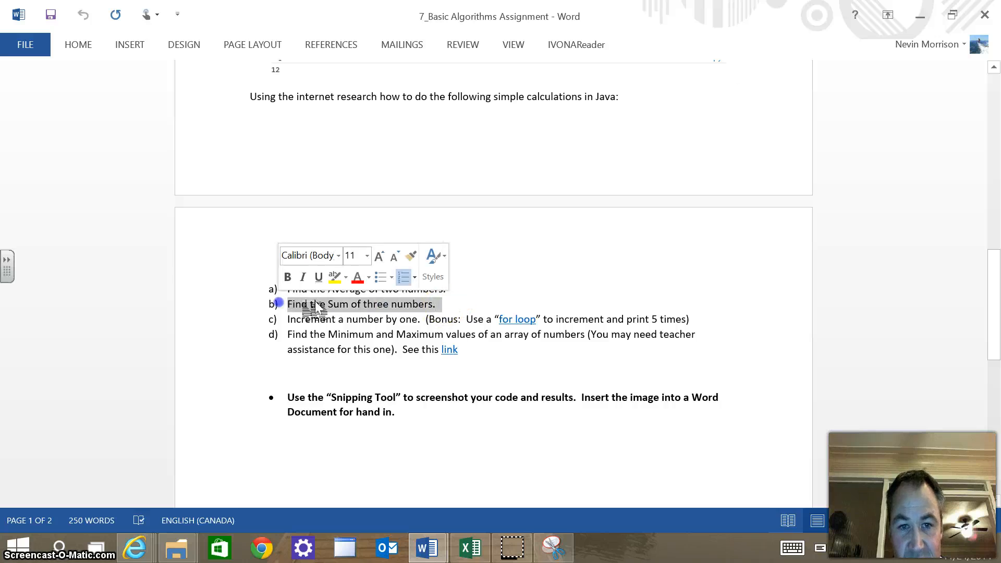
{"action": "left_click", "coordinate": [614, 490]}
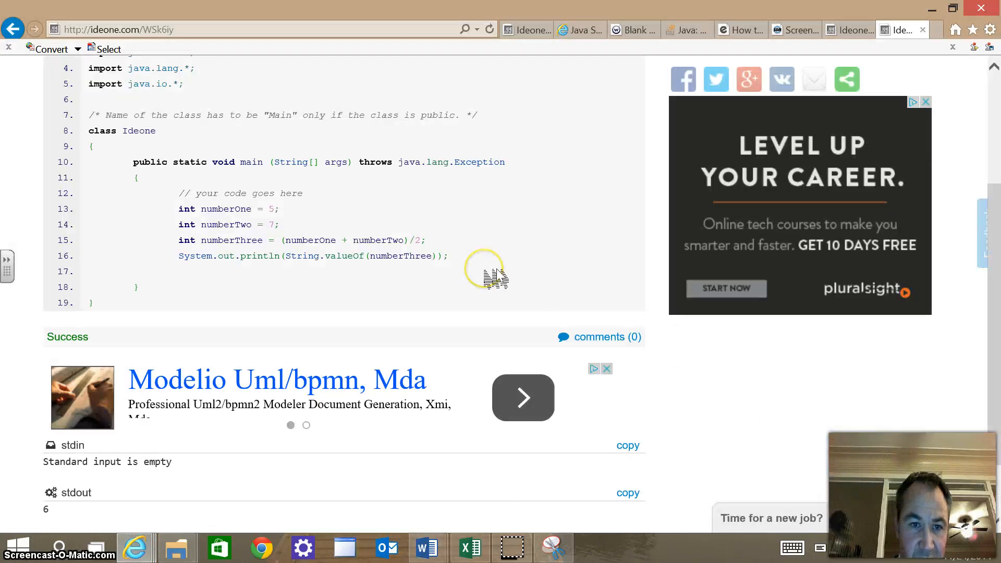
{"action": "mouse_move", "coordinate": [993, 167]}
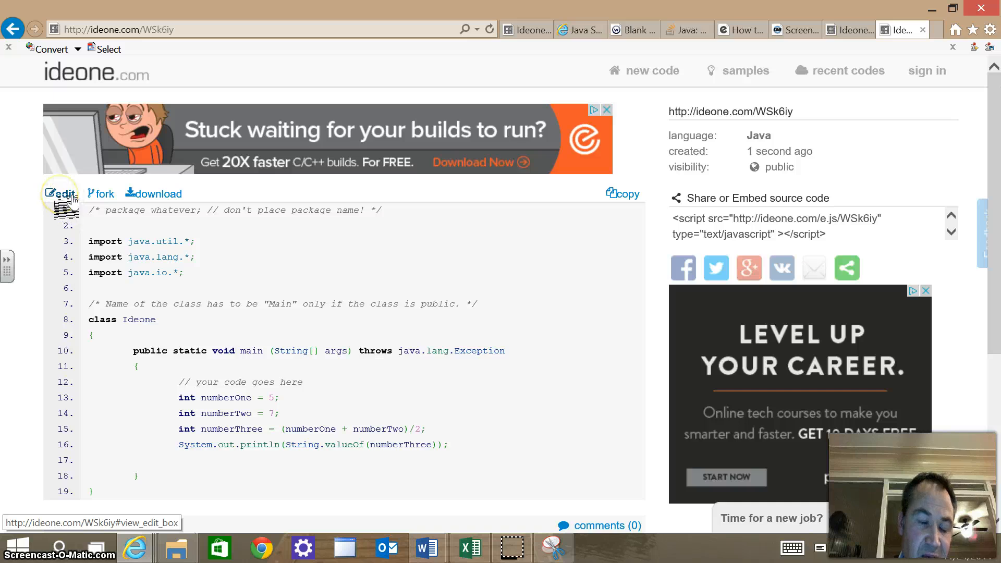
- Replace numberThree's average calculation with the value 13
{"action": "left_click", "coordinate": [62, 194]}
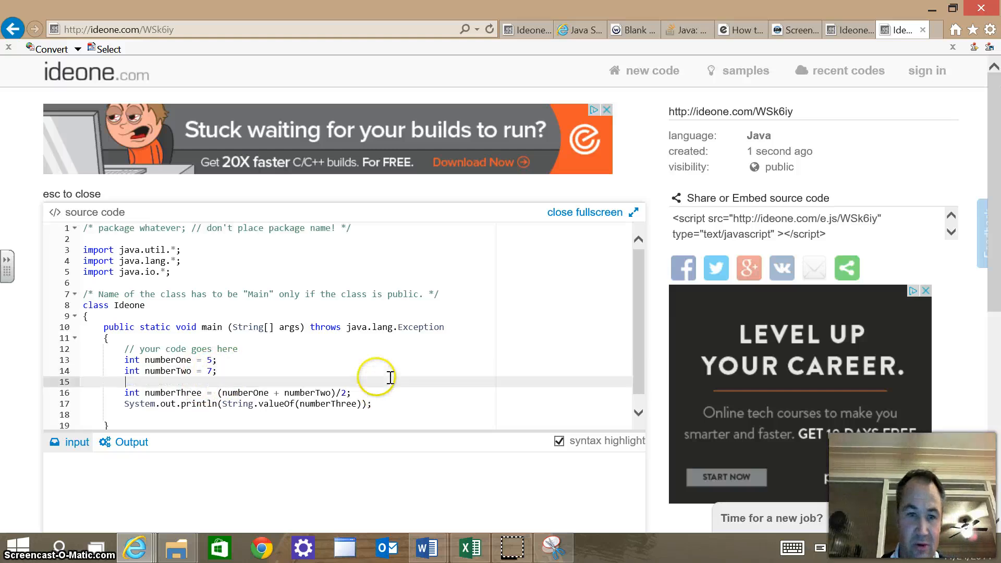
{"action": "type", "text": "int numberThree = (numberOne + numberTwo)/2"}
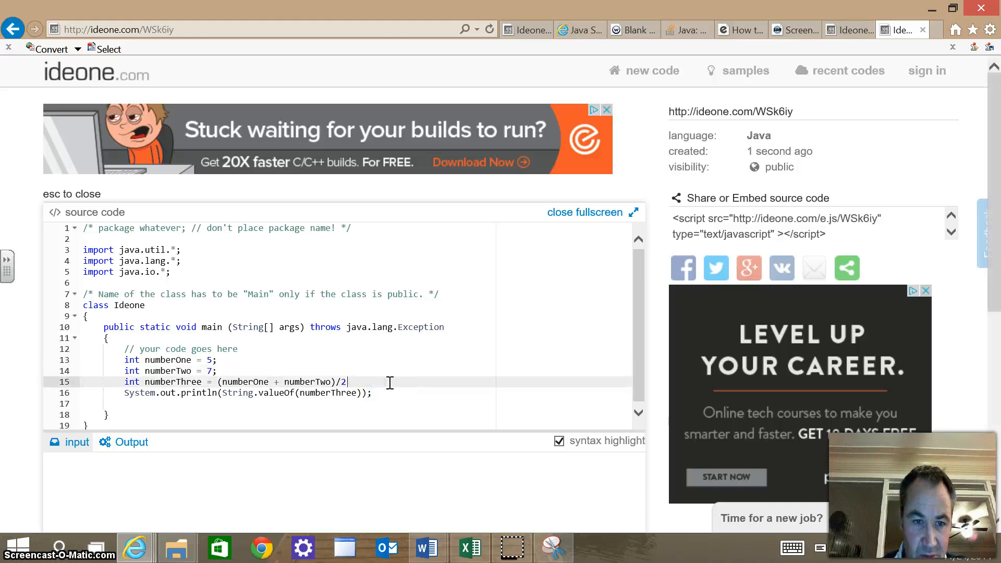
{"action": "key", "text": "Backspace"}
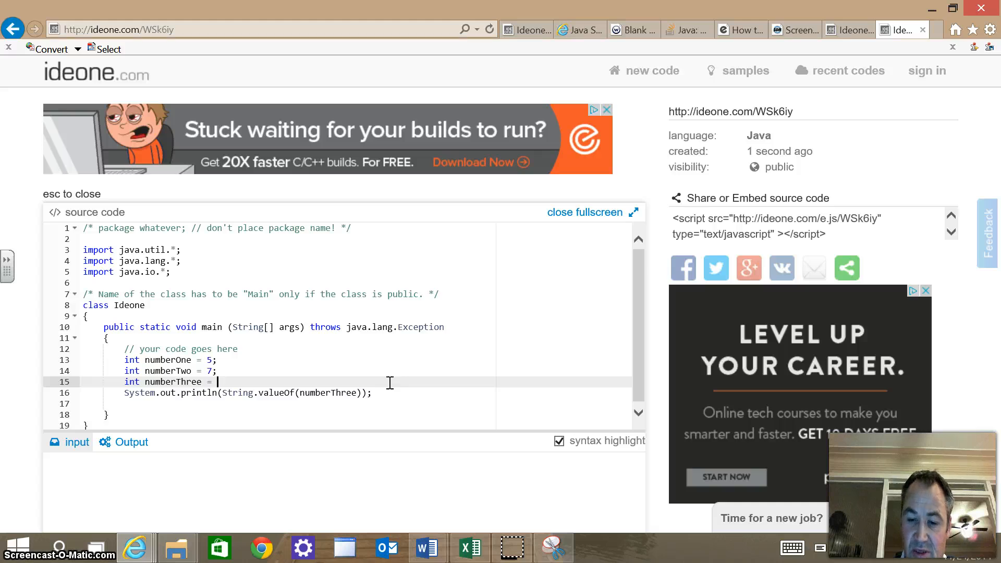
{"action": "type", "text": "13"}
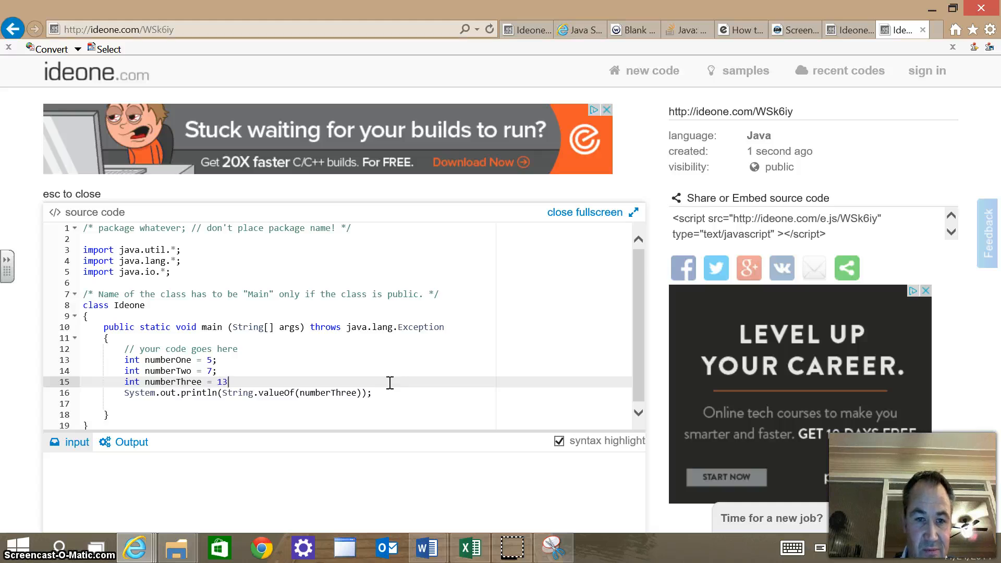
{"action": "type", "text": ";"}
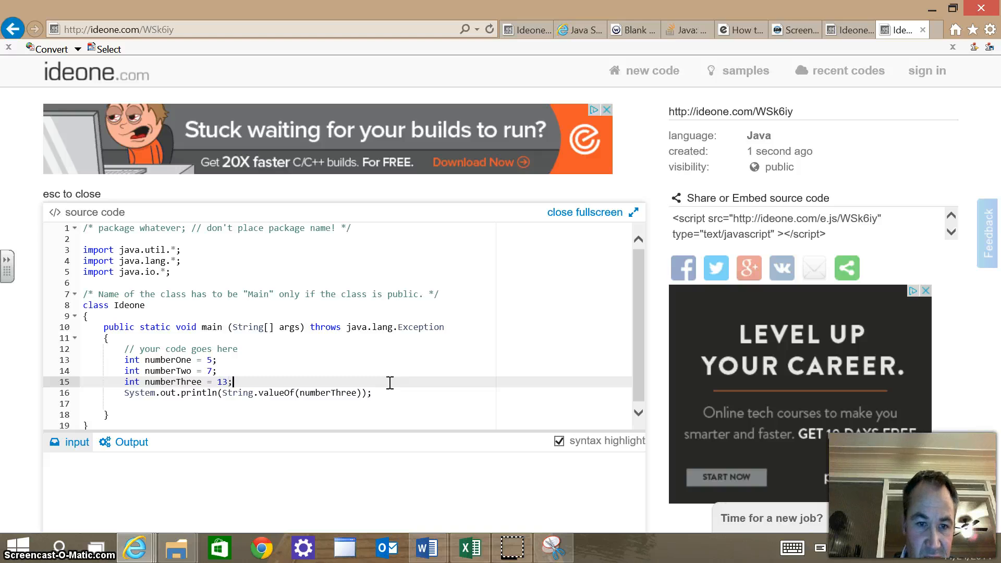
{"action": "key", "text": "Enter"}
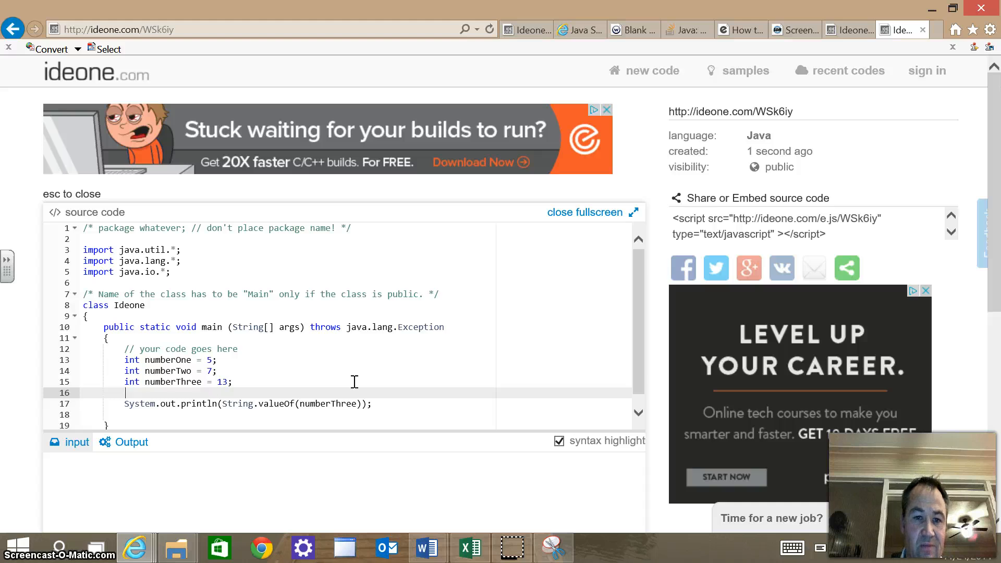
- Declare int sum as numberOne + numberTwo + numberThree
{"action": "type", "text": "int"}
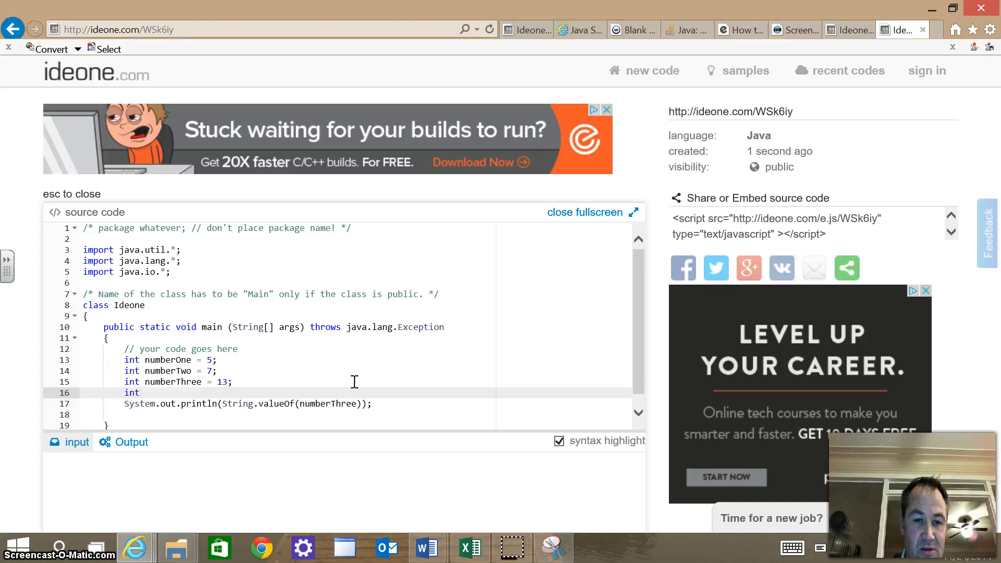
{"action": "type", "text": "sum;"}
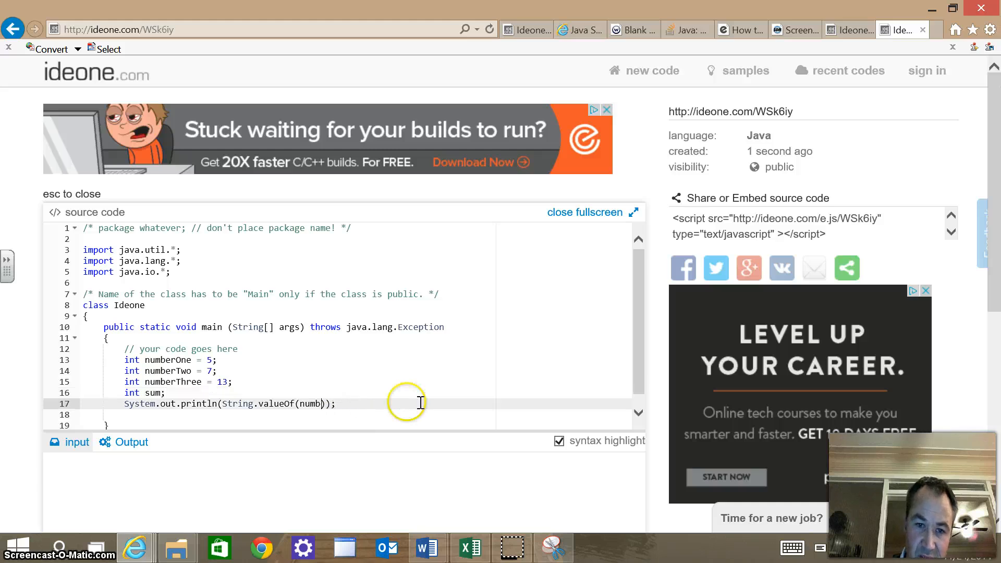
{"action": "type", "text": "sum"}
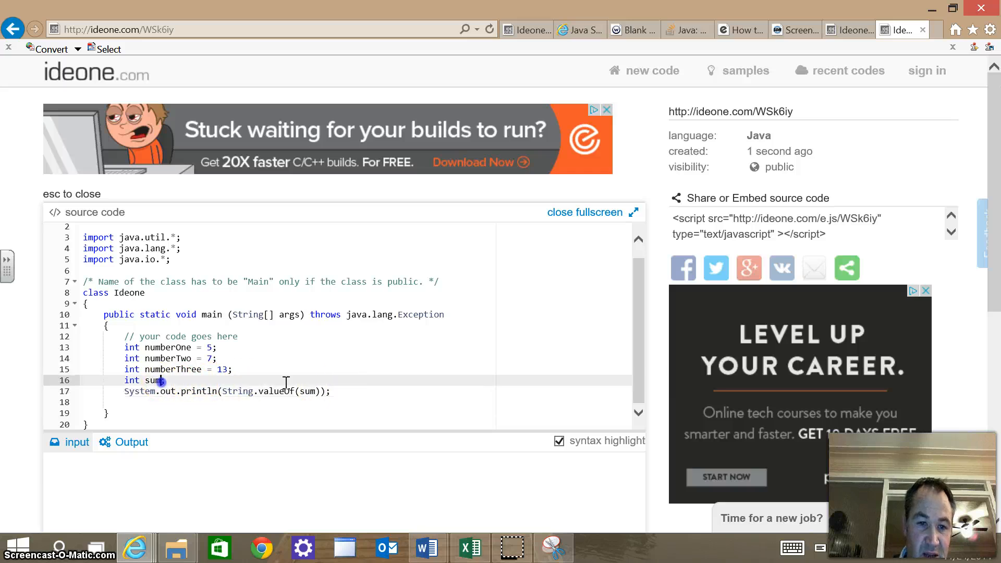
{"action": "type", "text": "="}
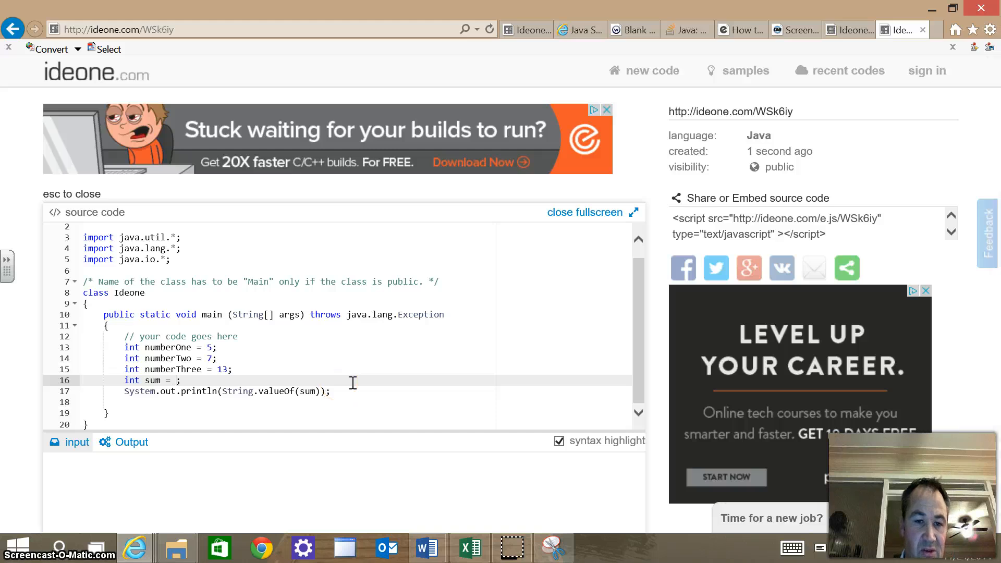
{"action": "type", "text": "numbger"}
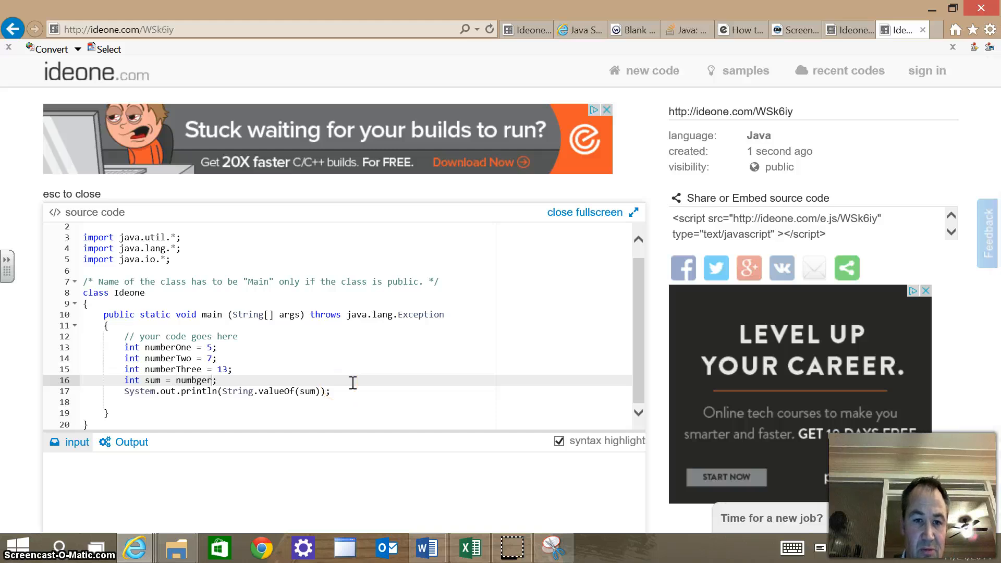
{"action": "key", "text": "Backspace"}
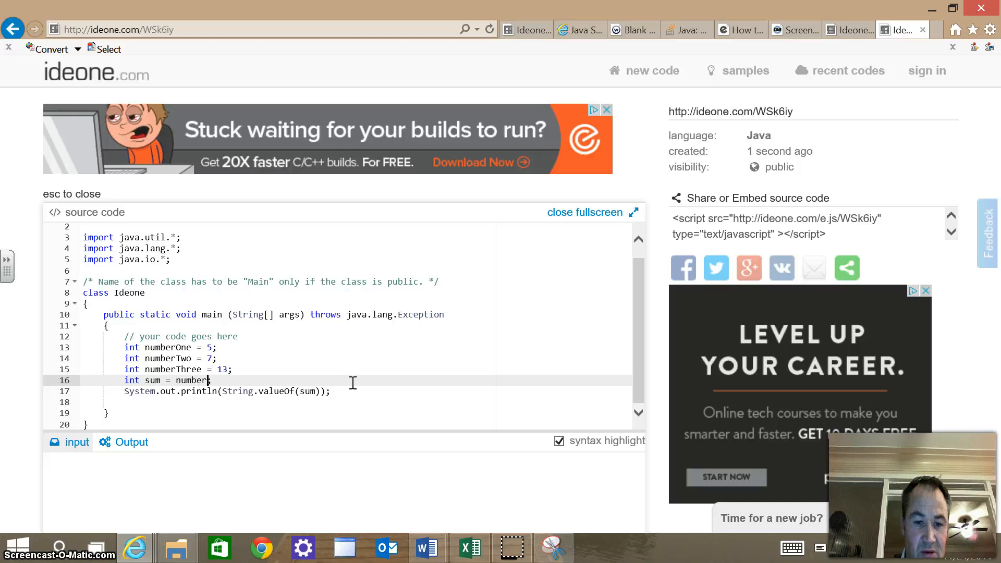
{"action": "type", "text": "One +"}
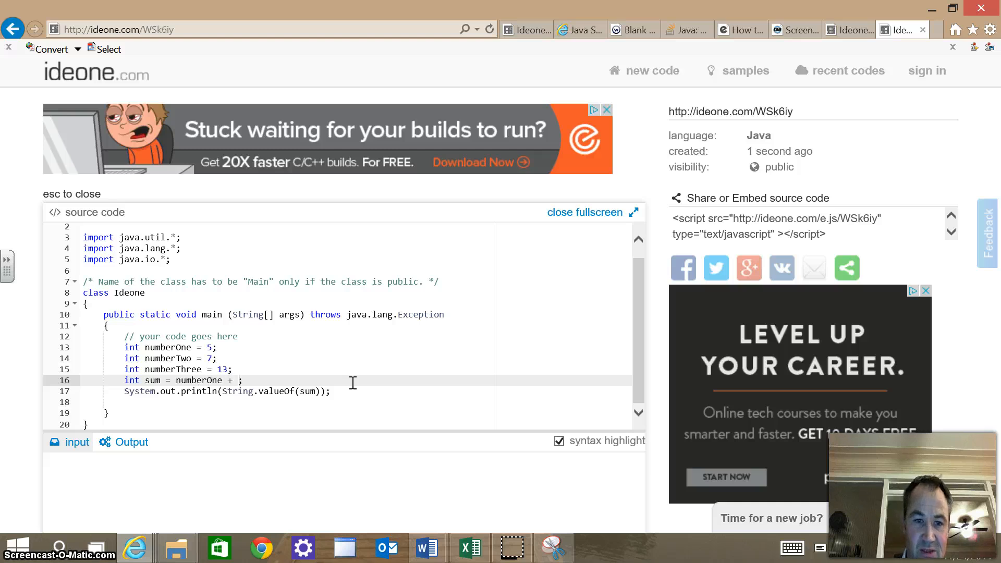
{"action": "type", "text": "numberTwo +"}
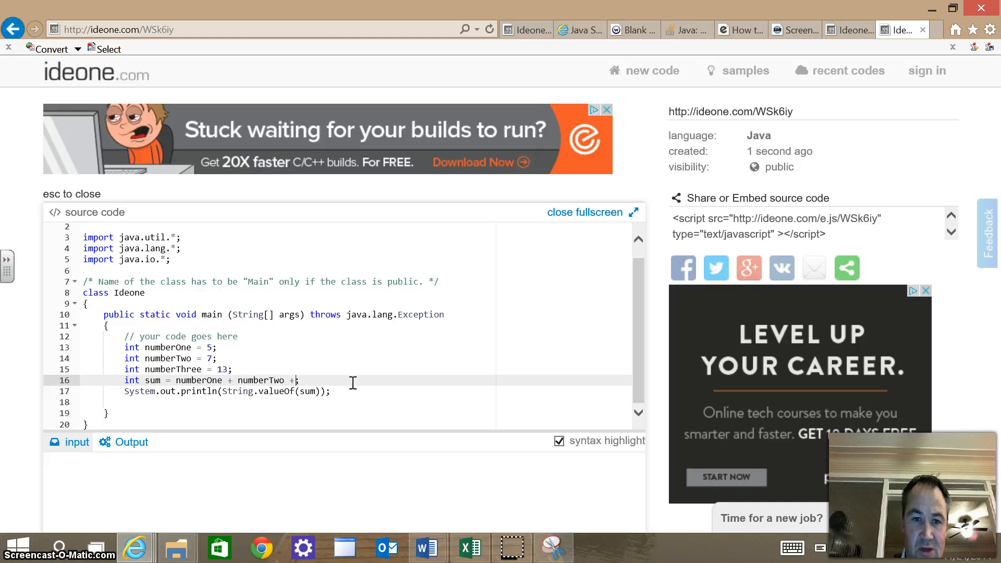
{"action": "type", "text": "number;"}
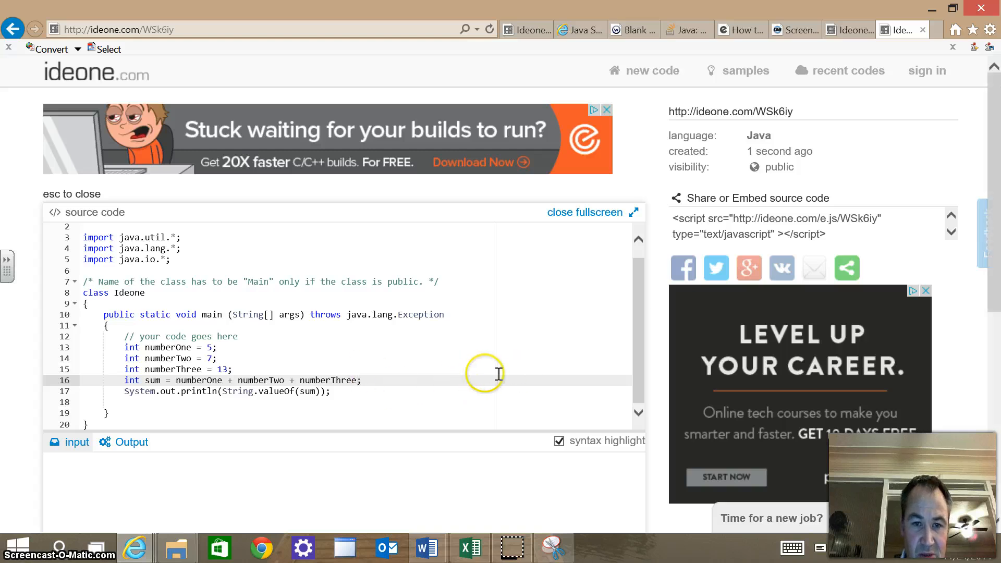
{"action": "mouse_move", "coordinate": [642, 326]}
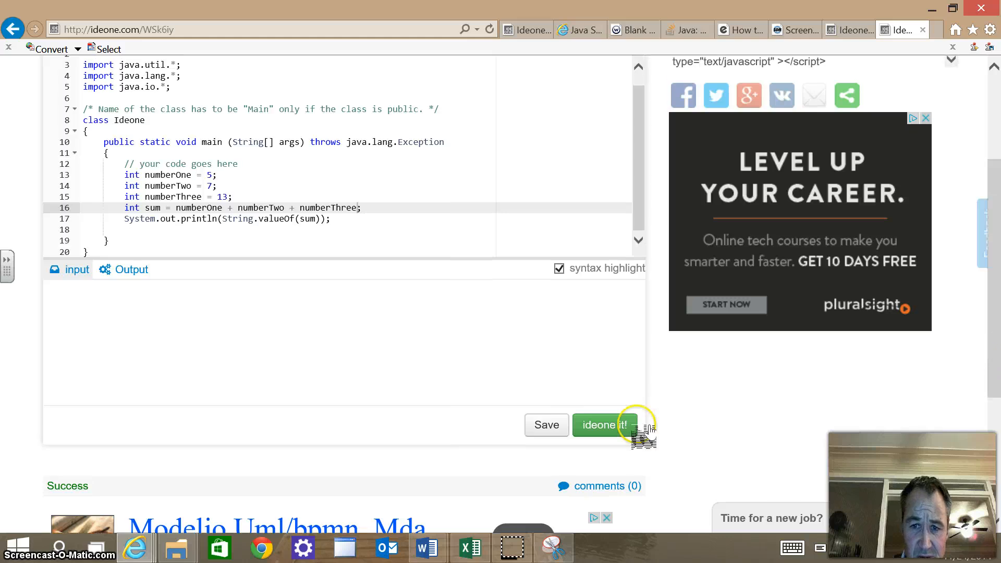
{"action": "mouse_move", "coordinate": [615, 427]}
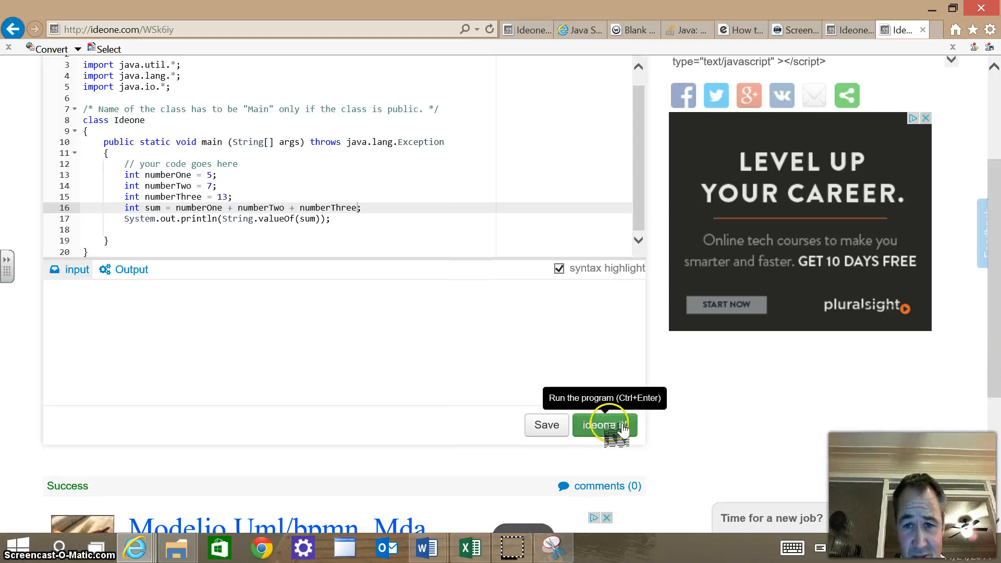
- Run the three-number sum program on ideone and confirm the output is 25
{"action": "left_click", "coordinate": [606, 425]}
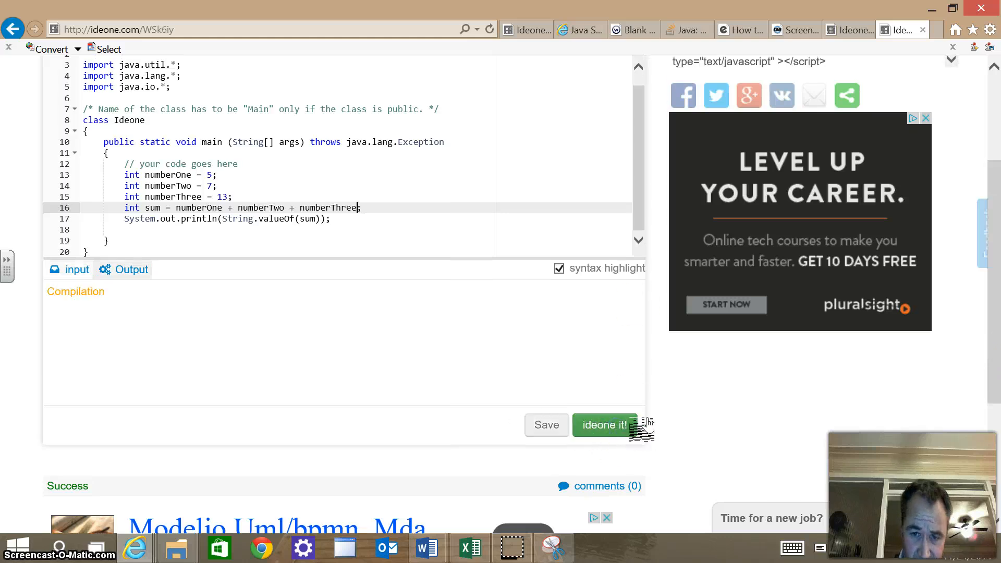
{"action": "left_click", "coordinate": [605, 425]}
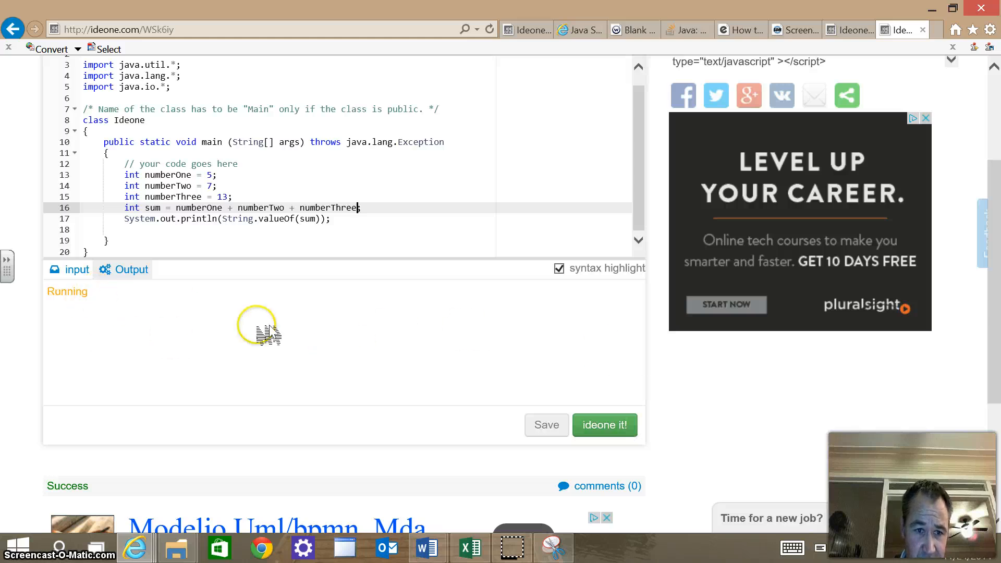
{"action": "scroll", "scroll_direction": "down", "scroll_amount": 3}
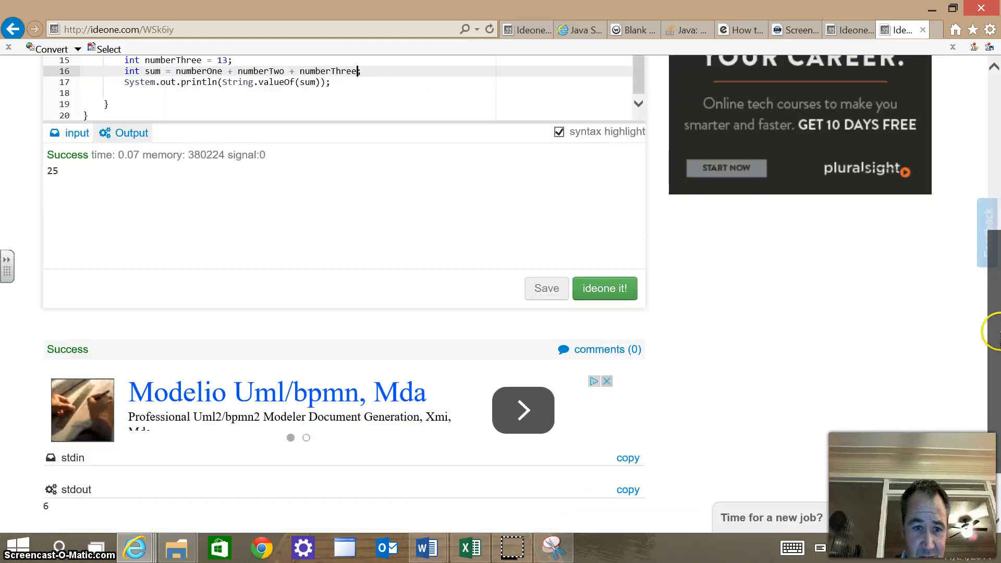
{"action": "scroll", "scroll_direction": "down", "scroll_amount": 3}
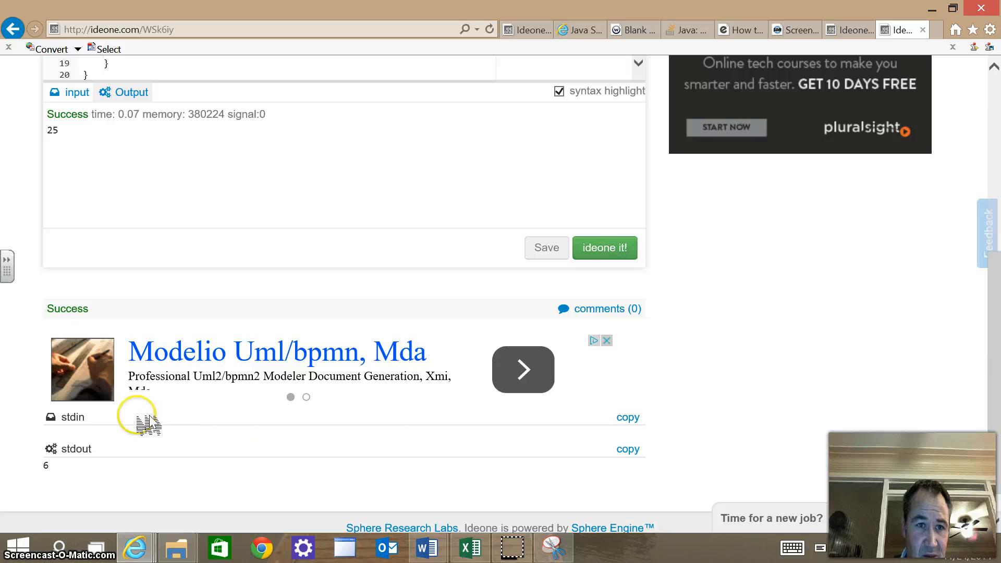
{"action": "mouse_move", "coordinate": [952, 305]}
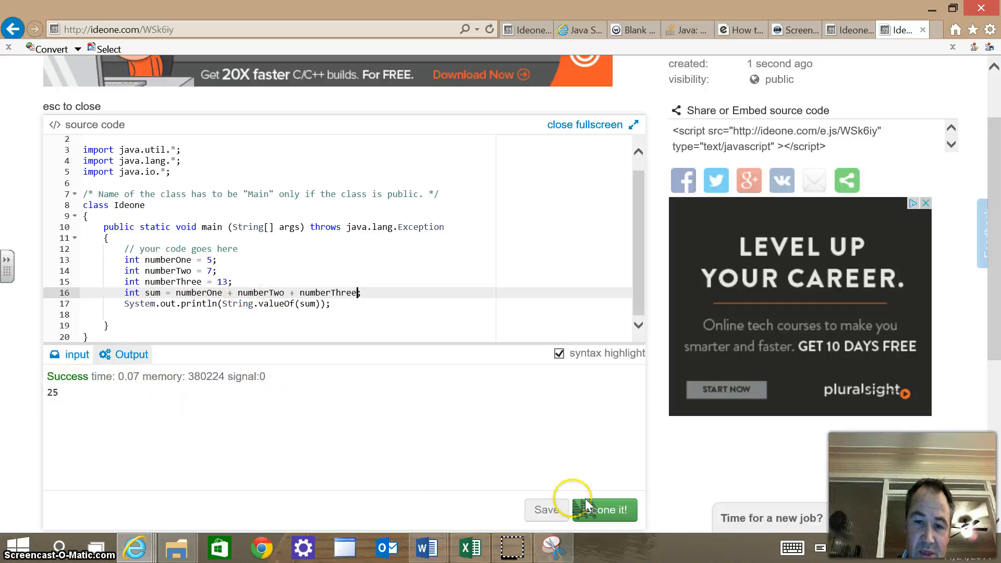
{"action": "mouse_move", "coordinate": [572, 548]}
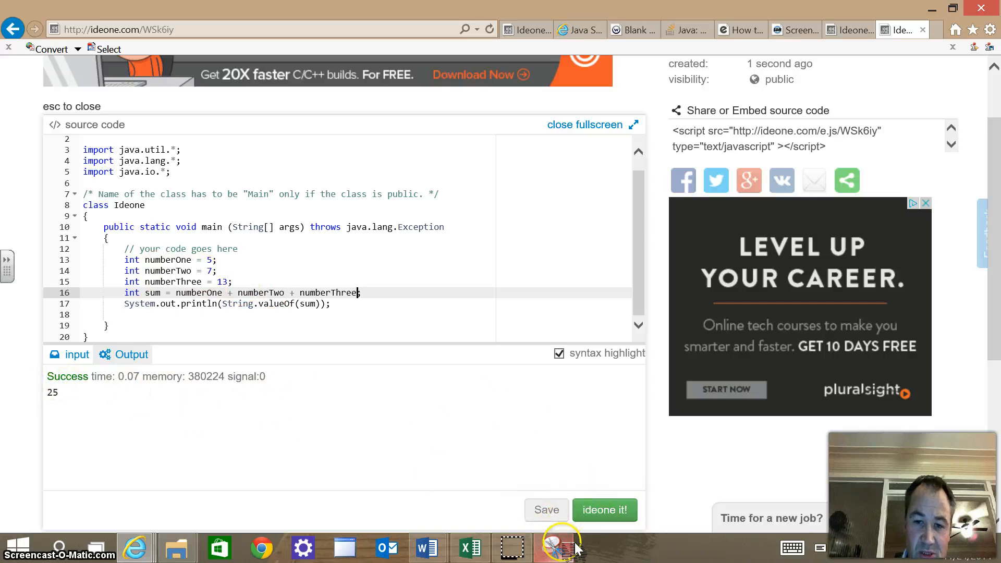
- Snip the sum code with its output of 25 and copy the snip
{"action": "left_click", "coordinate": [560, 548]}
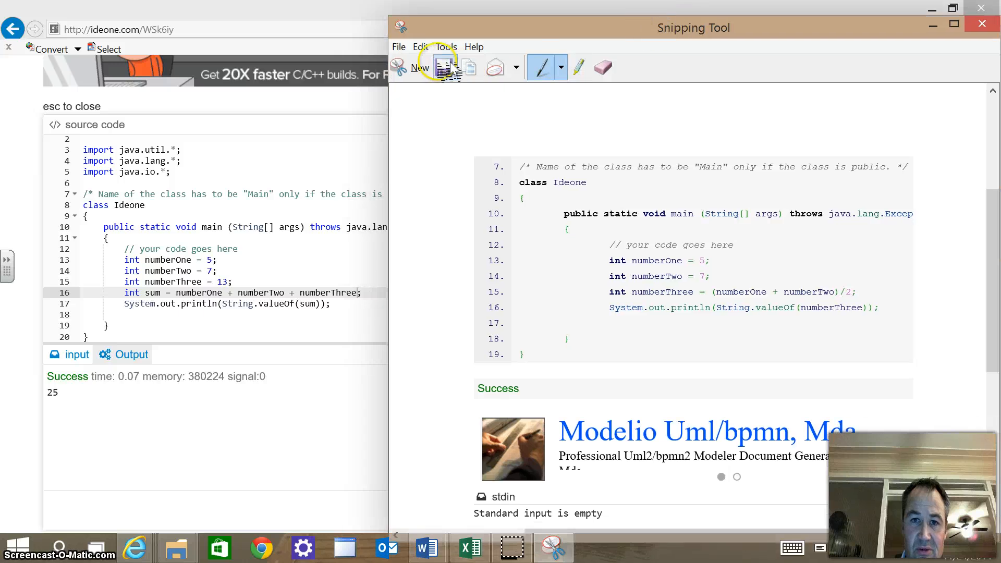
{"action": "left_click", "coordinate": [445, 66]}
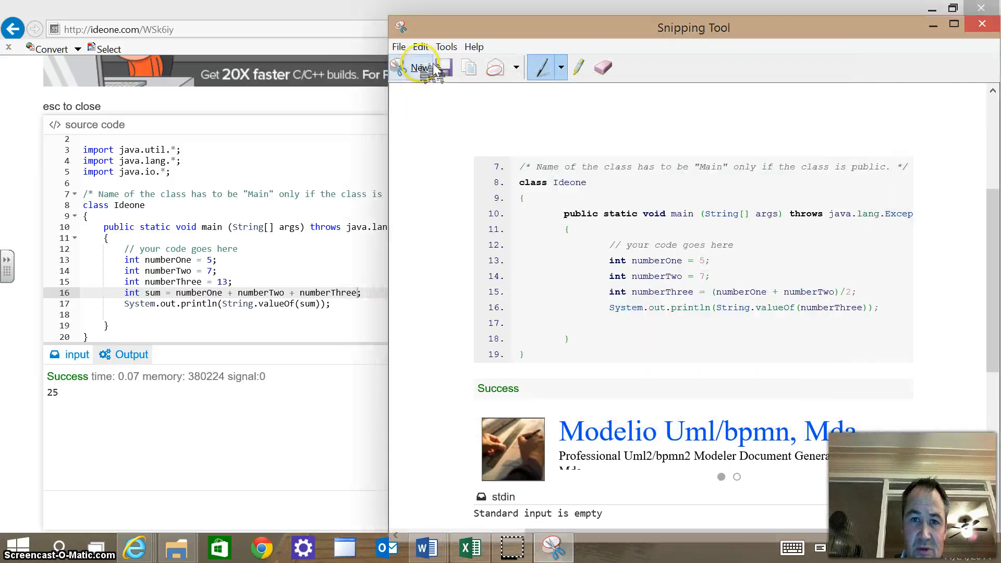
{"action": "left_click", "coordinate": [423, 67]}
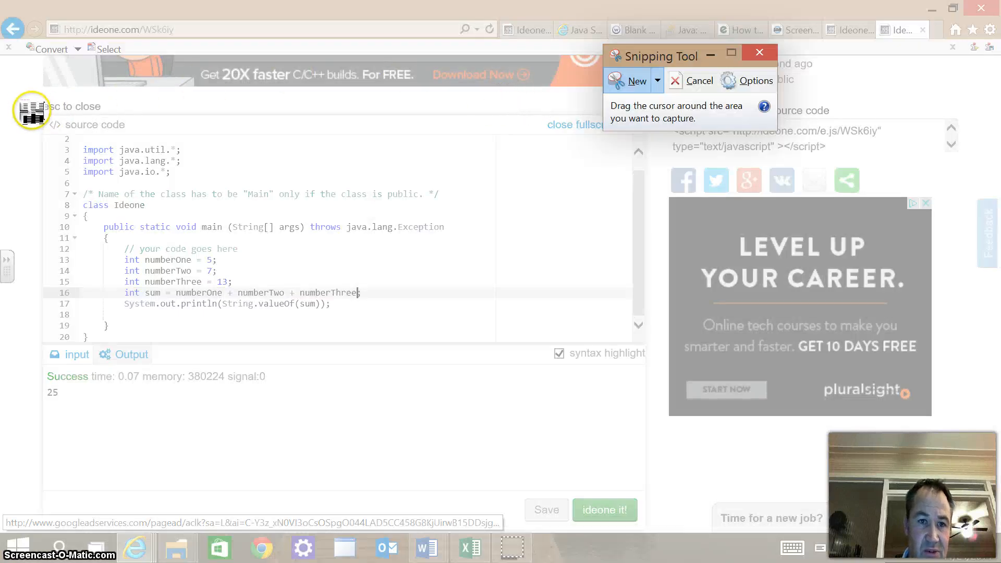
{"action": "left_click_drag", "start_coordinate": [31, 111], "coordinate": [503, 424]}
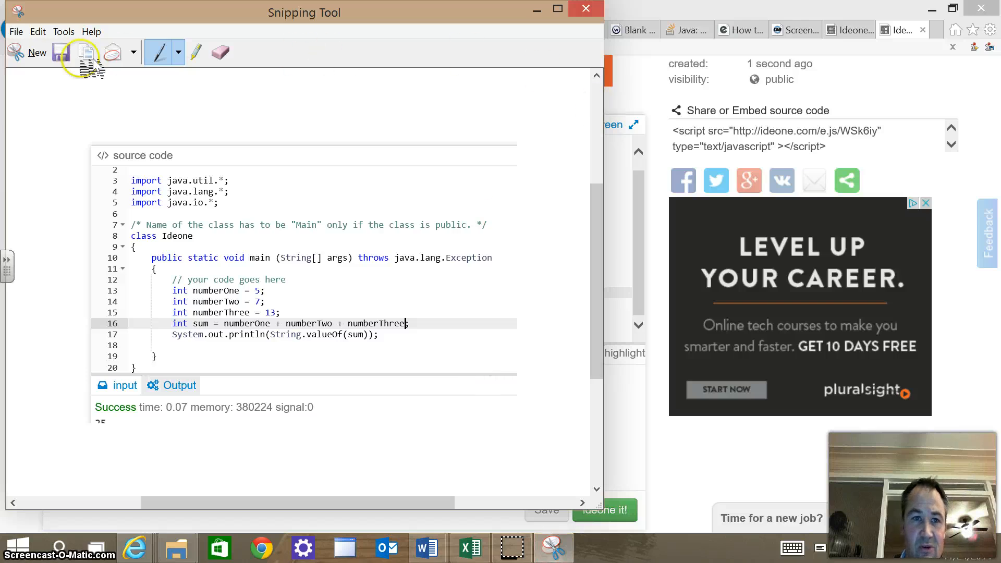
{"action": "left_click", "coordinate": [37, 52]}
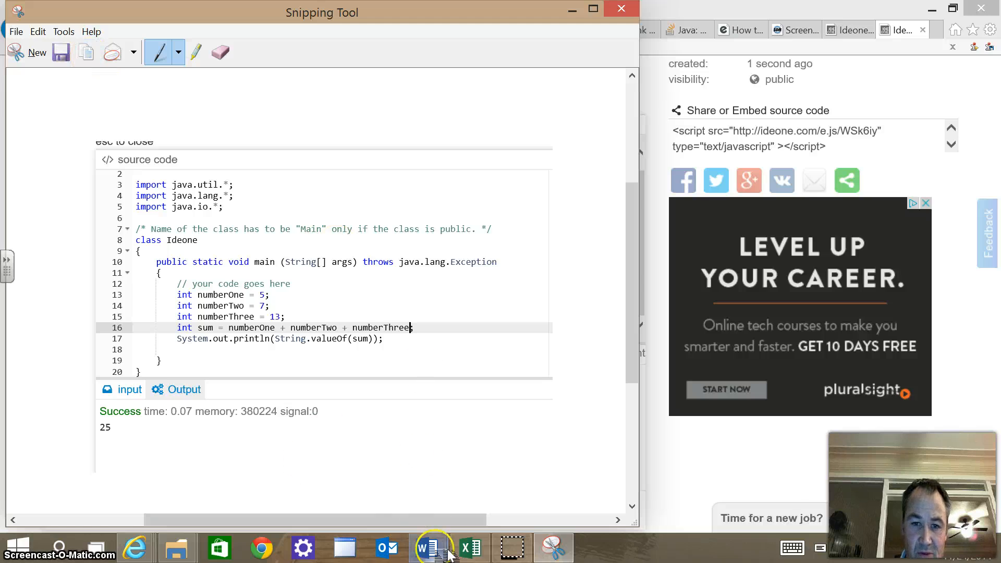
- Paste the sum screenshot after b) in Word and adjust its text wrapping
{"action": "left_click", "coordinate": [426, 548]}
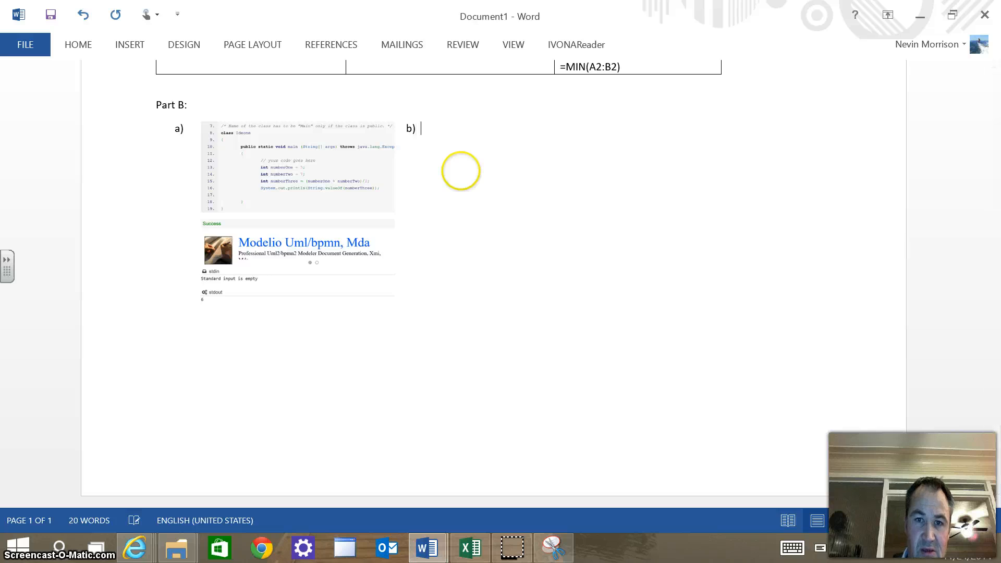
{"action": "right_click", "coordinate": [422, 127]}
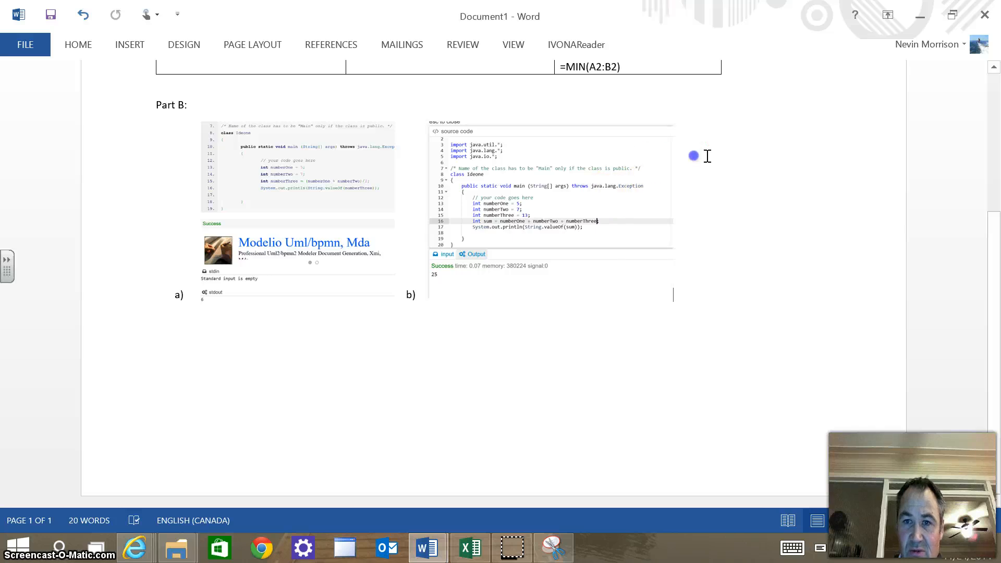
{"action": "left_click", "coordinate": [693, 135]}
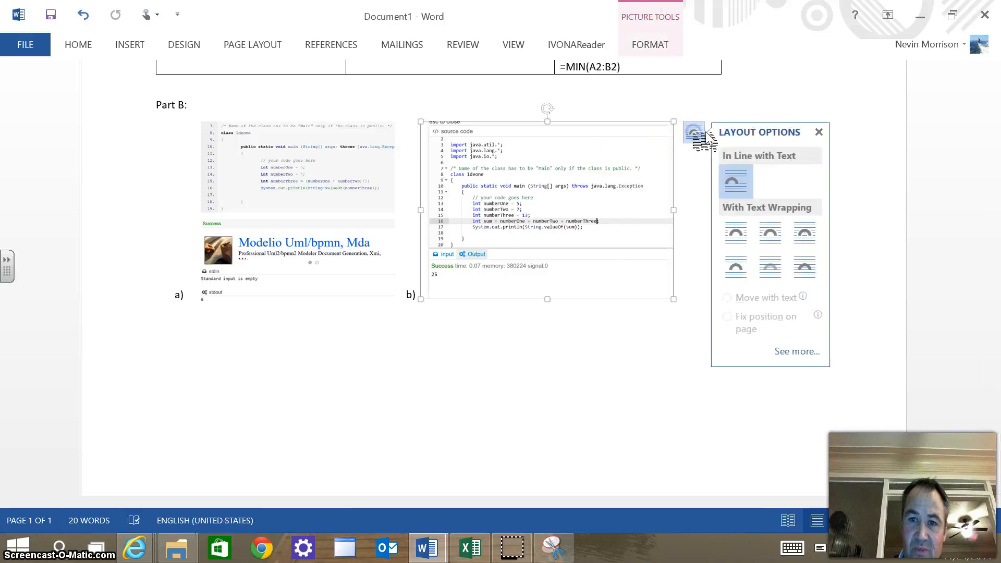
{"action": "left_click", "coordinate": [770, 268]}
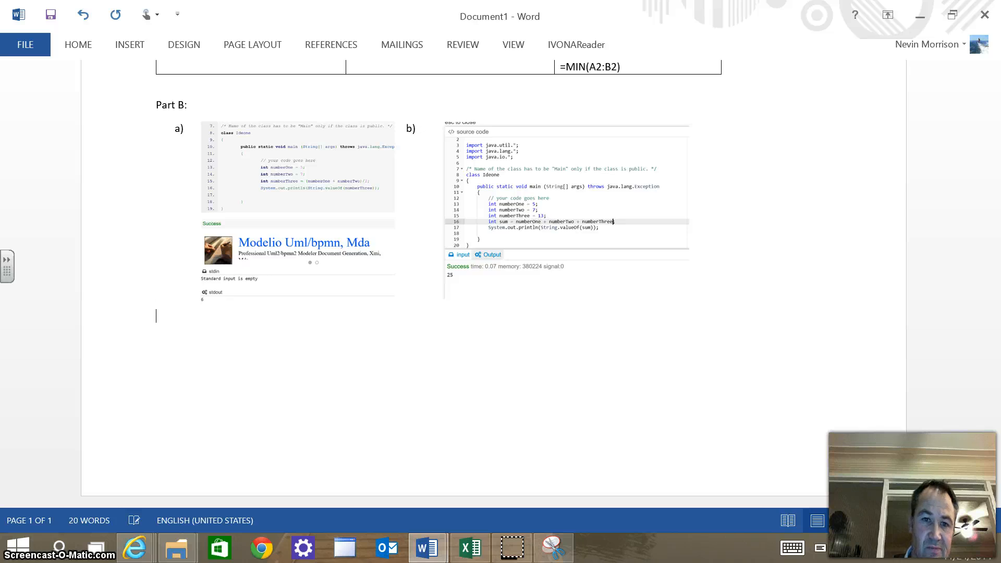
- Type the label c) on page 2, undoing the automatic numbering
{"action": "scroll", "scroll_direction": "down", "scroll_amount": 3}
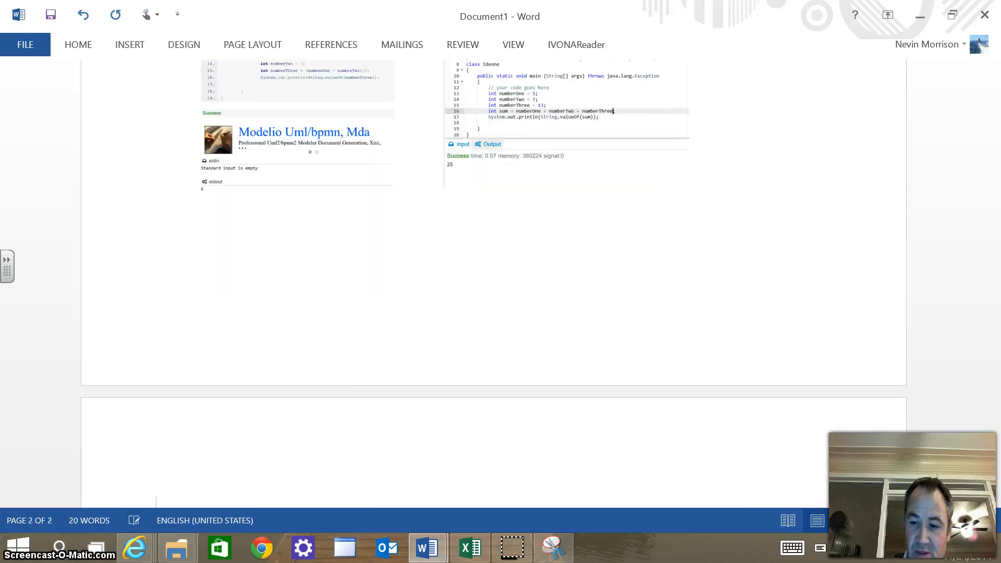
{"action": "type", "text": "c"}
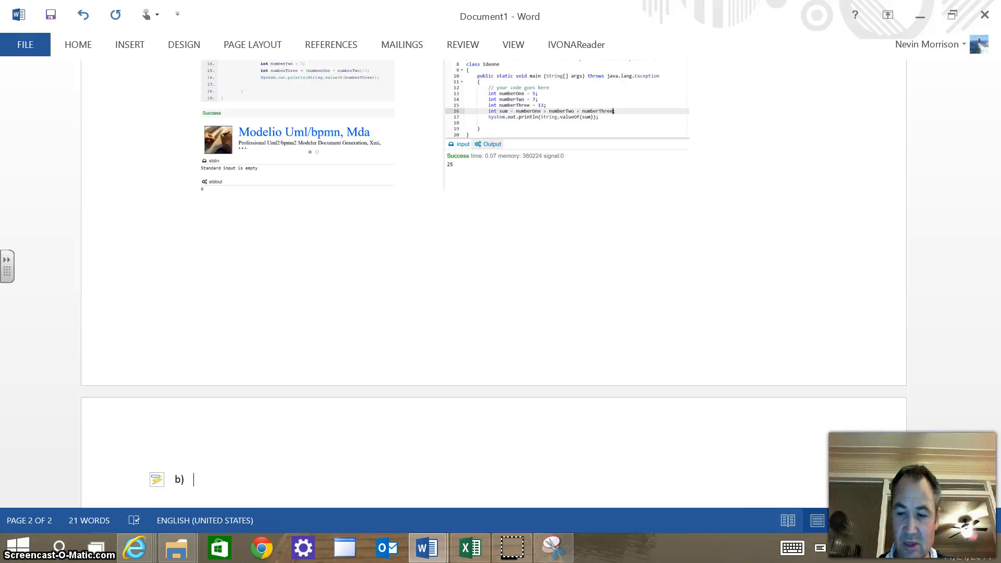
{"action": "type", "text": "c)"}
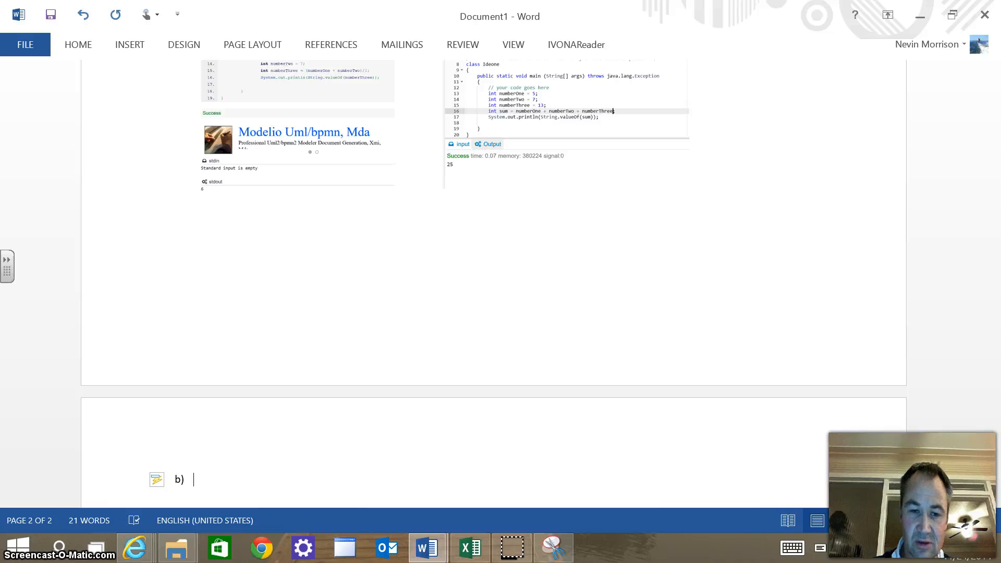
{"action": "left_click", "coordinate": [157, 480]}
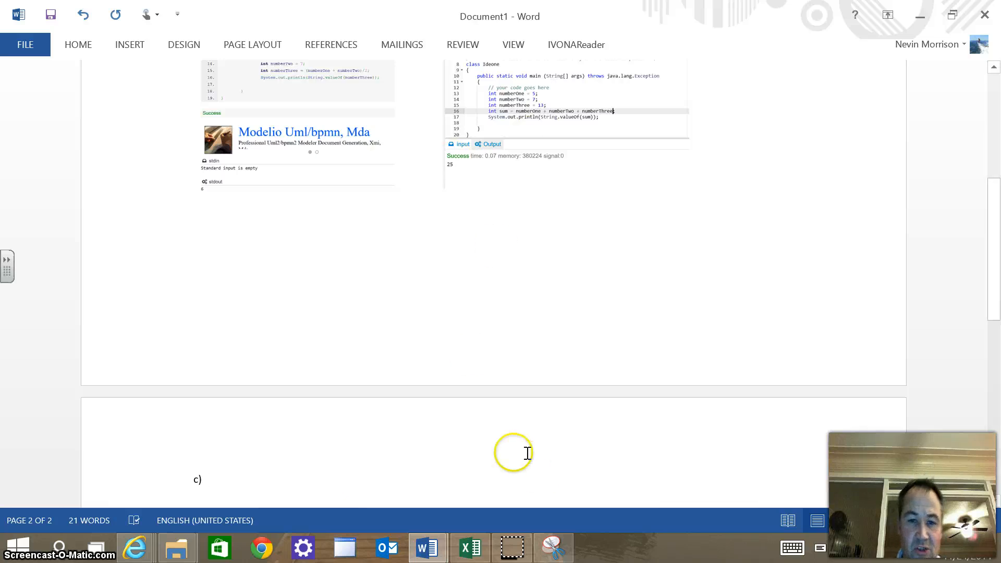
{"action": "mouse_move", "coordinate": [427, 548]}
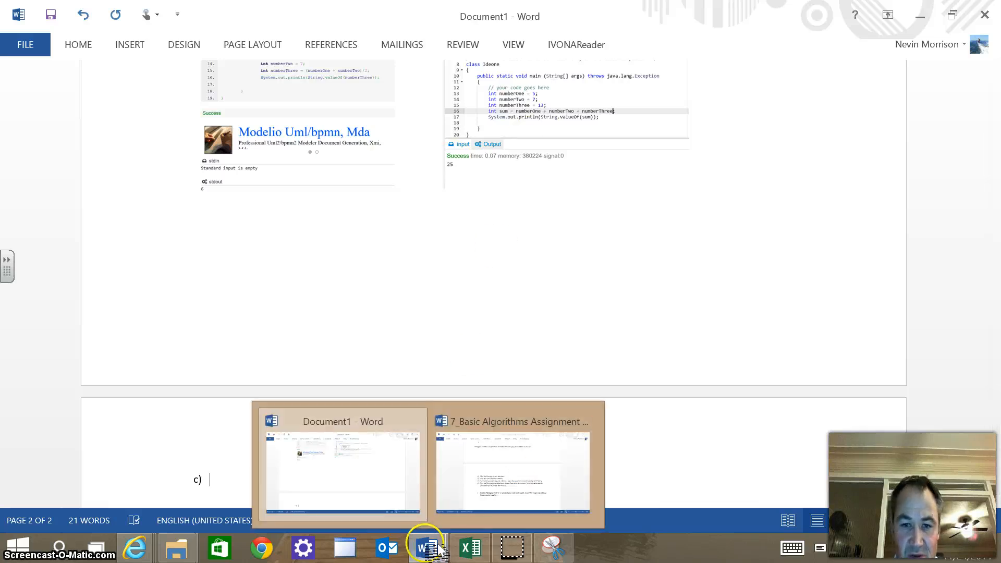
{"action": "left_click", "coordinate": [513, 473]}
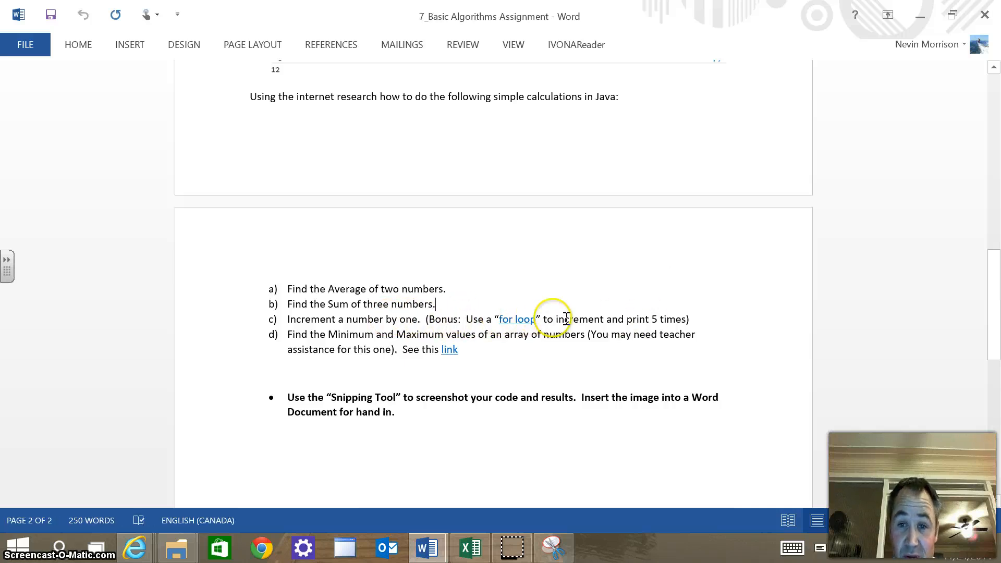
{"action": "mouse_move", "coordinate": [349, 327]}
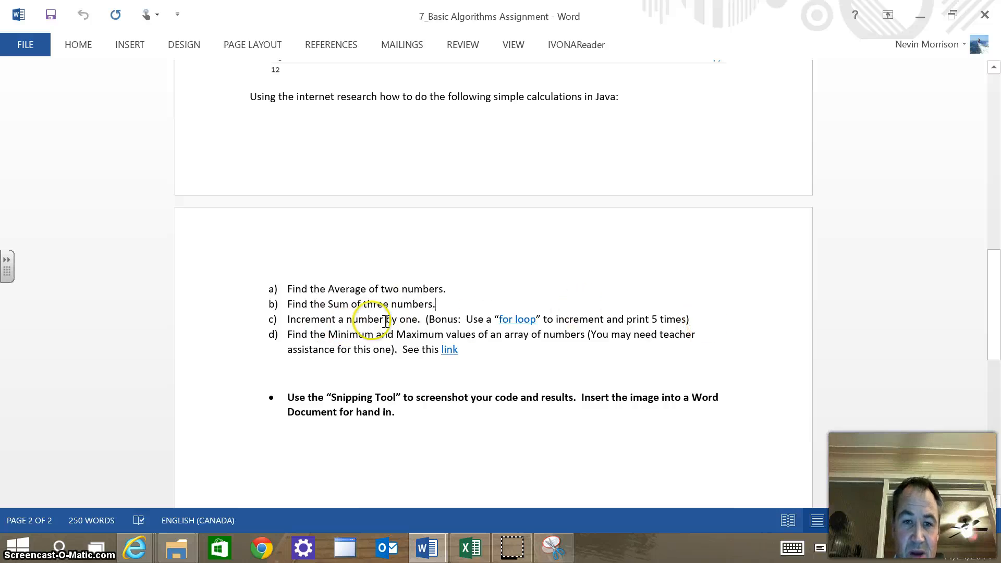
{"action": "mouse_move", "coordinate": [699, 321]}
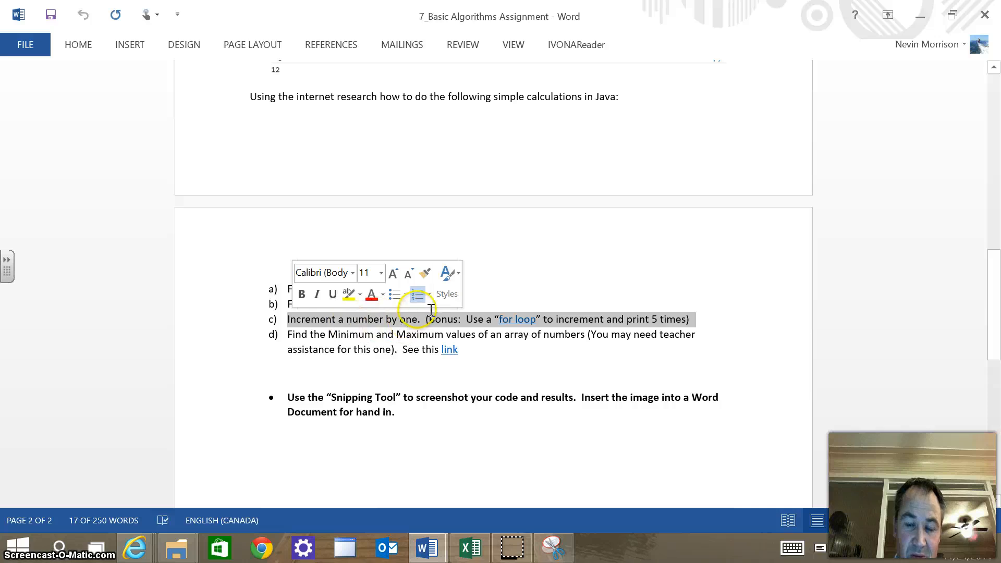
{"action": "mouse_move", "coordinate": [517, 319]}
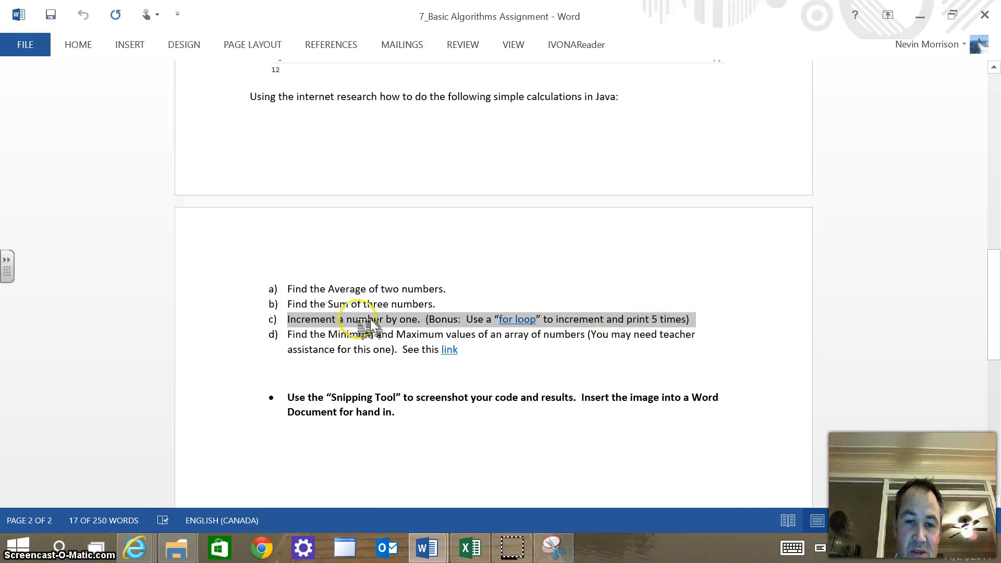
{"action": "mouse_move", "coordinate": [524, 353]}
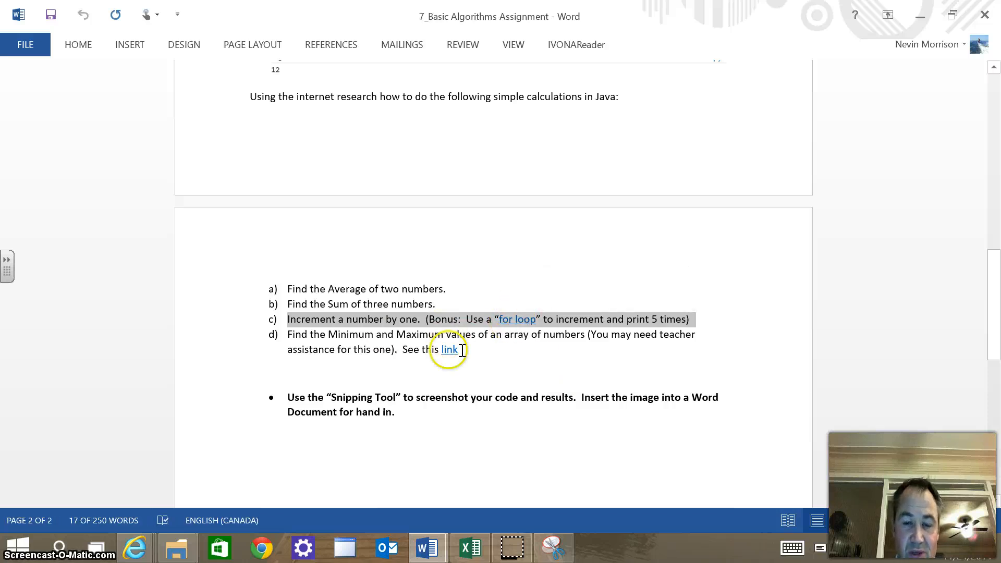
{"action": "mouse_move", "coordinate": [485, 335]}
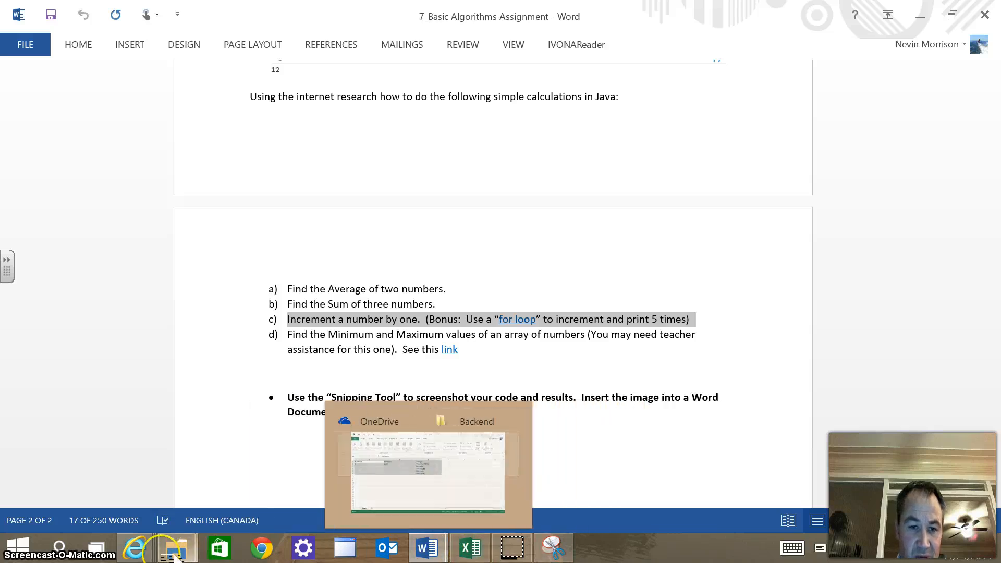
{"action": "mouse_move", "coordinate": [135, 547]}
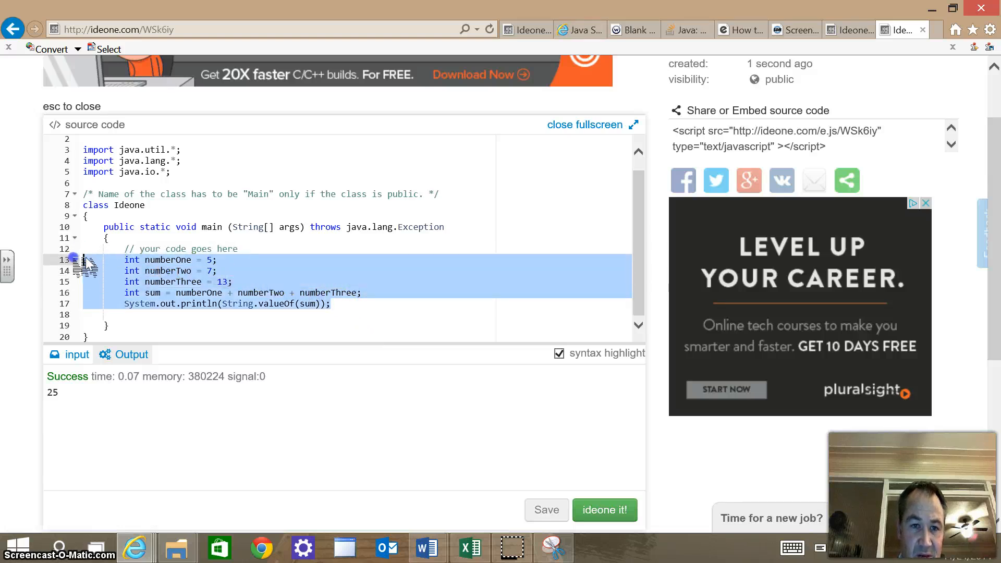
{"action": "mouse_move", "coordinate": [427, 546]}
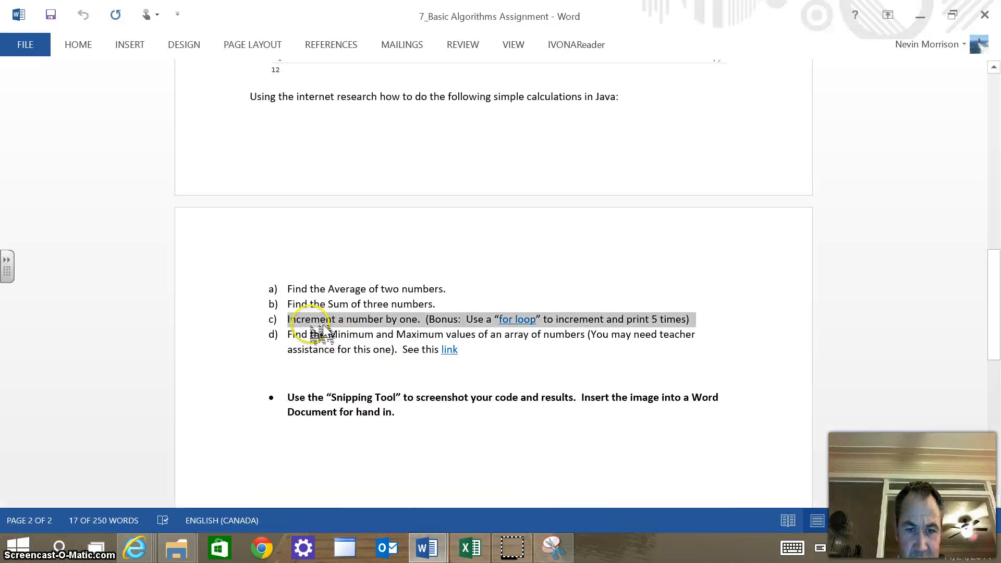
{"action": "mouse_move", "coordinate": [492, 340]}
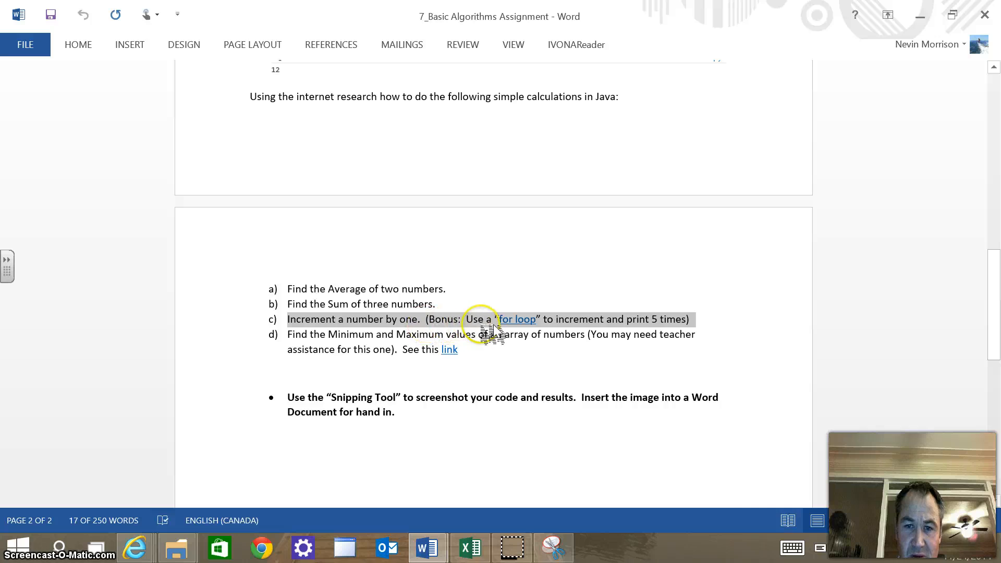
{"action": "mouse_move", "coordinate": [600, 545]}
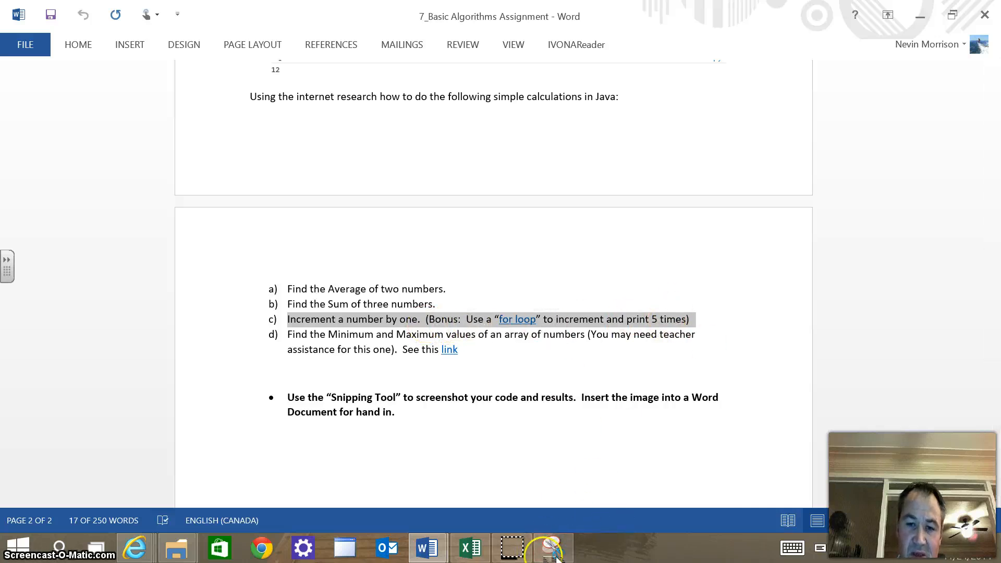
{"action": "mouse_move", "coordinate": [428, 548]}
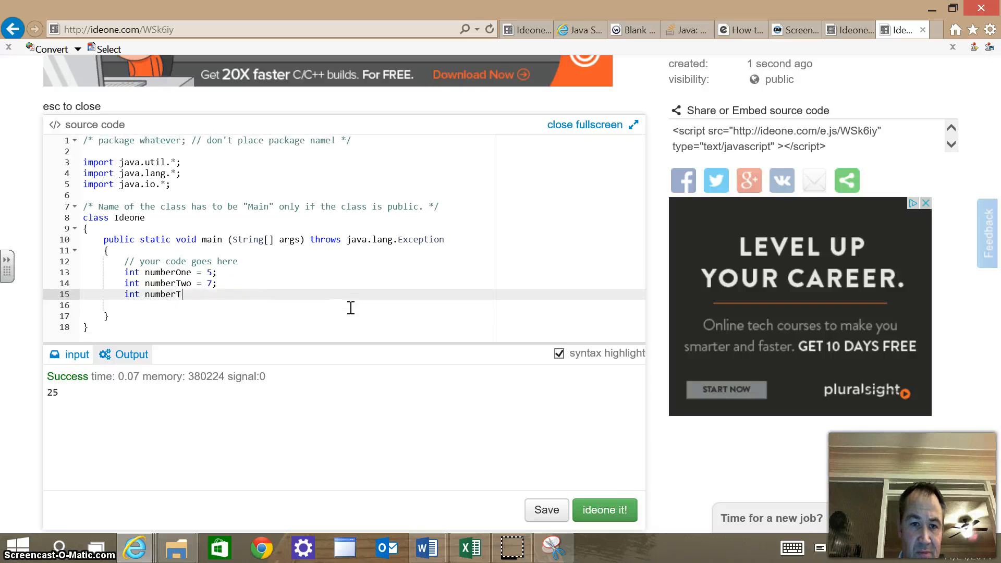
- Erase the old sum code and start a for loop with int num = 0
{"action": "key", "text": "BackSpace"}
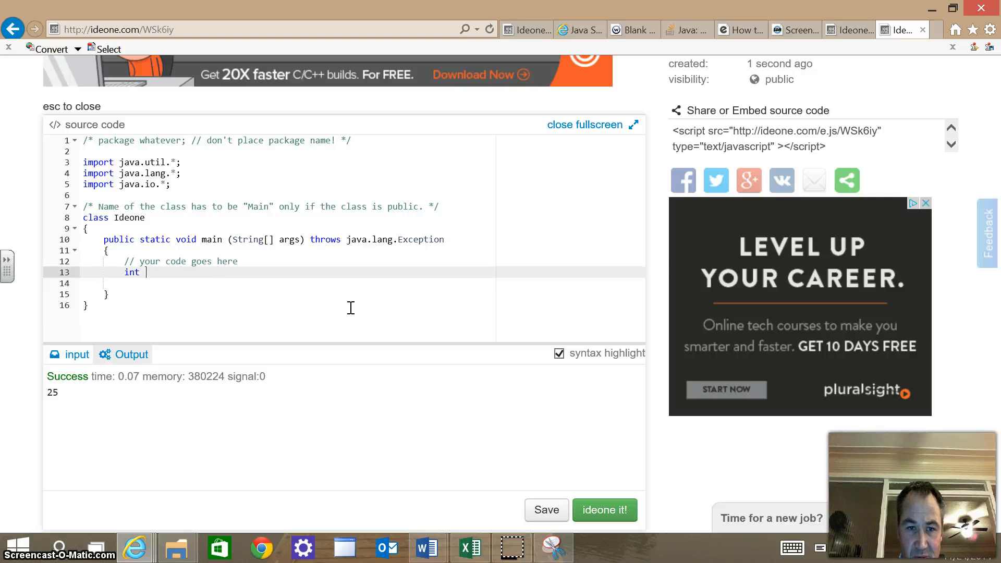
{"action": "type", "text": "f"}
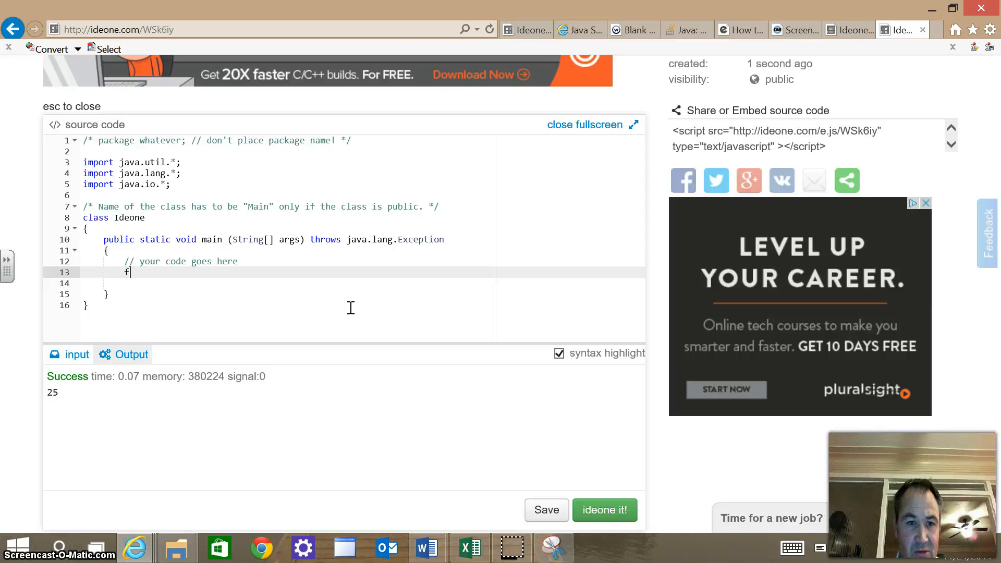
{"action": "type", "text": "or()"}
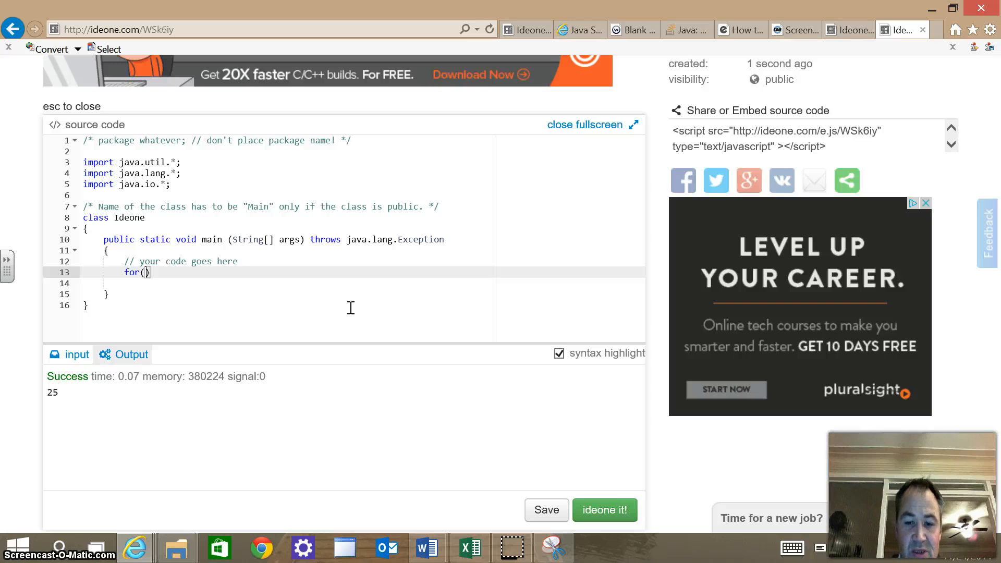
{"action": "type", "text": "int"}
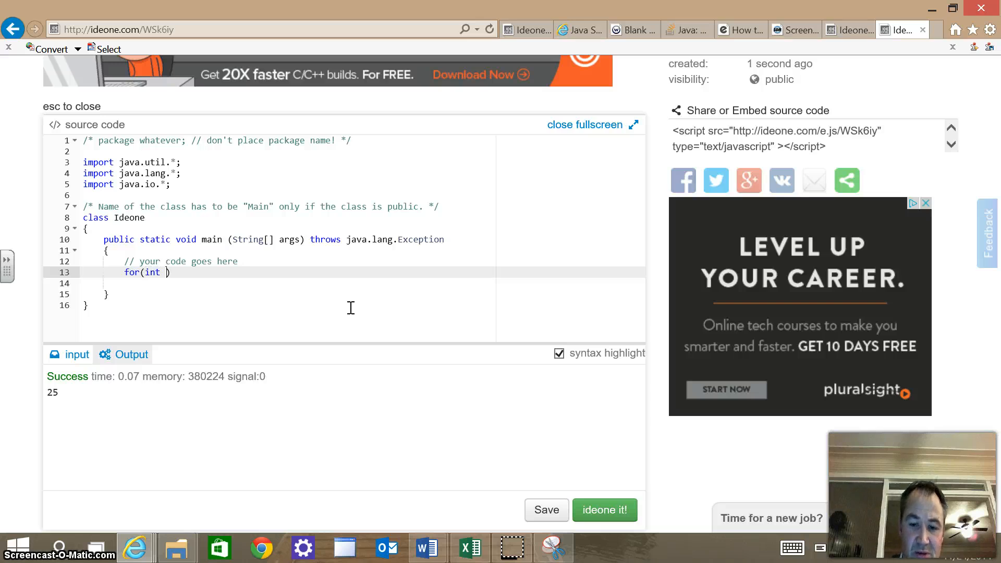
{"action": "type", "text": "num"}
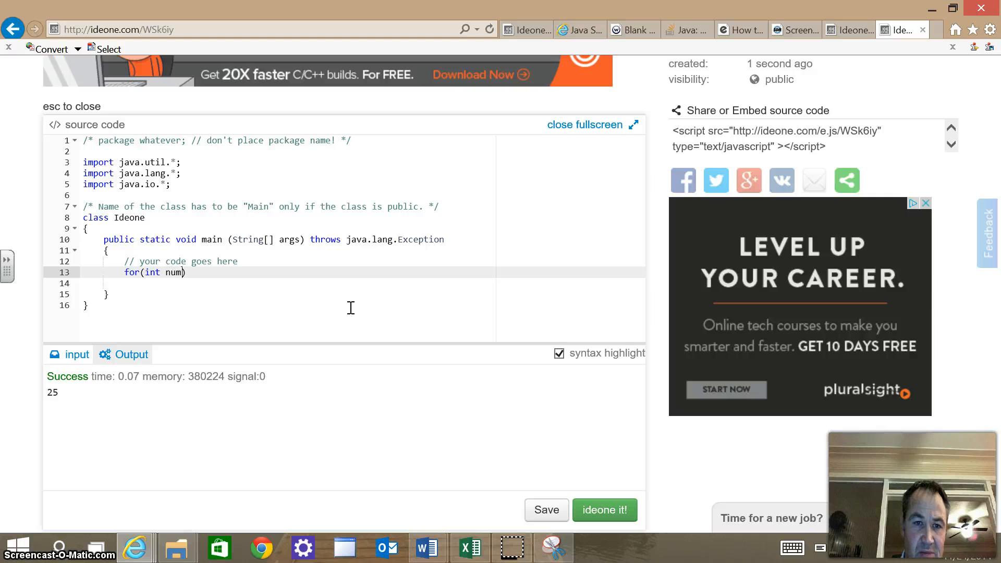
{"action": "type", "text": "="}
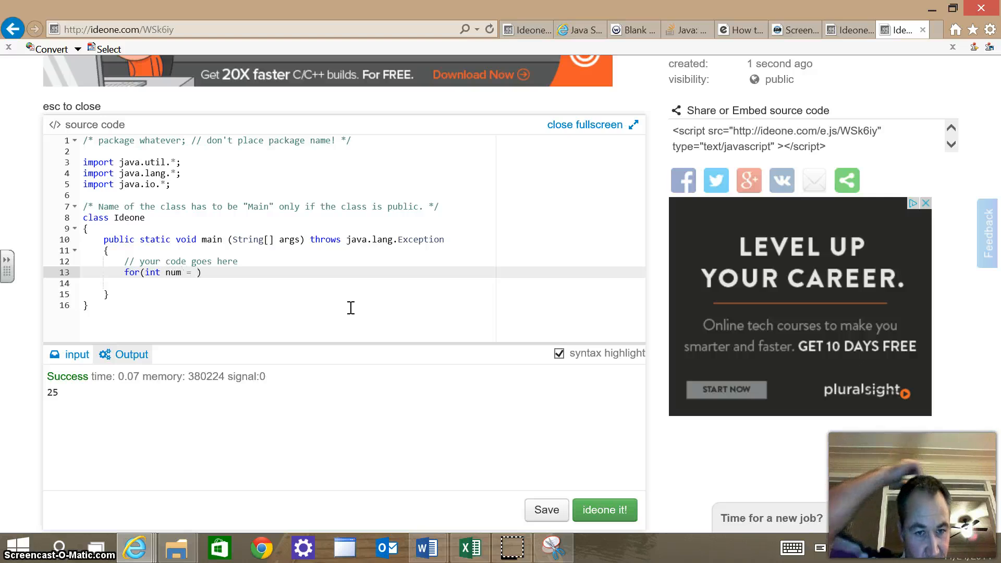
{"action": "type", "text": "0"}
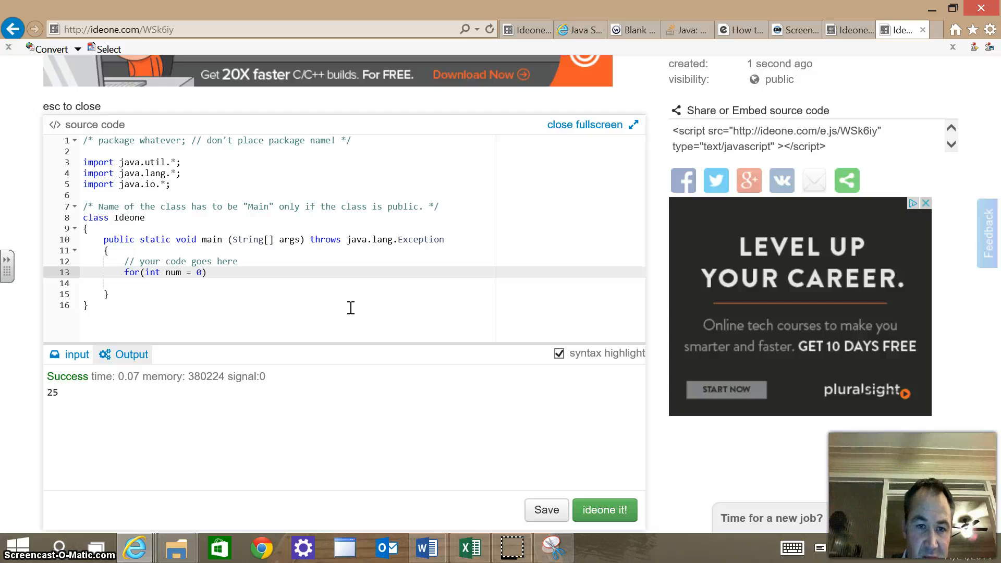
{"action": "type", "text": ";"}
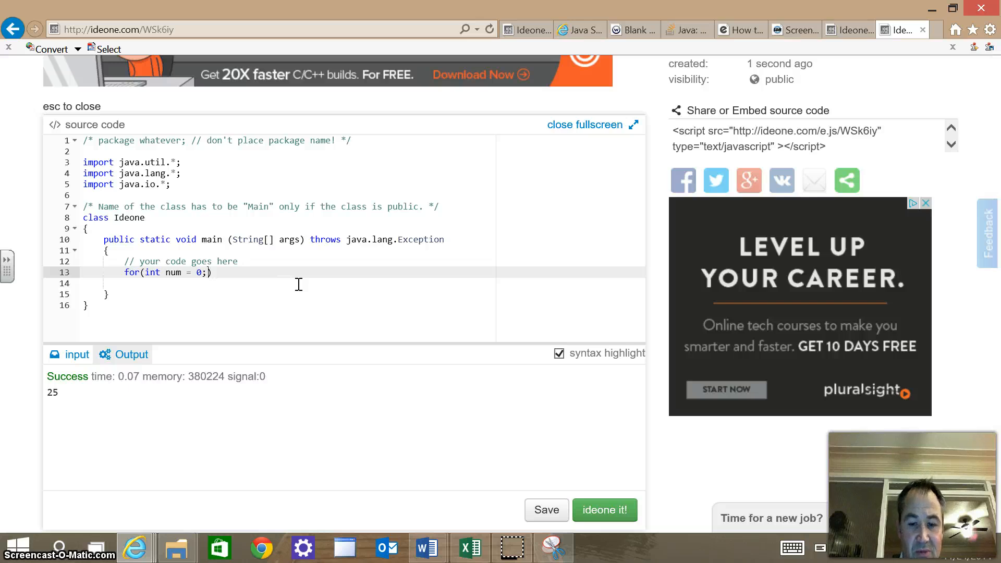
- Add the loop condition num < 5 and the increment num++
{"action": "type", "text": "n"}
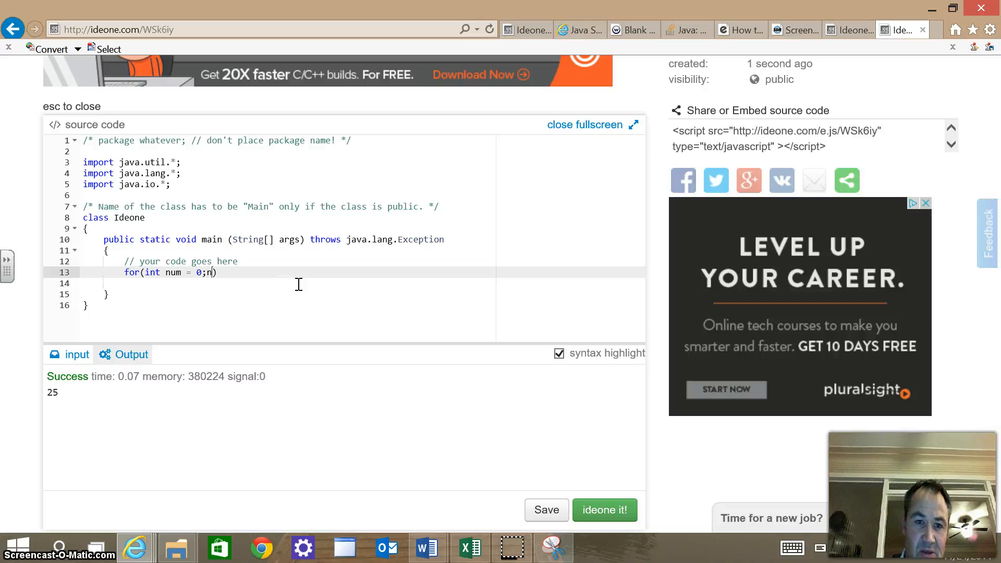
{"action": "type", "text": "um"}
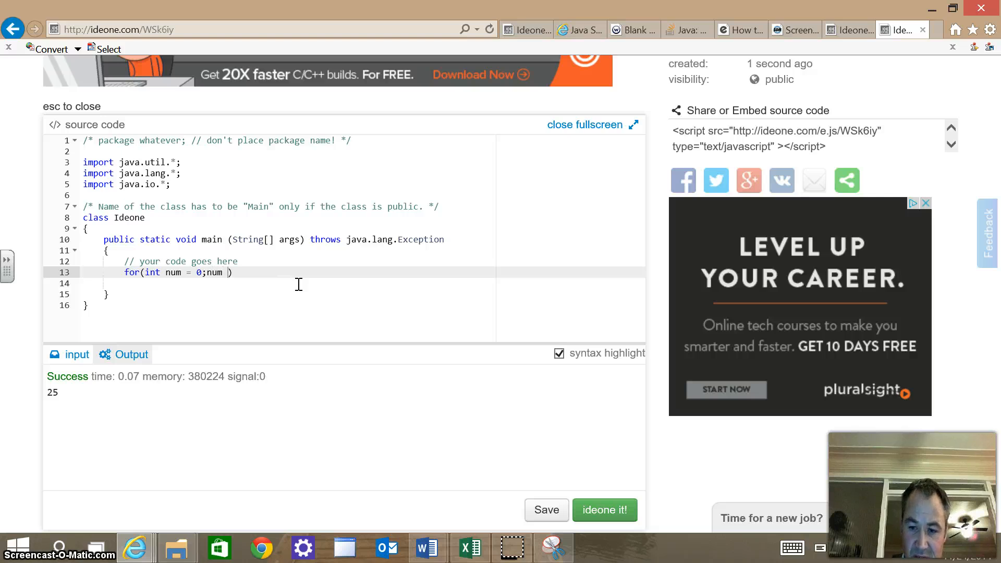
{"action": "type", "text": "< 5"}
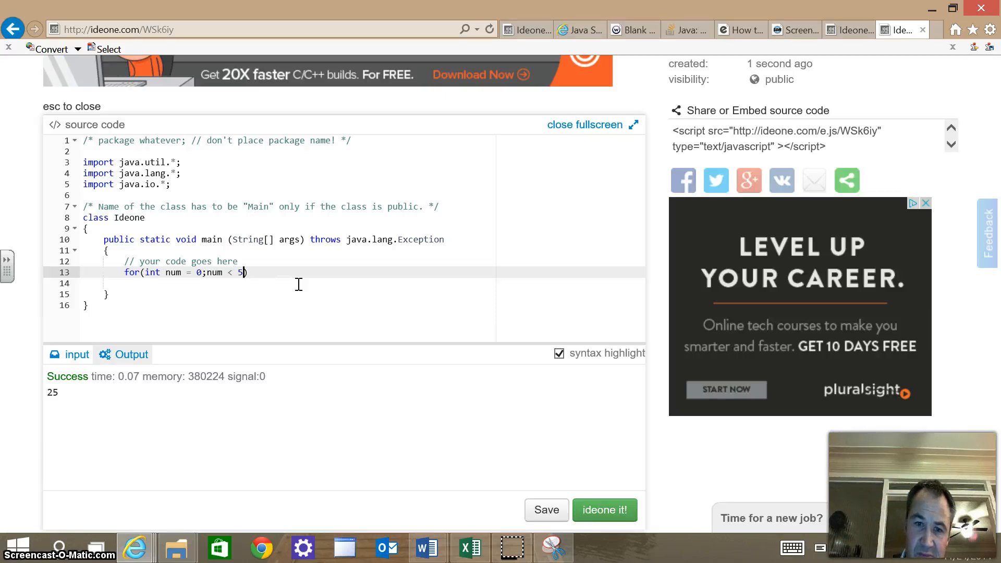
{"action": "type", "text": ";"}
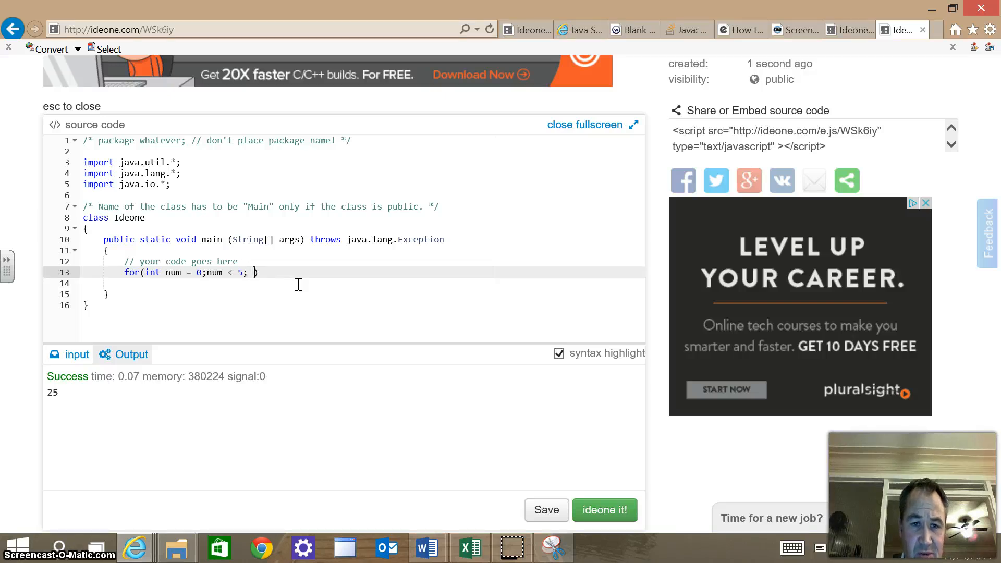
{"action": "type", "text": "num"}
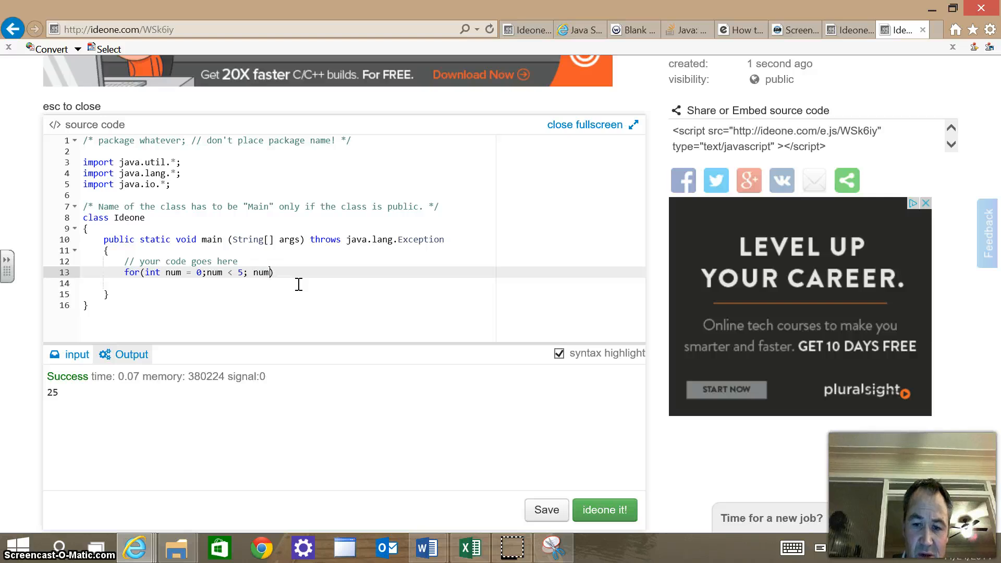
{"action": "type", "text": "= n"}
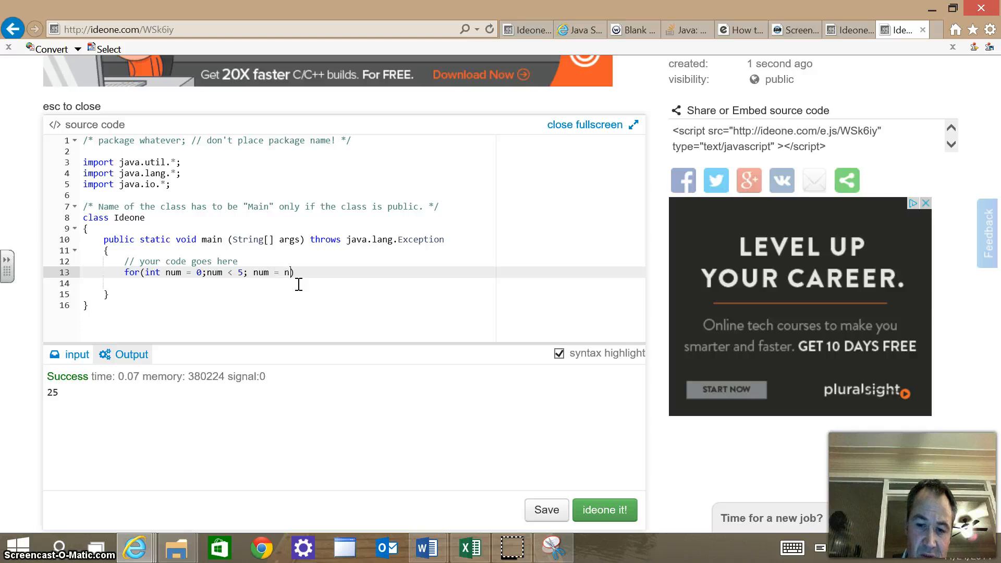
{"action": "type", "text": "um +"}
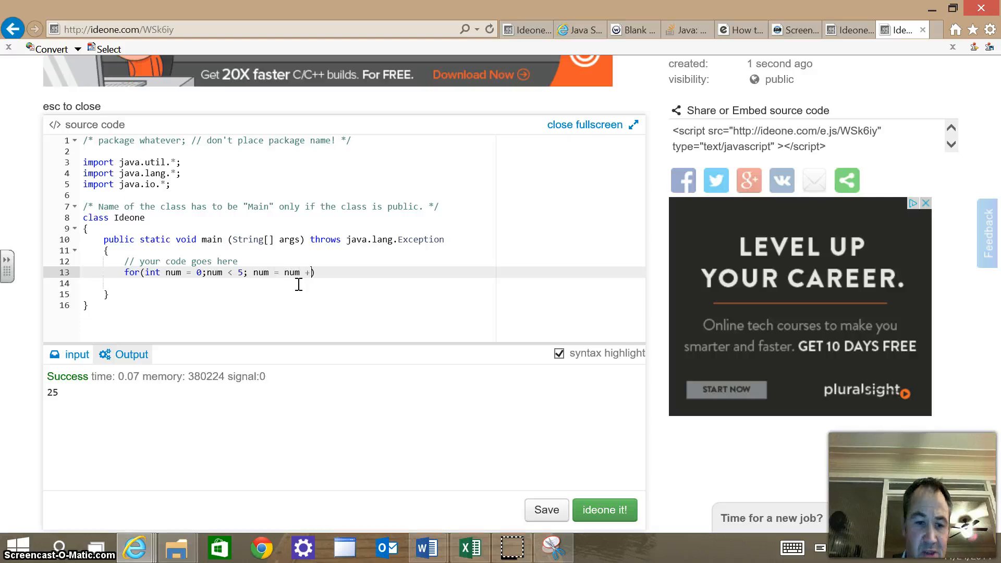
{"action": "type", "text": "1"}
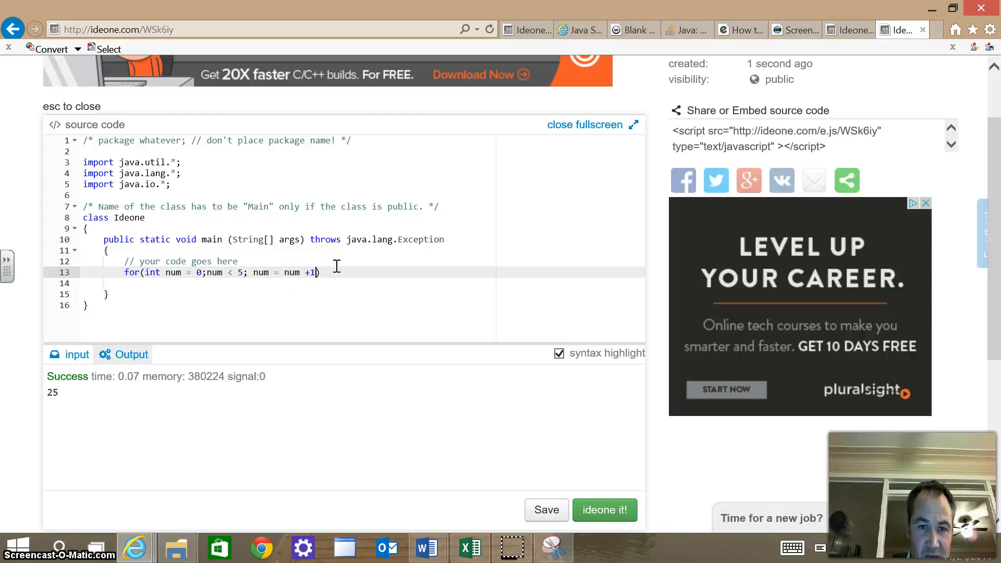
{"action": "key", "text": "Backspace"}
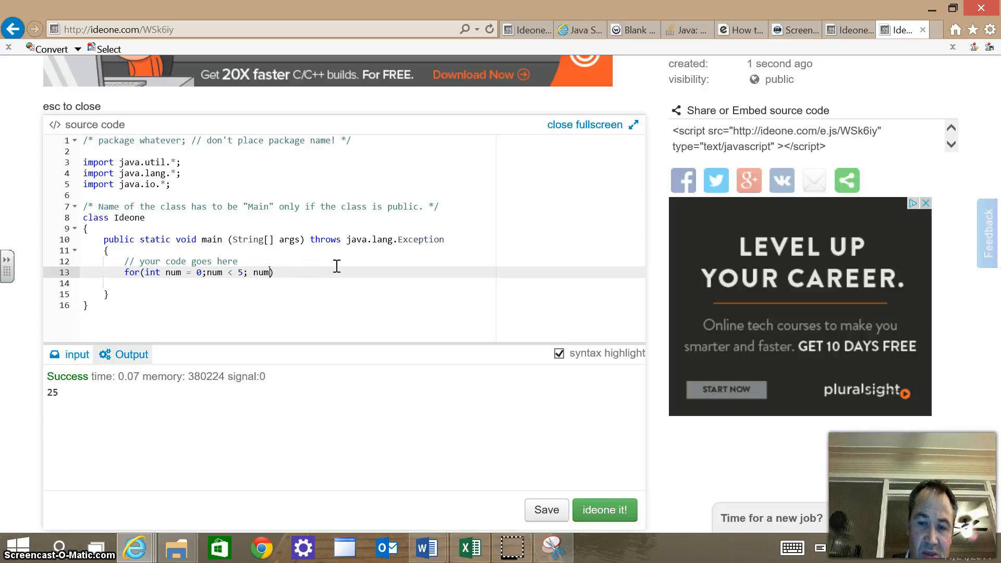
{"action": "type", "text": "++"}
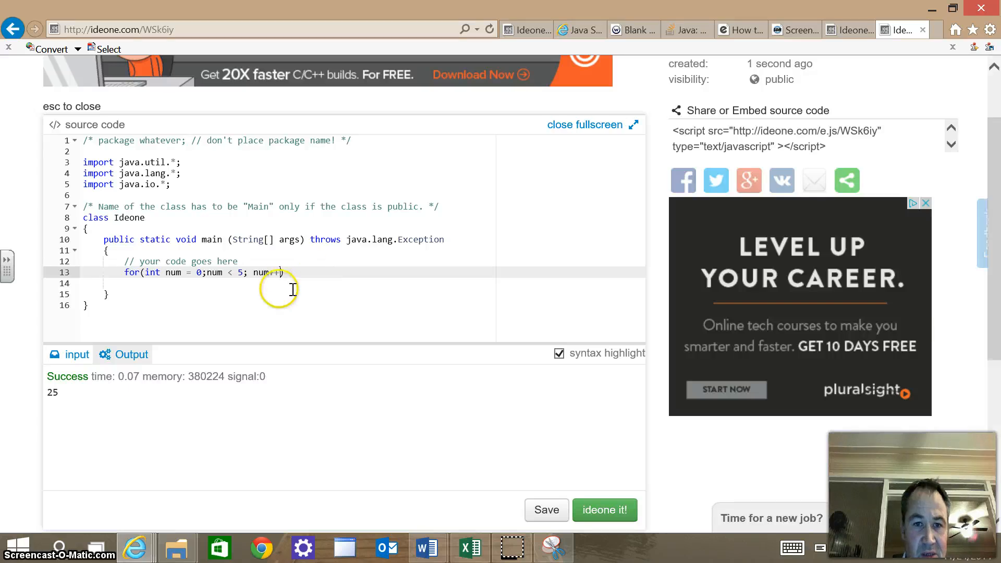